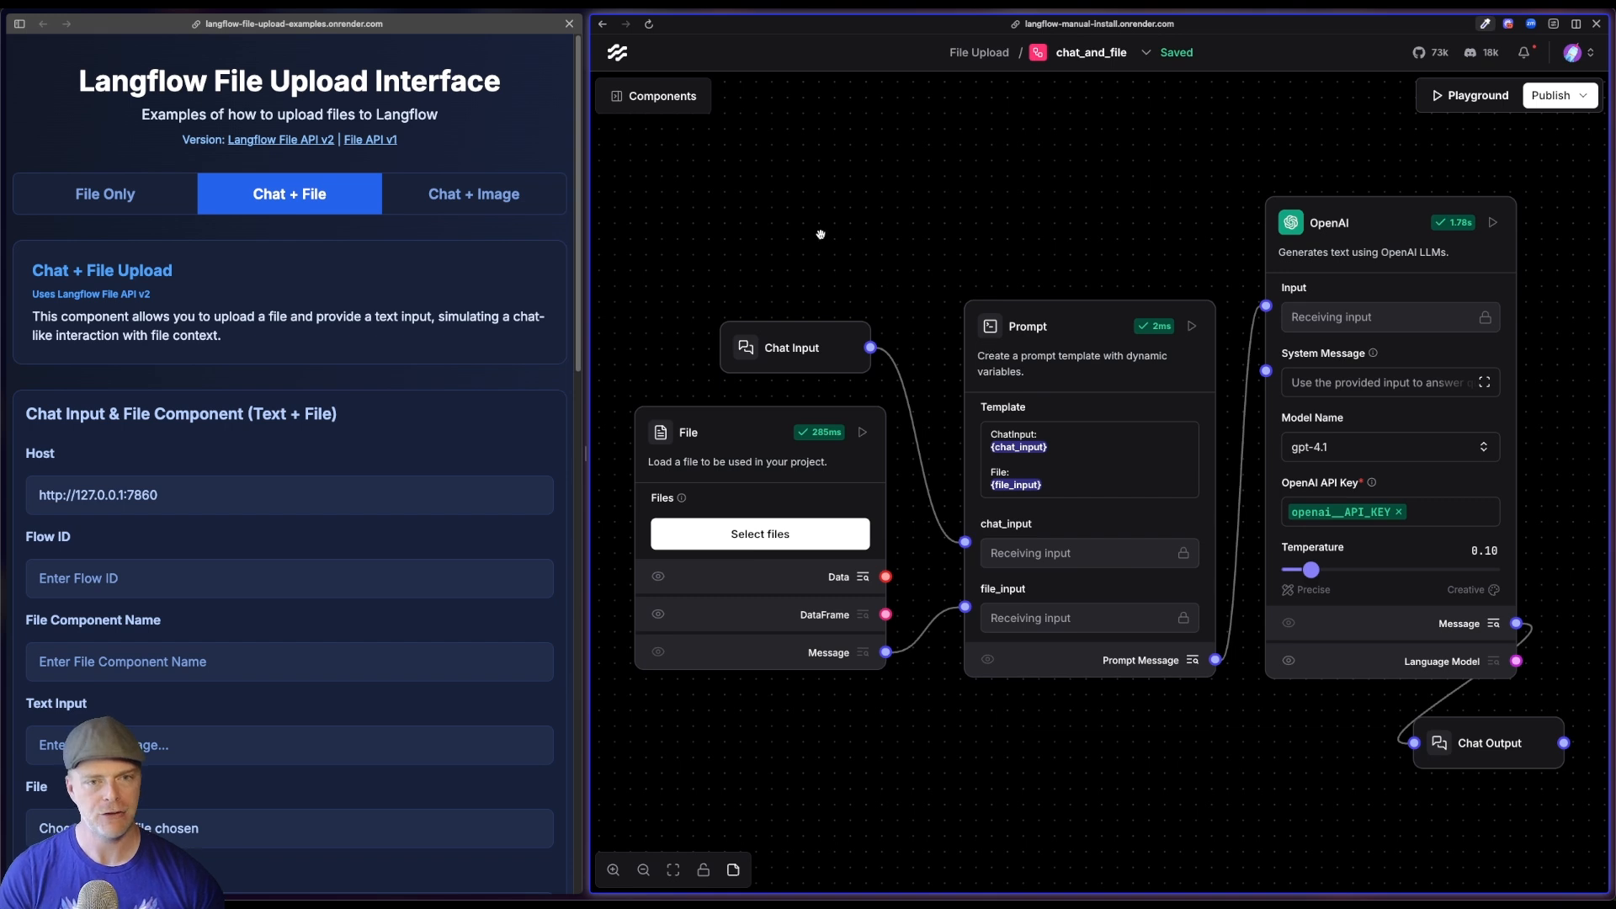
- Load fake_resume.txt into the flow's File component
left_click(653, 95)
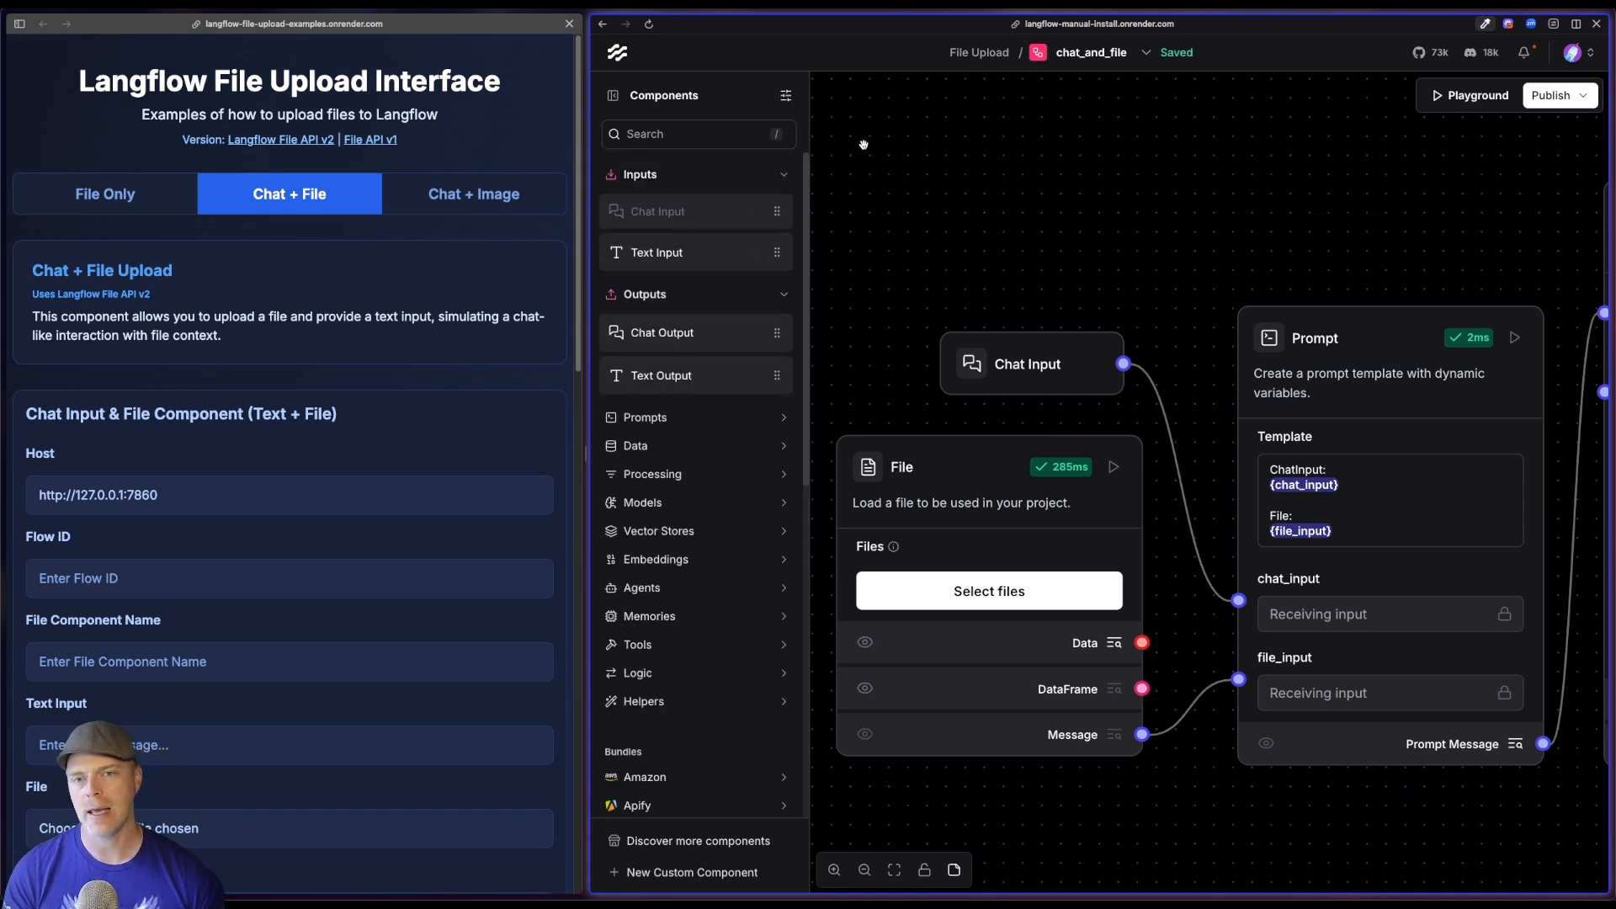
left_click(640, 173)
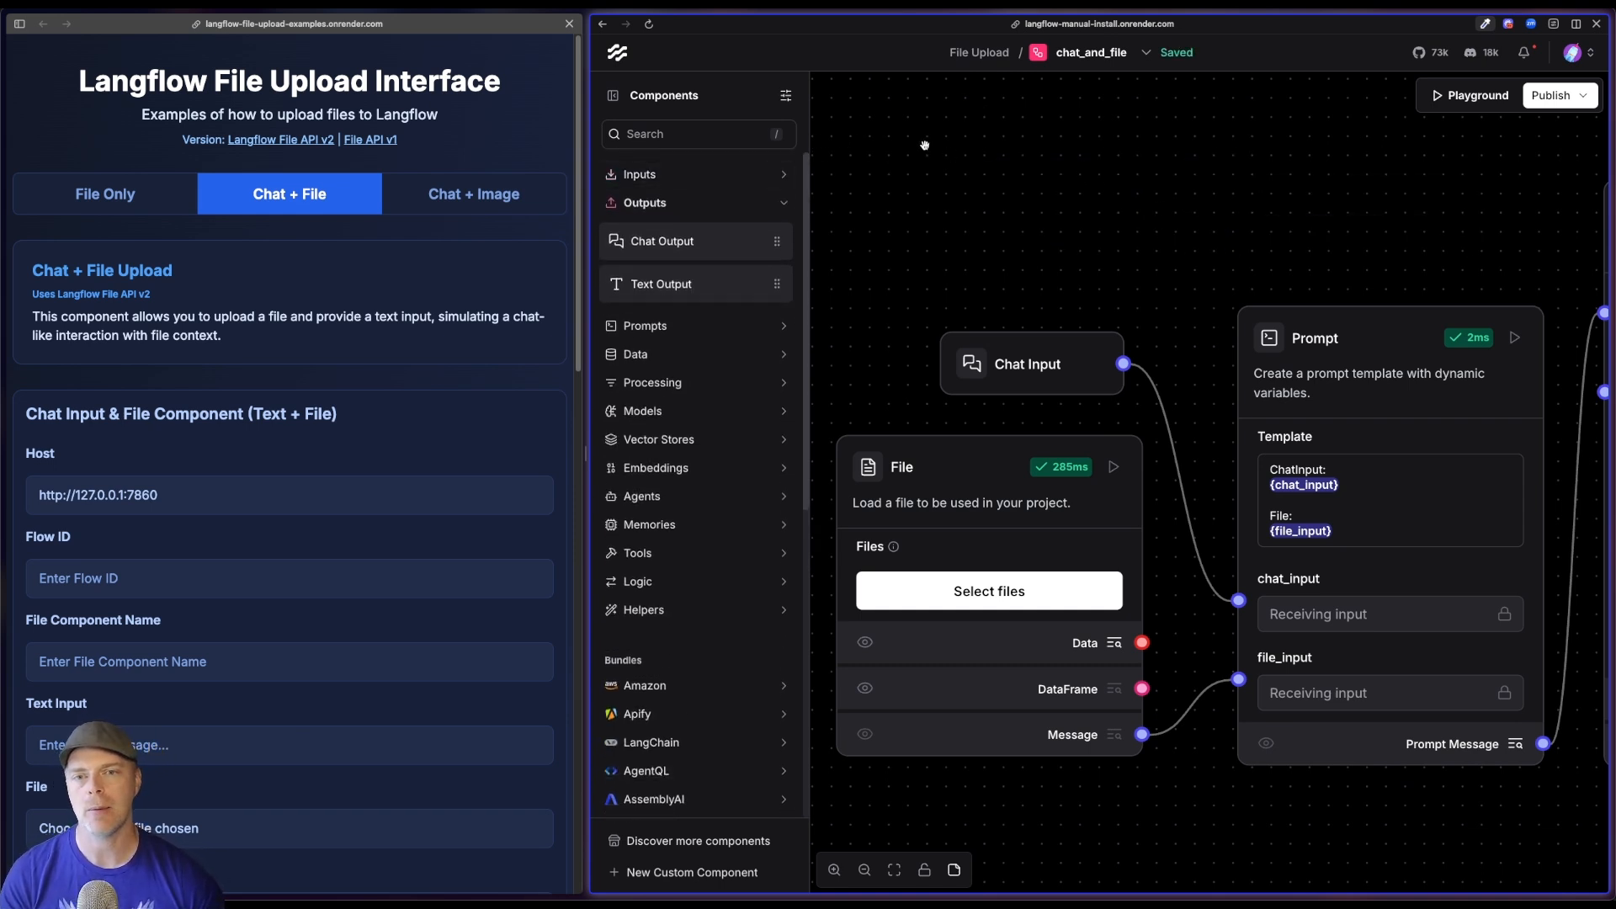
mouse_move(929, 151)
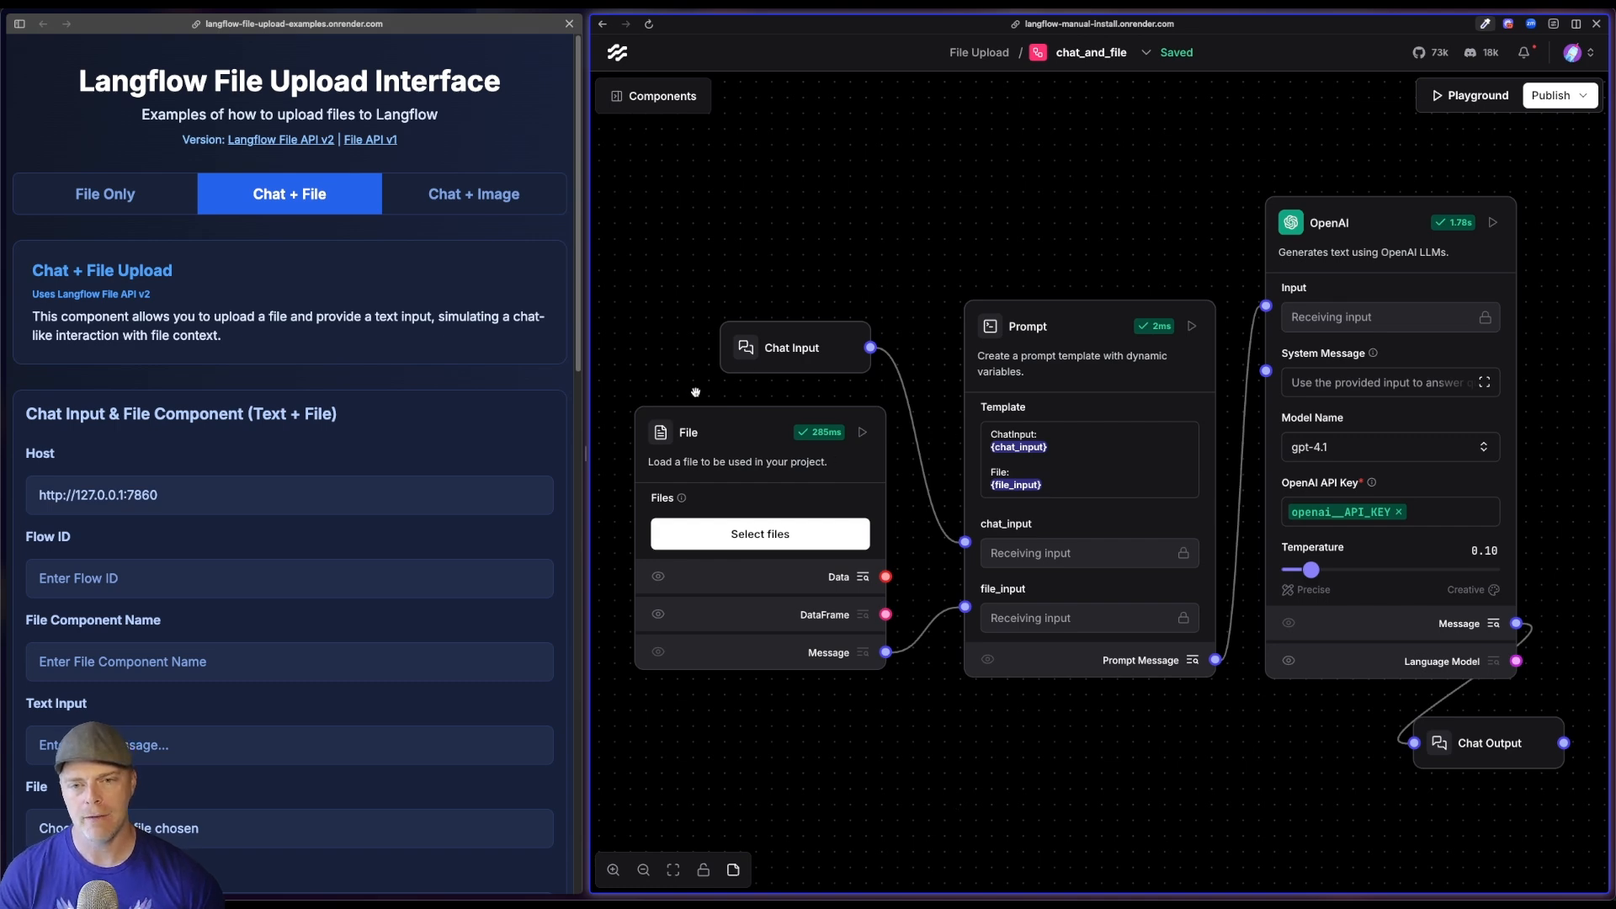
left_click(759, 534)
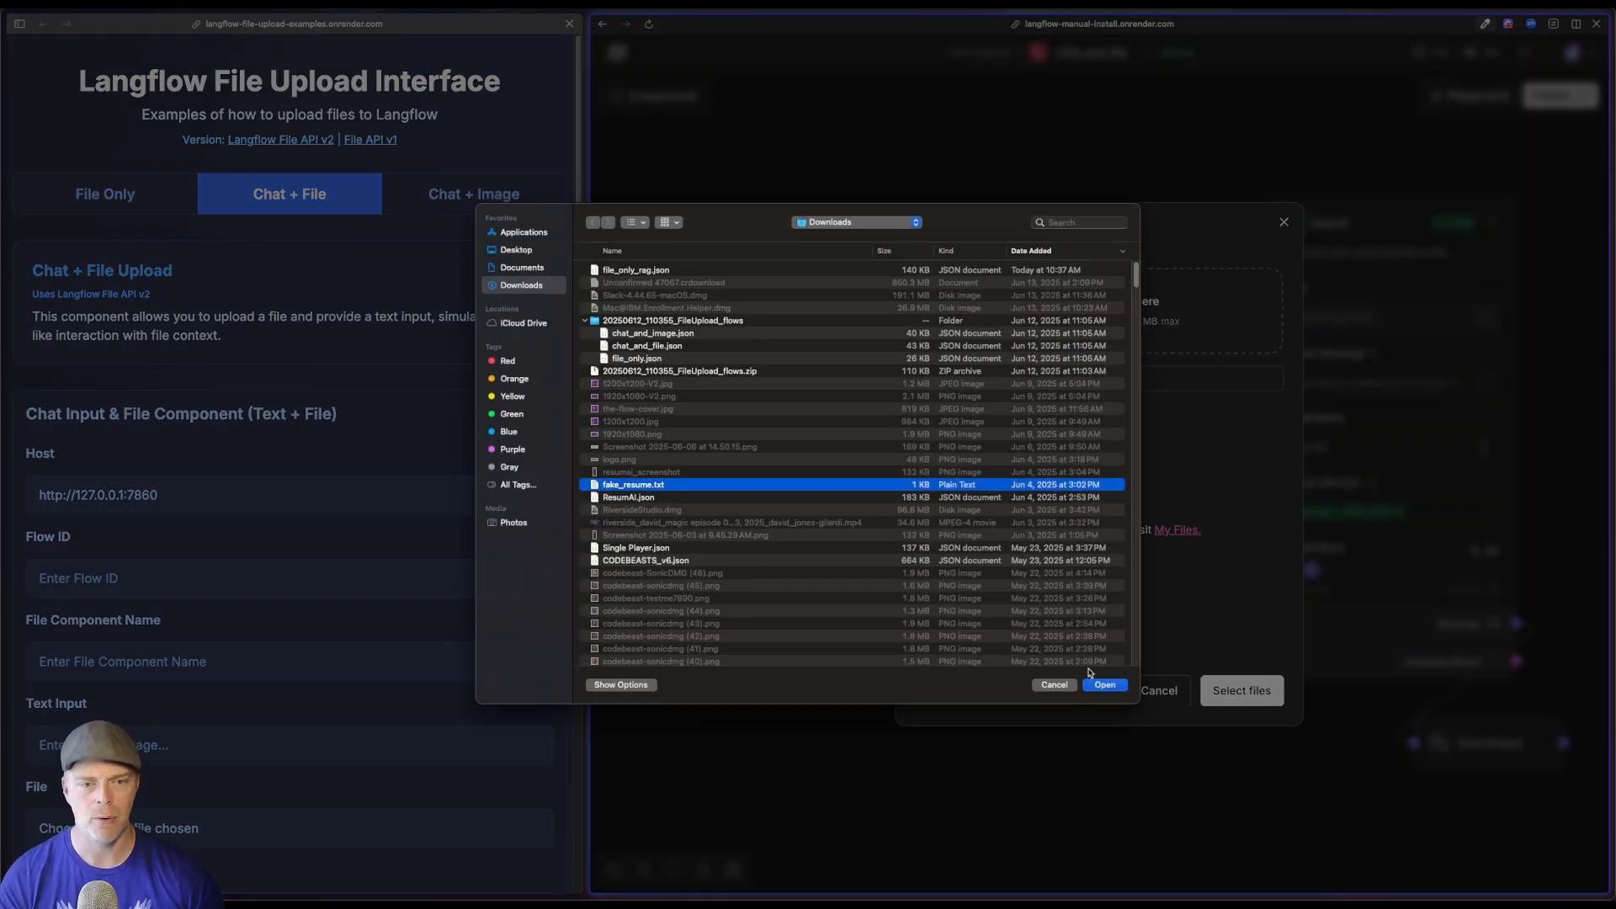
left_click(1104, 683)
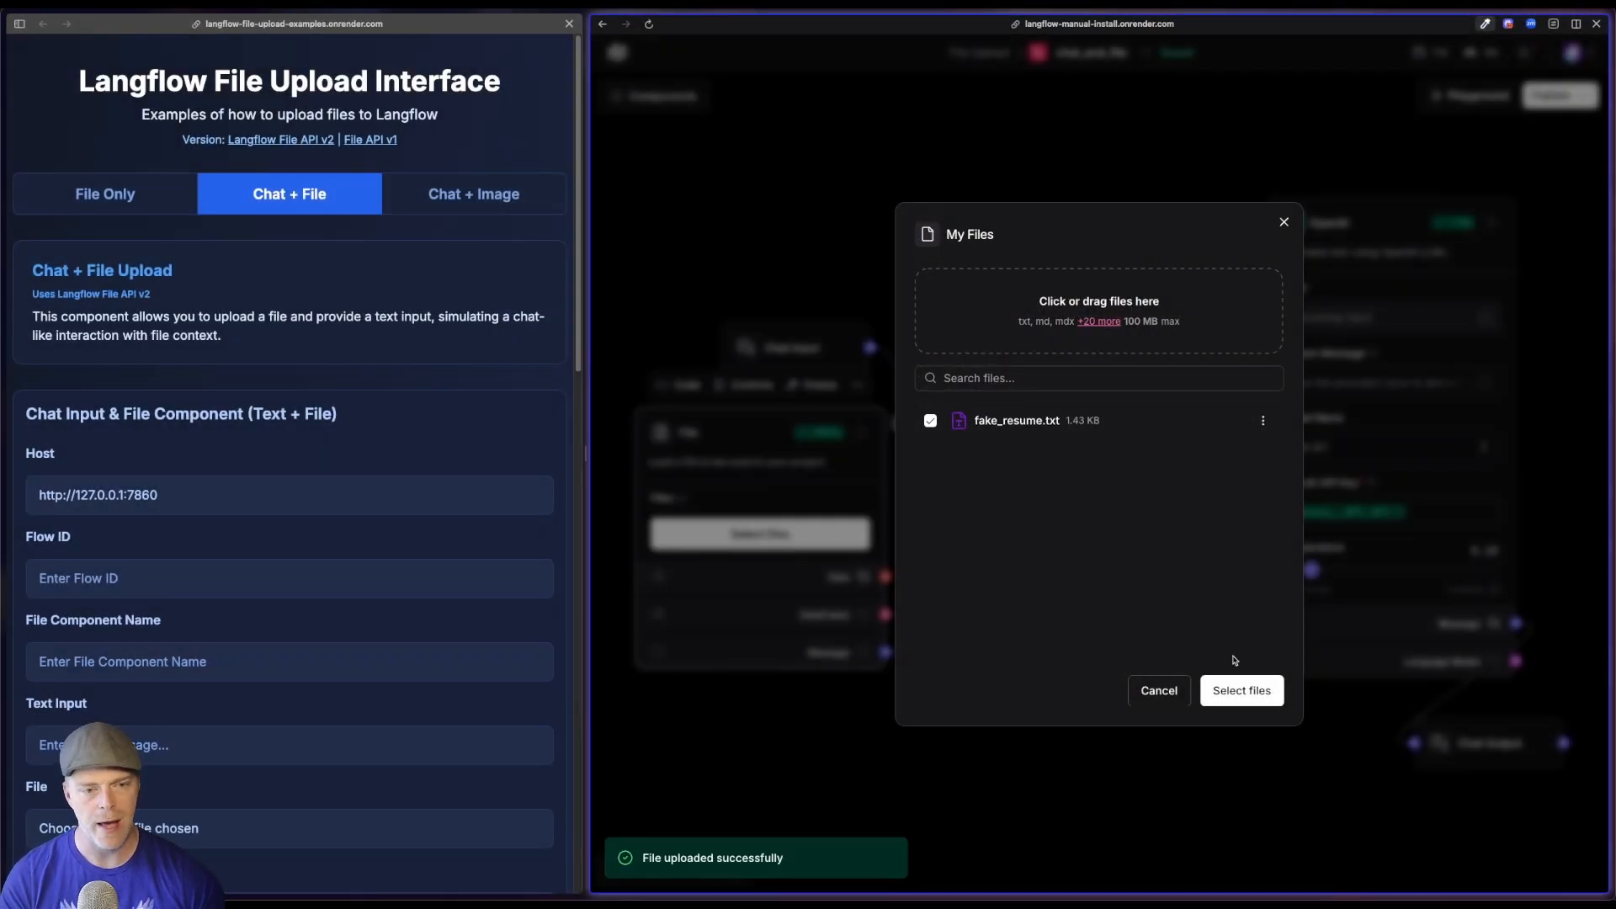
left_click(1242, 691)
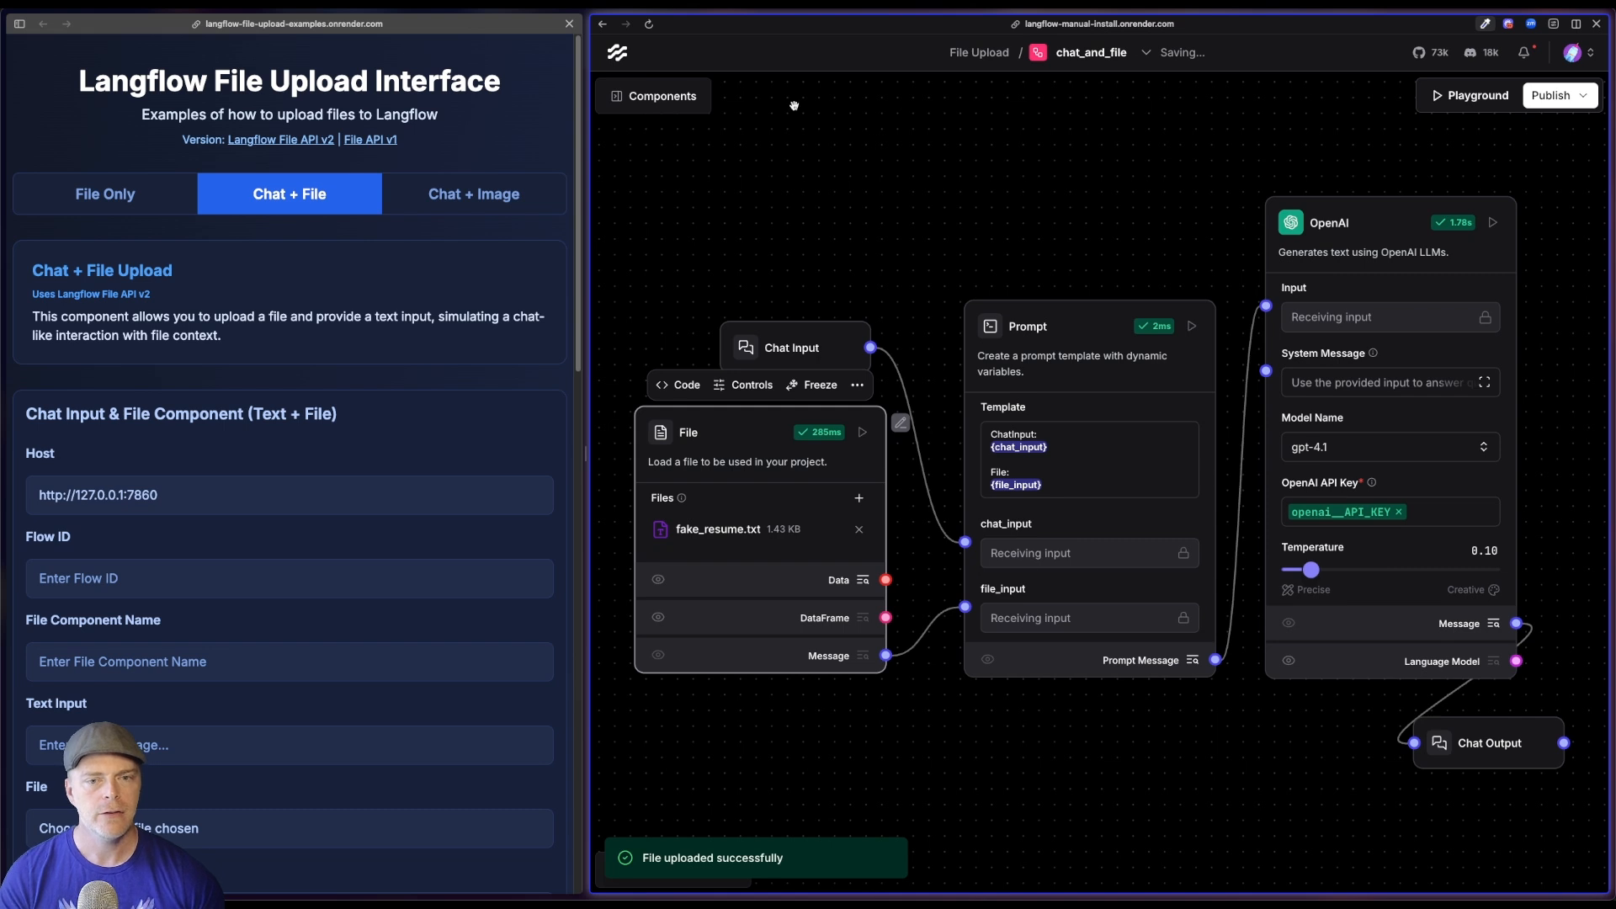
- Enter 'What are the top 3 qualifications?' in Chat Input and run the flow
left_click(892, 299)
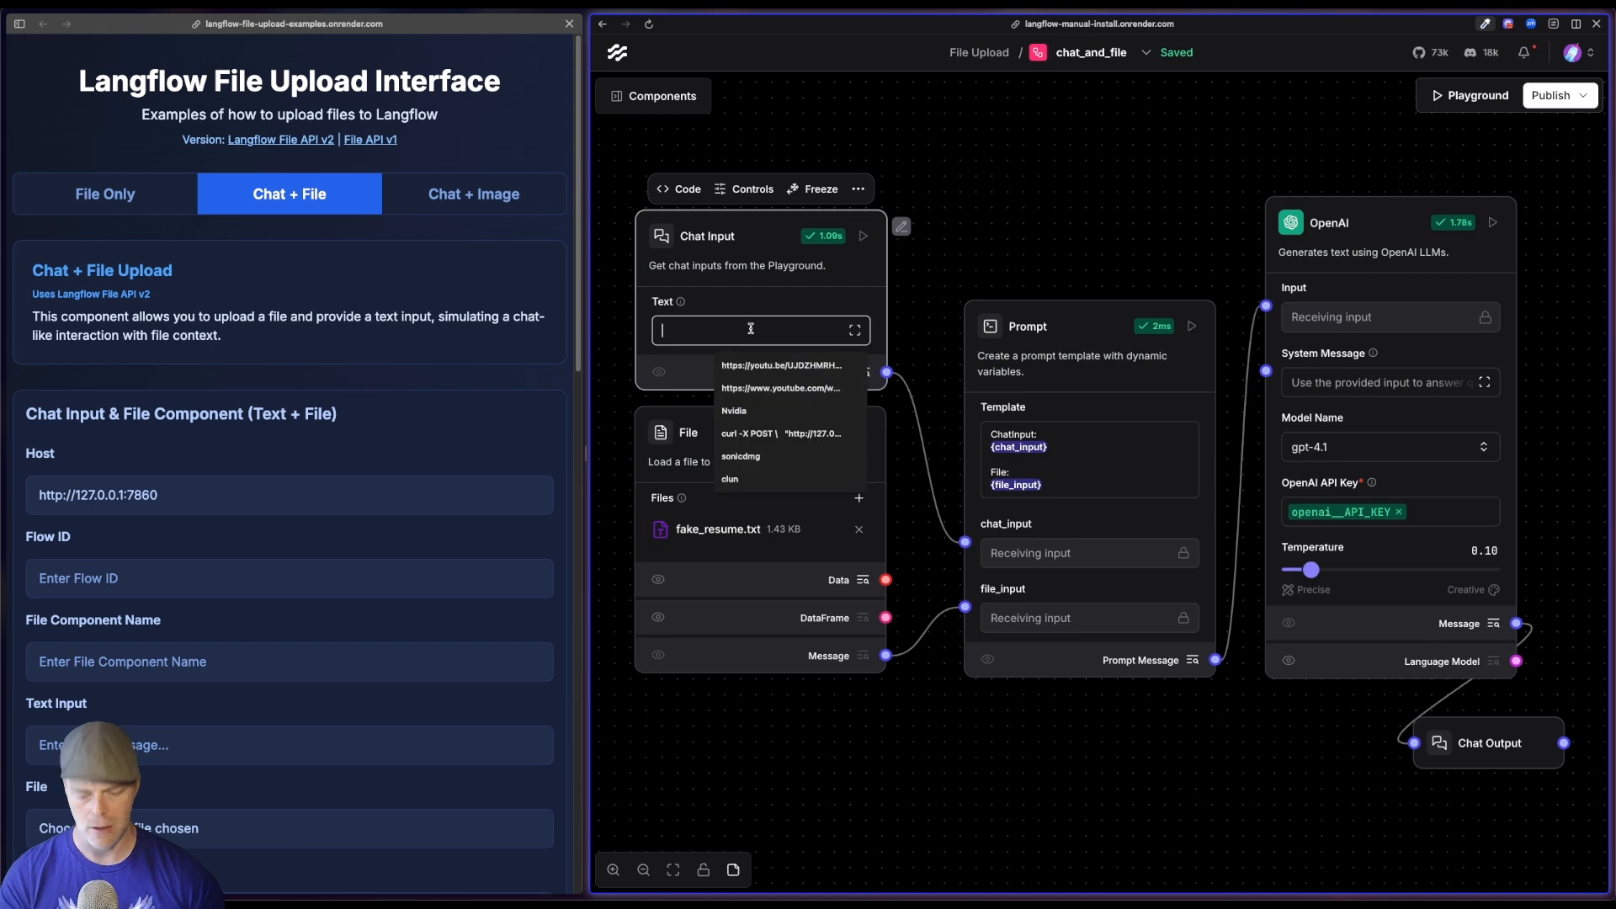
type("What are the top")
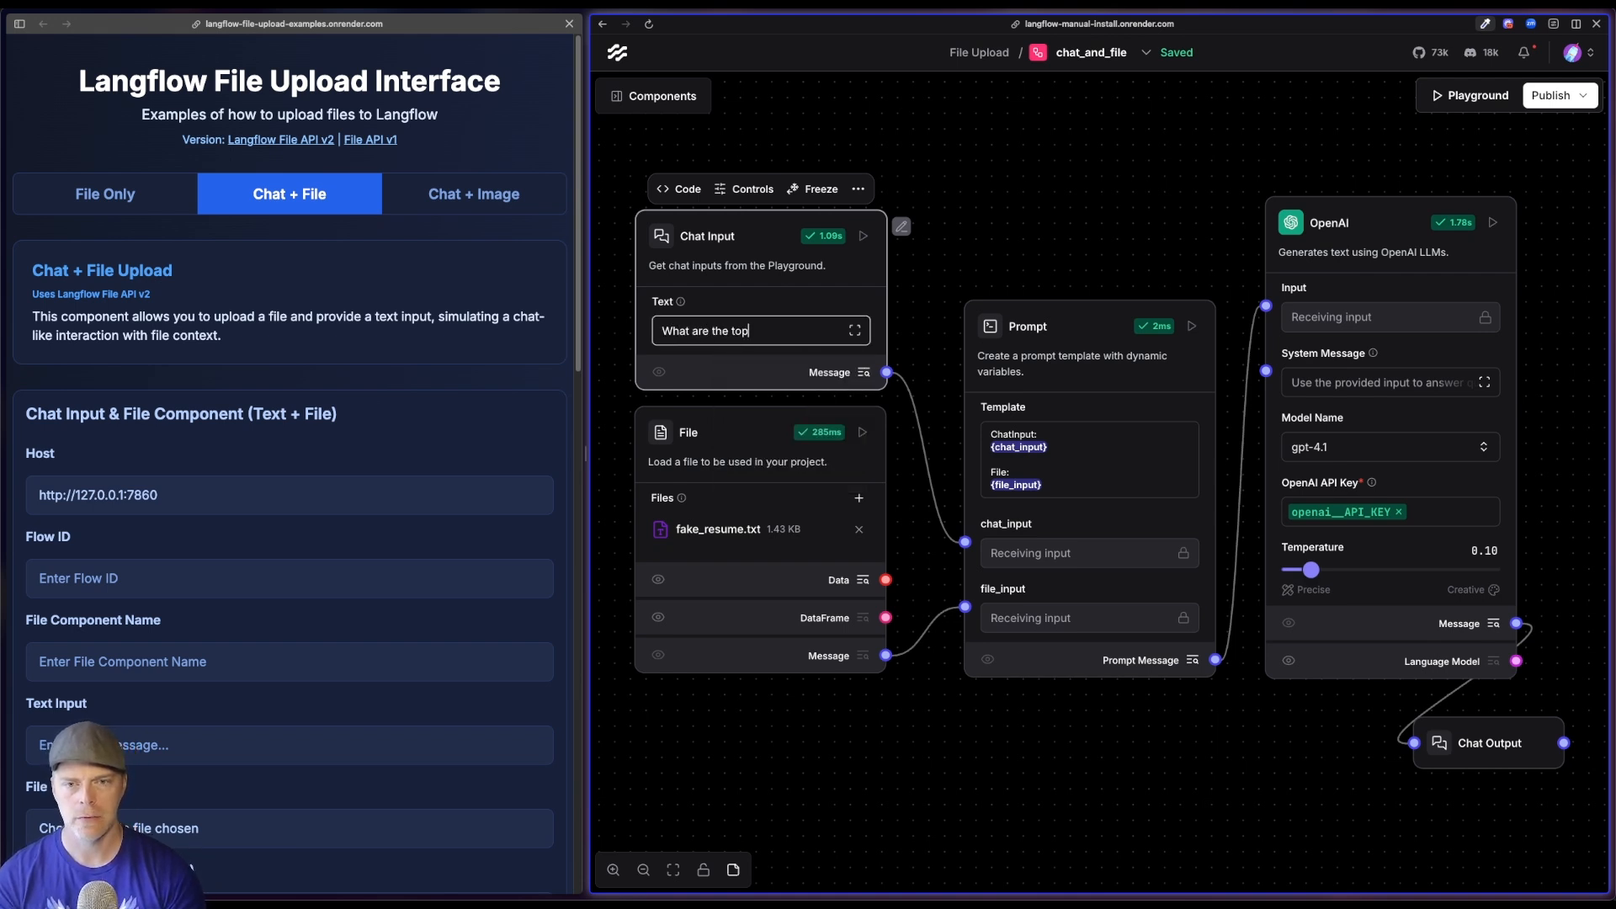
type("3")
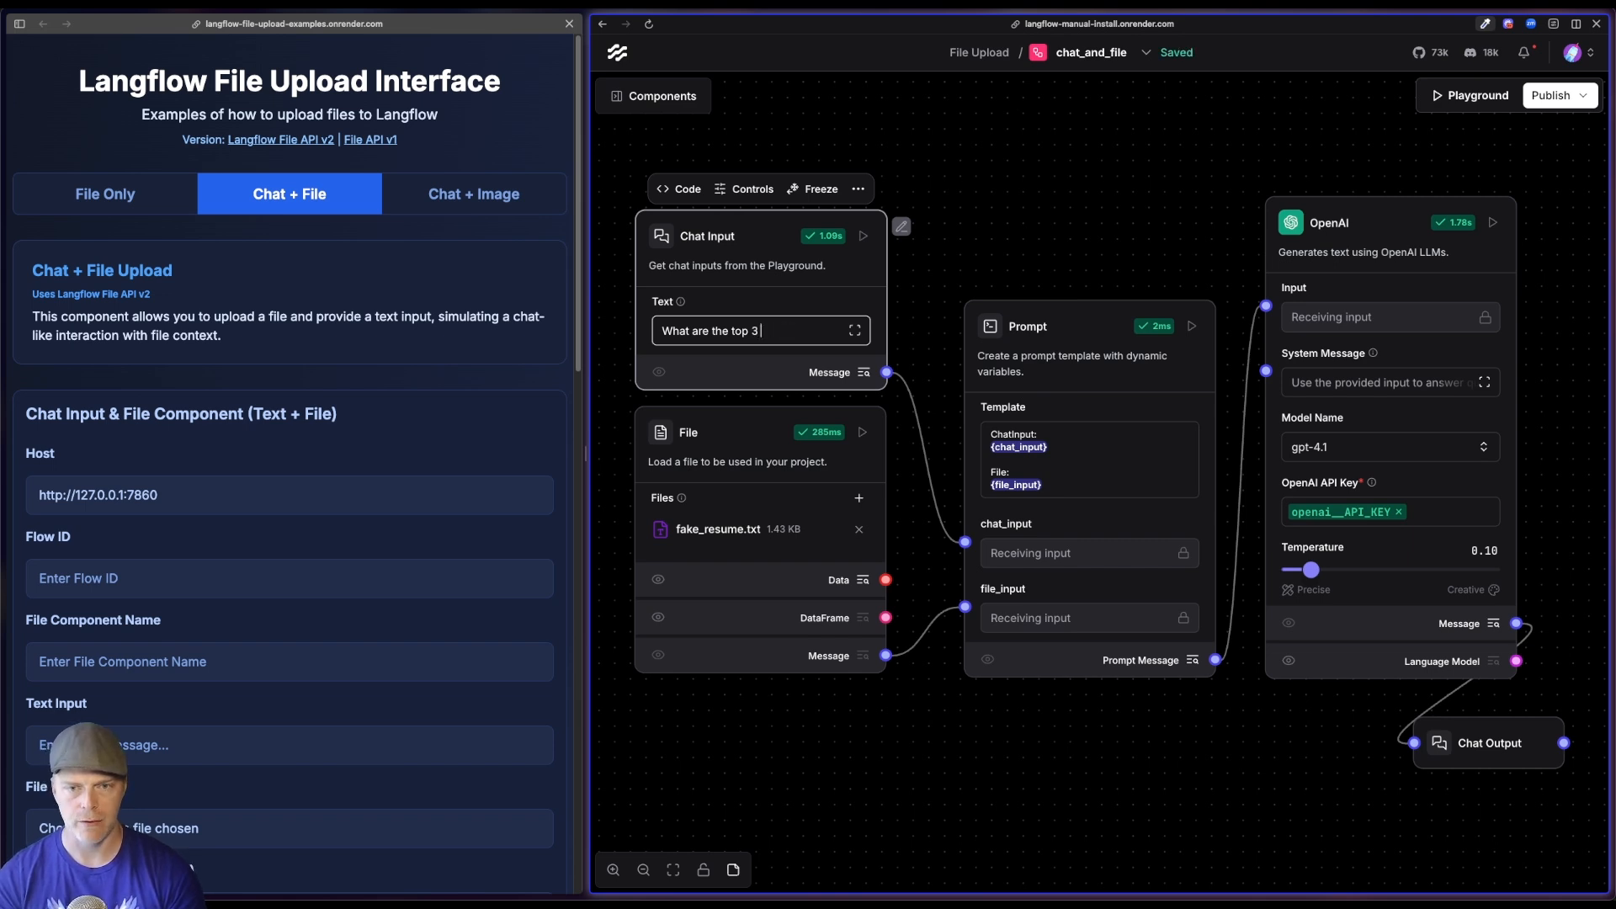
type("qualifications?")
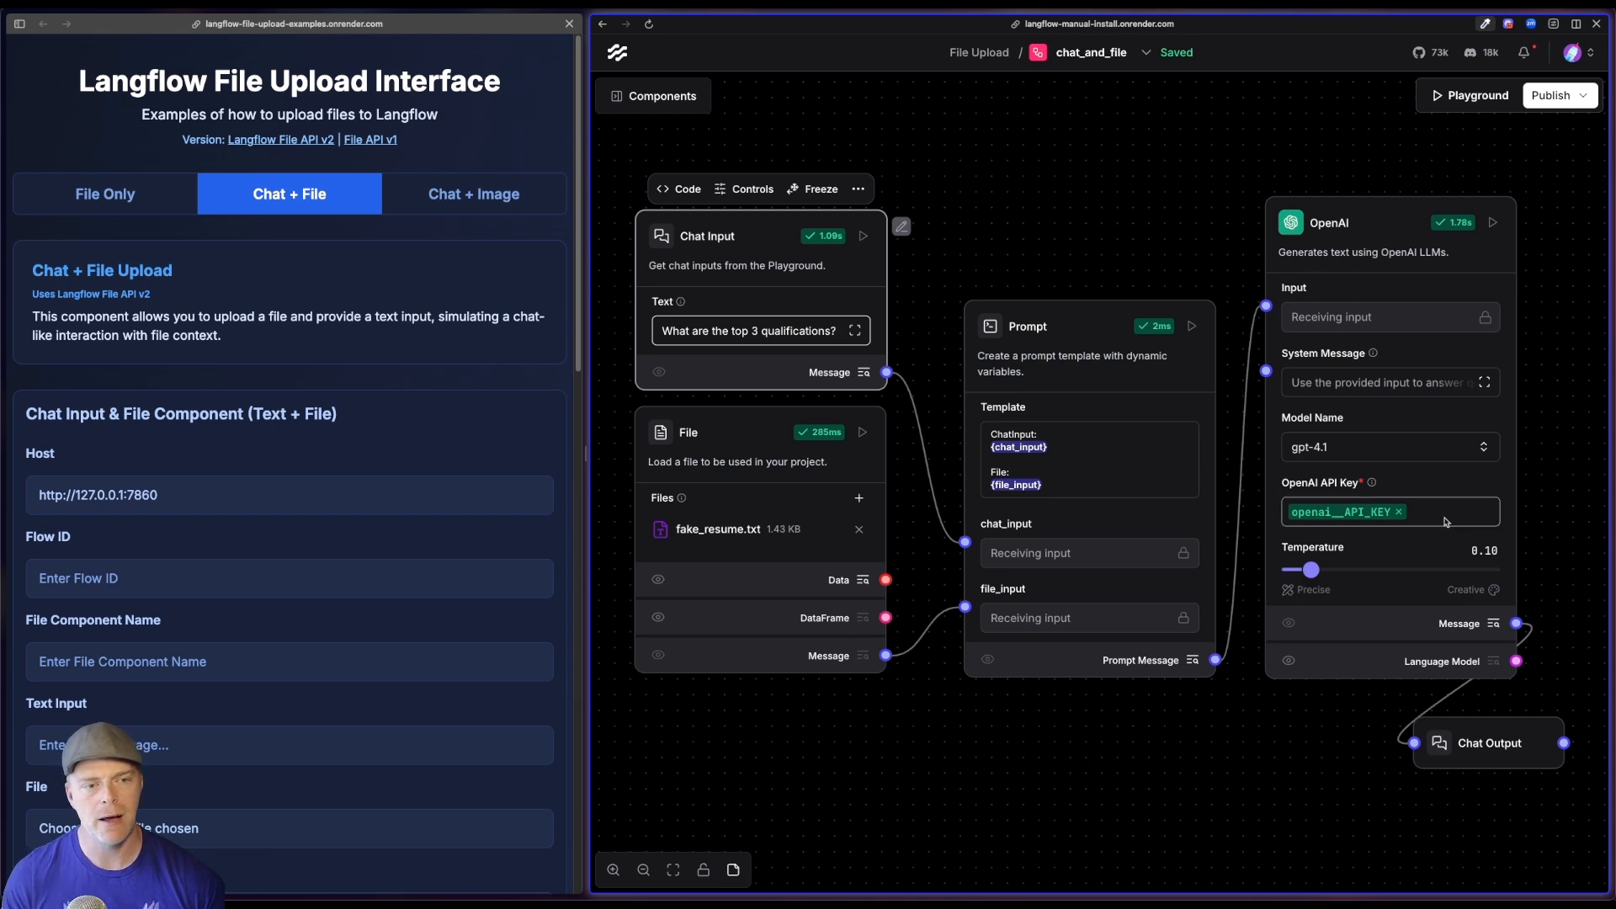
left_click(1587, 697)
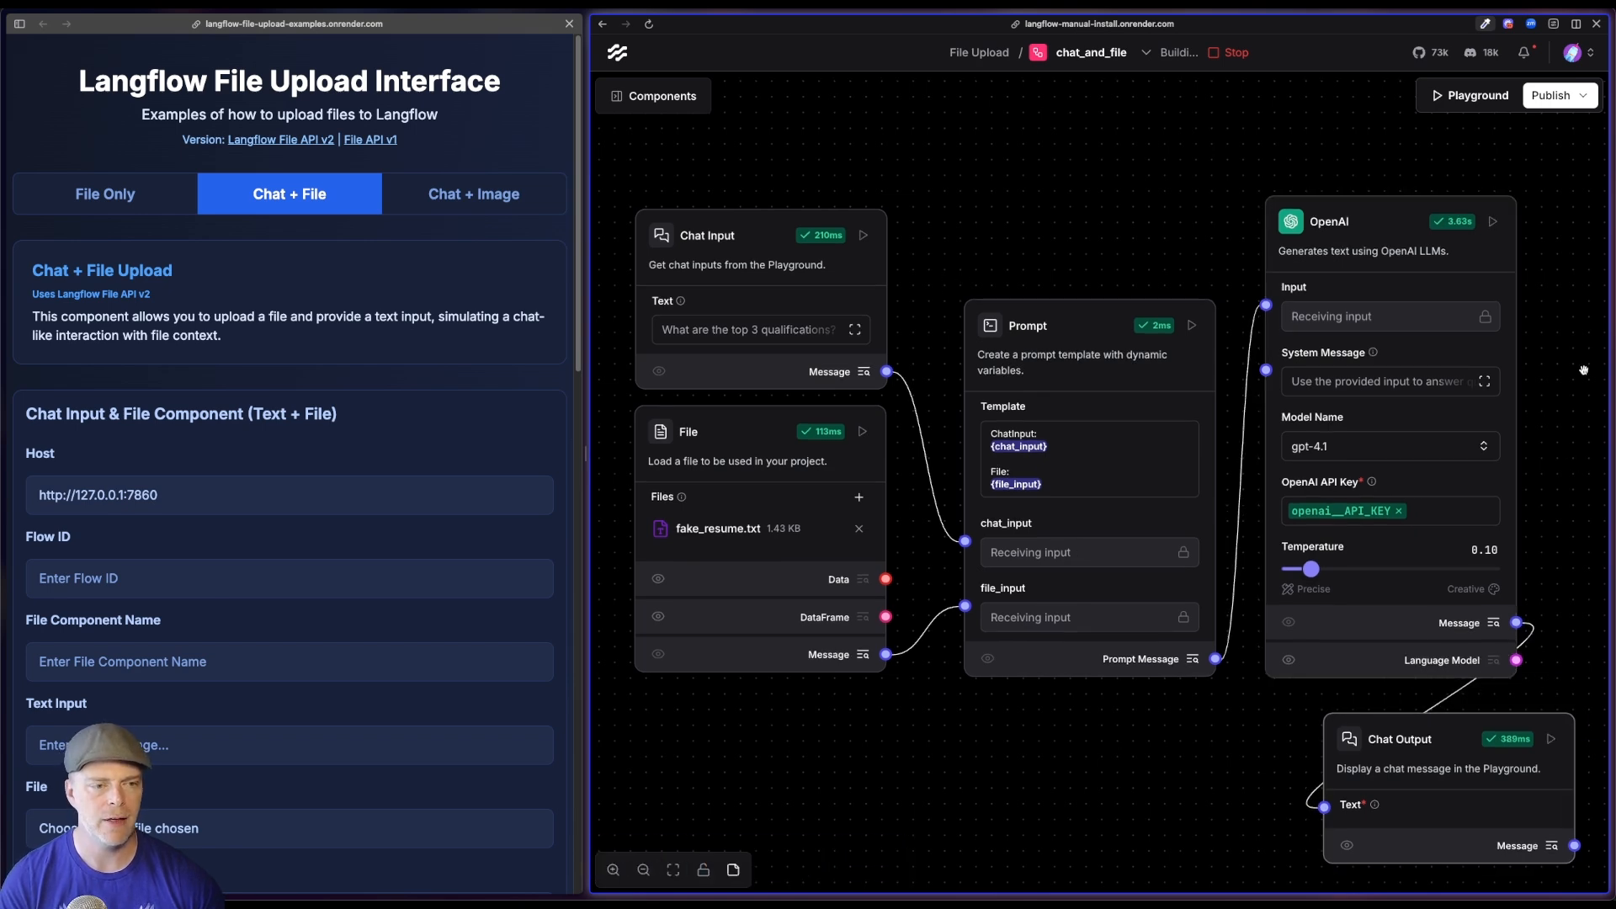
- Reset the flow: clear the session and minimize the Chat Input component
left_click(1469, 94)
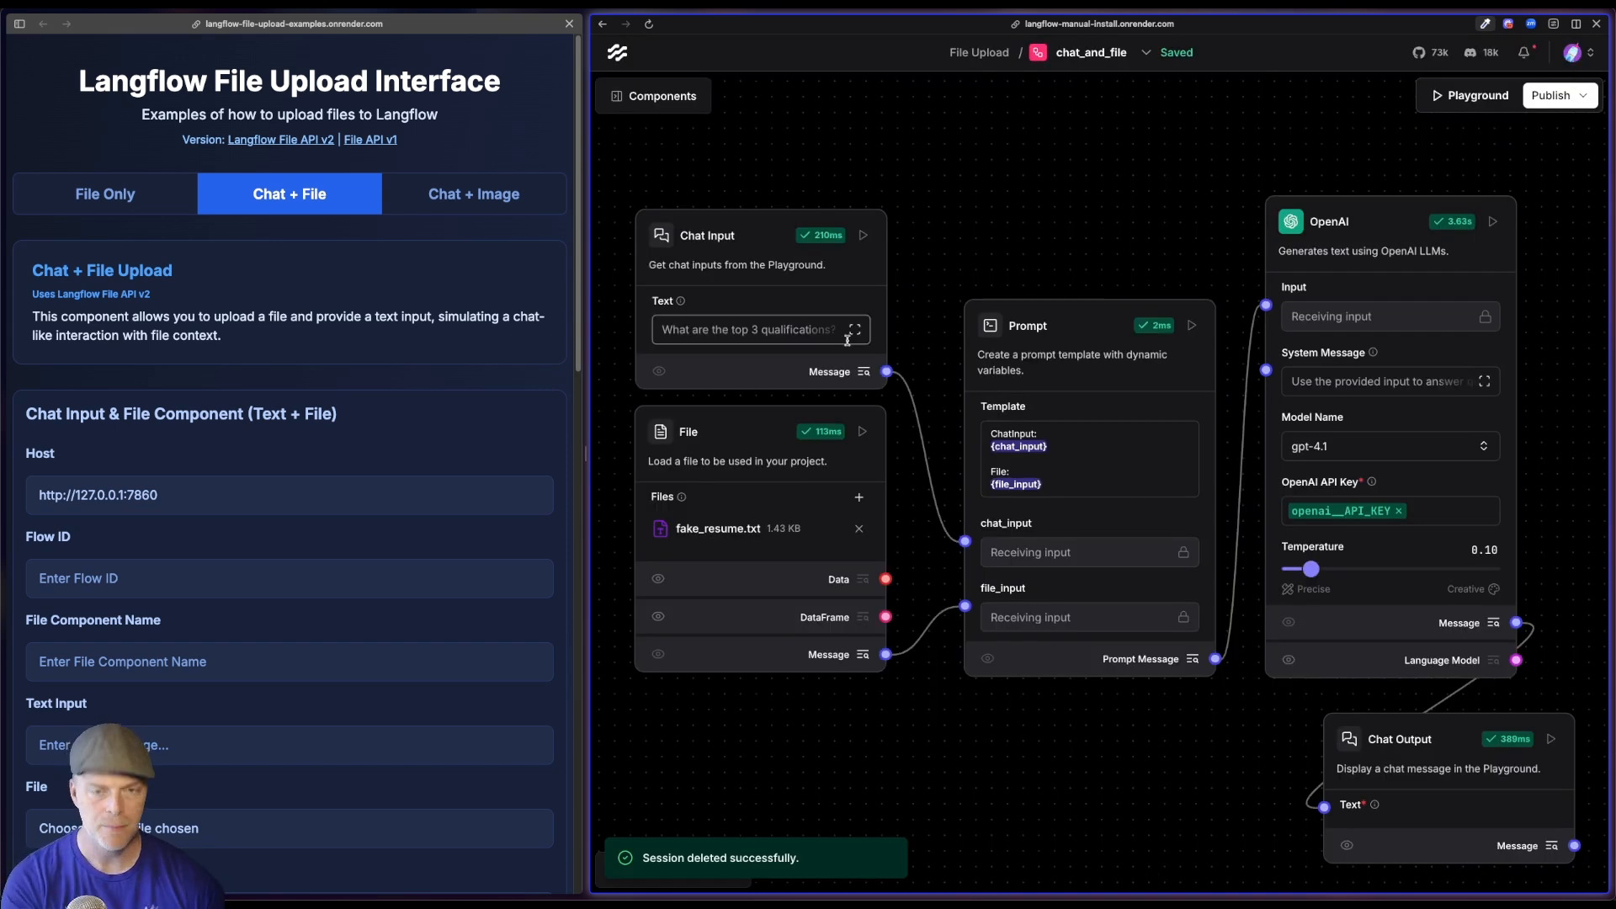
left_click(857, 188)
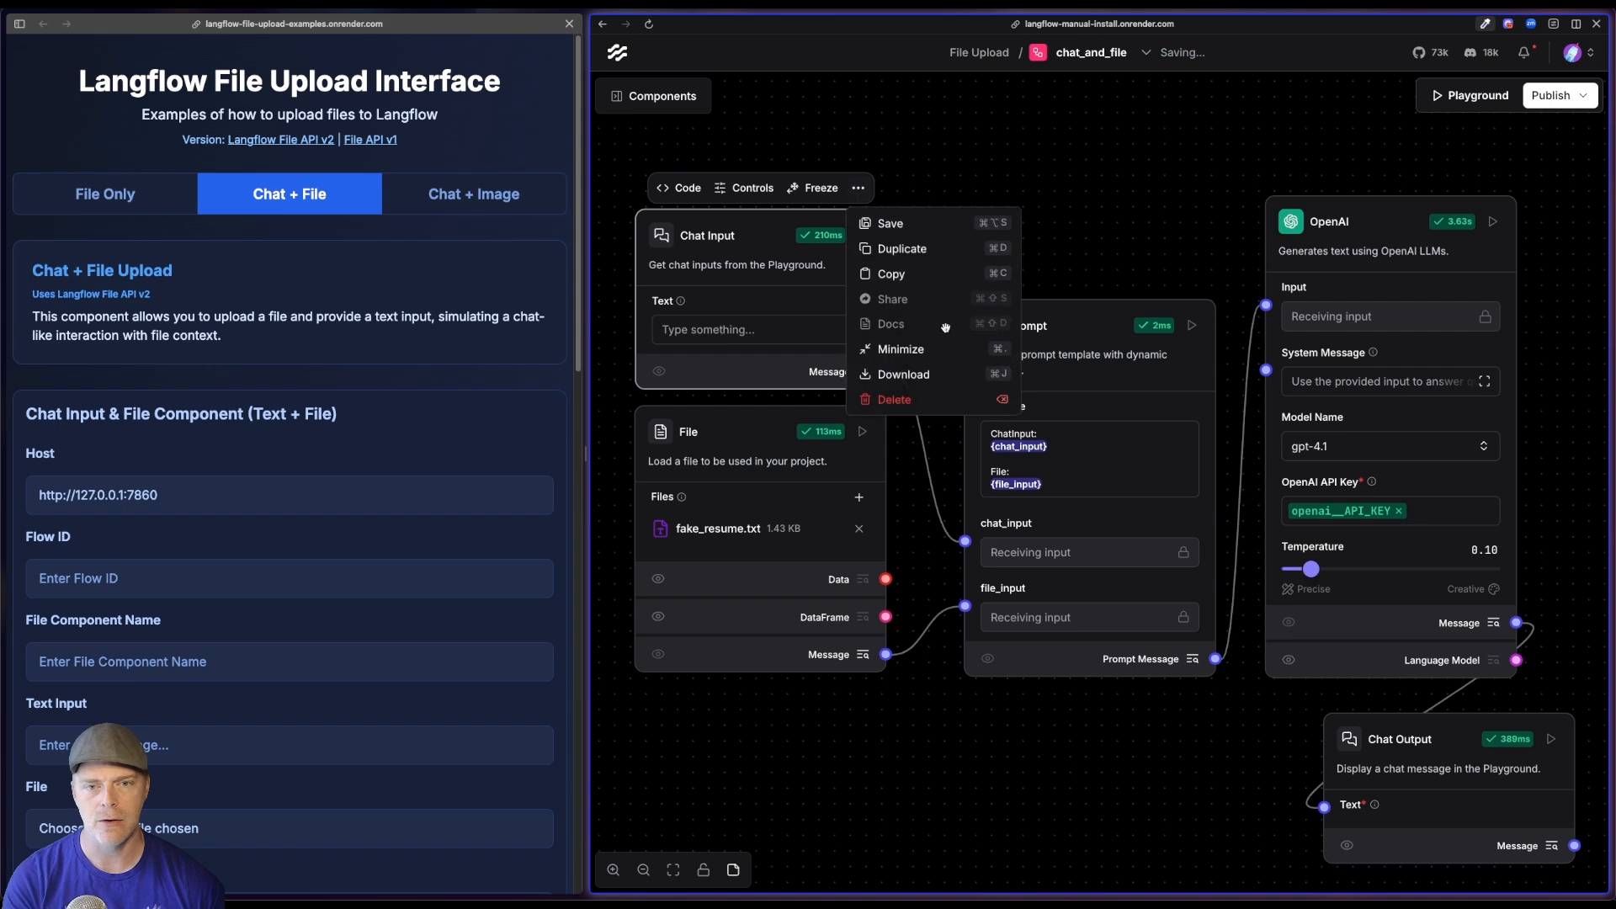
left_click(903, 348)
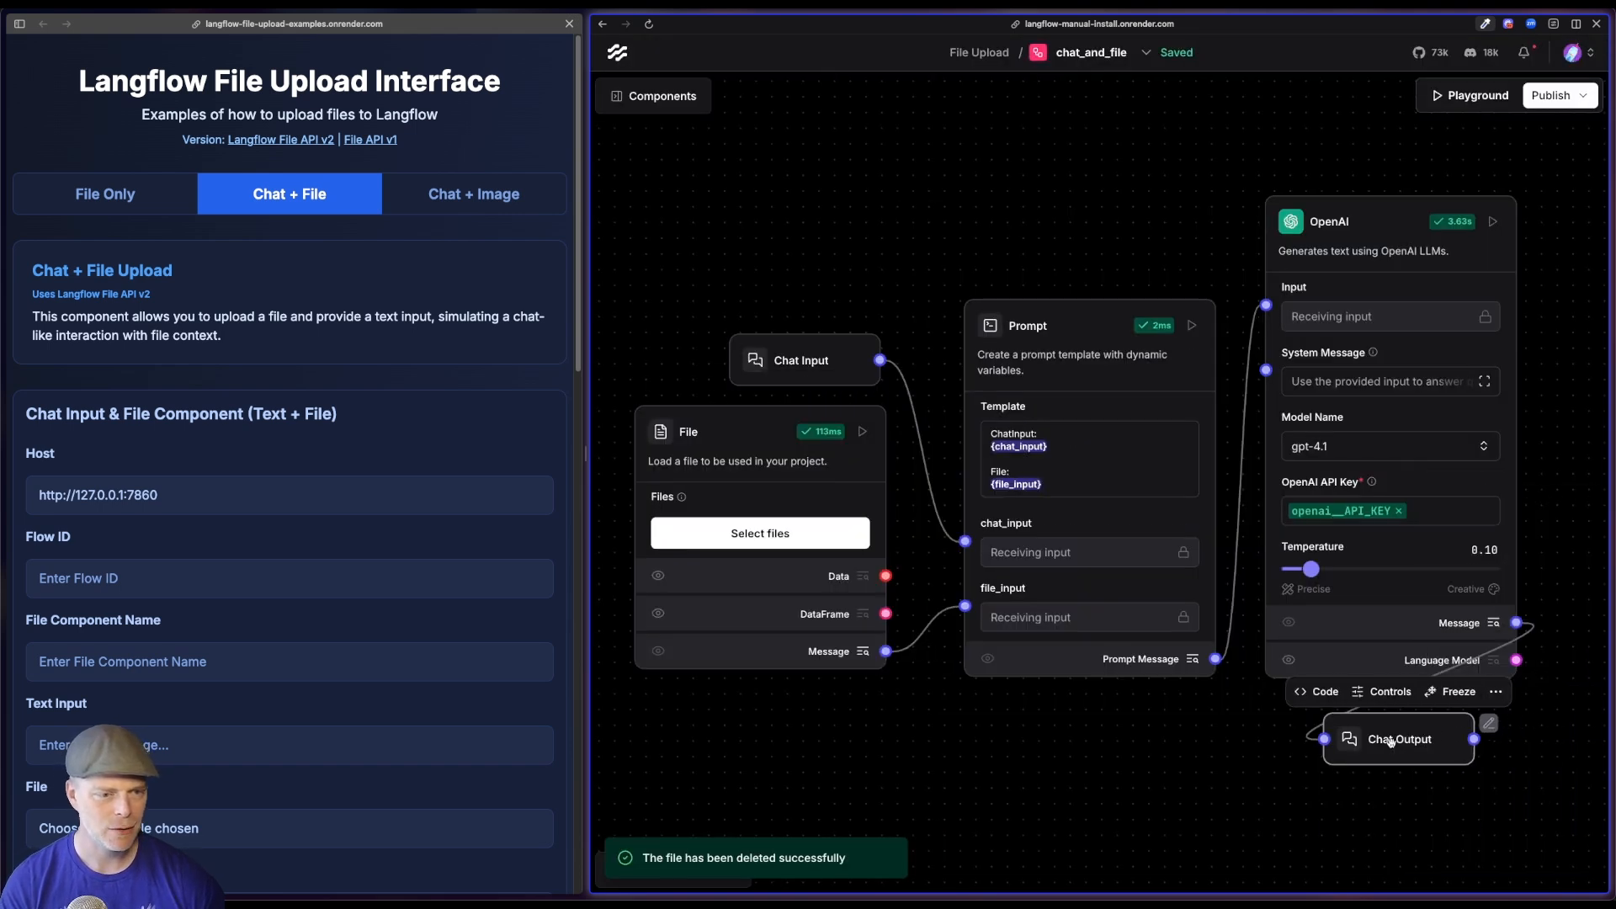
left_click_drag(1398, 737, 1471, 733)
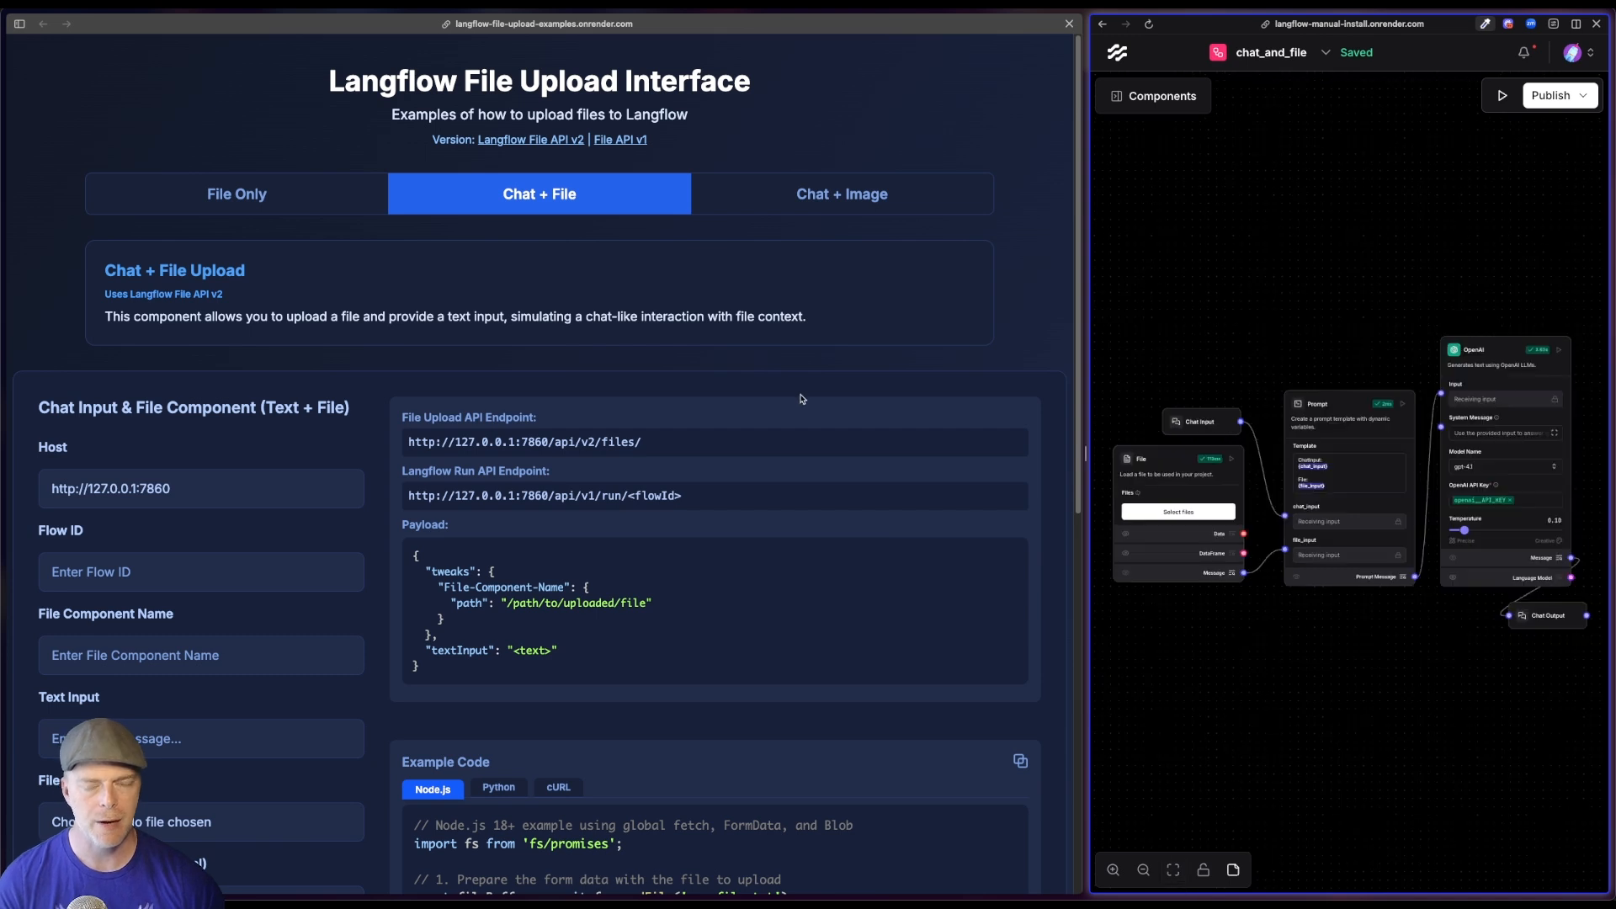
scroll("down", 3)
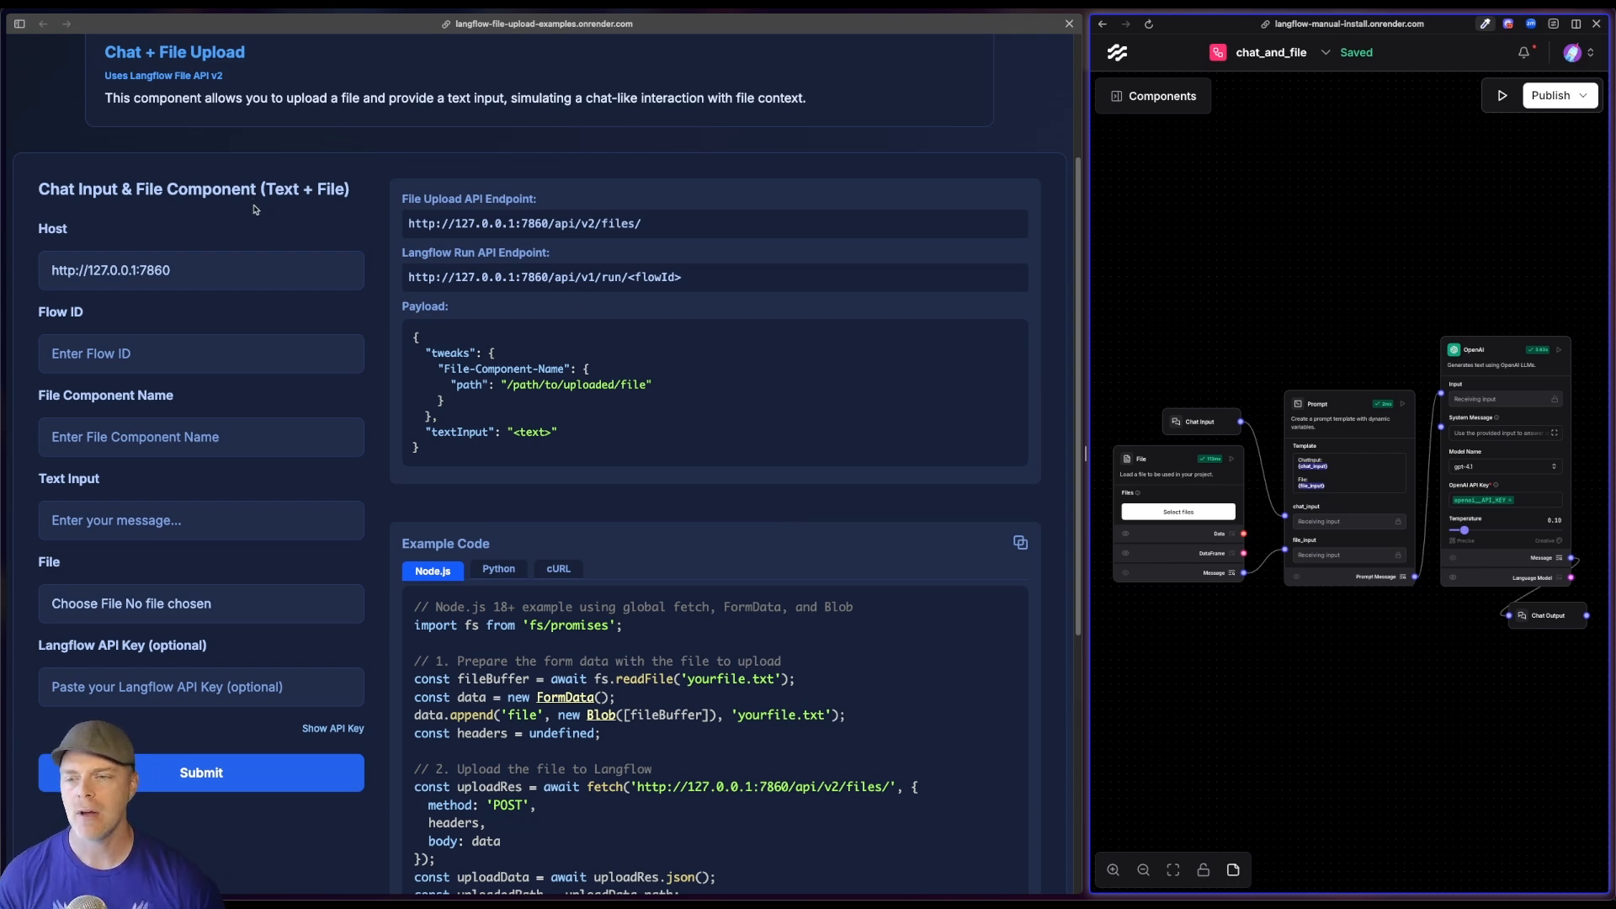
left_click(192, 269)
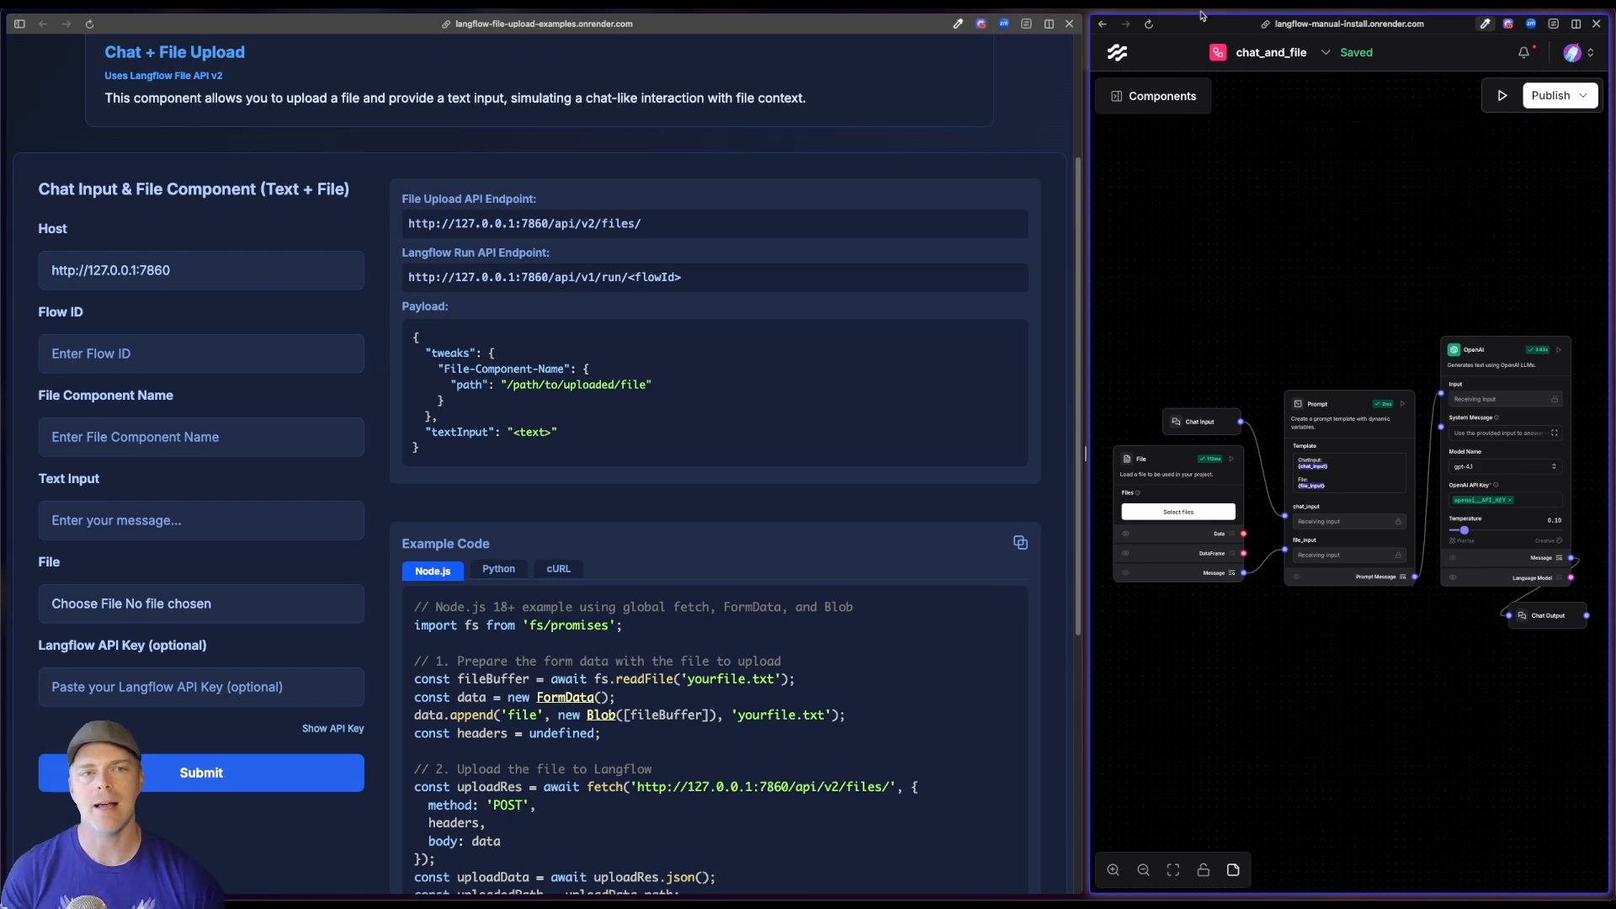
left_click(1347, 23)
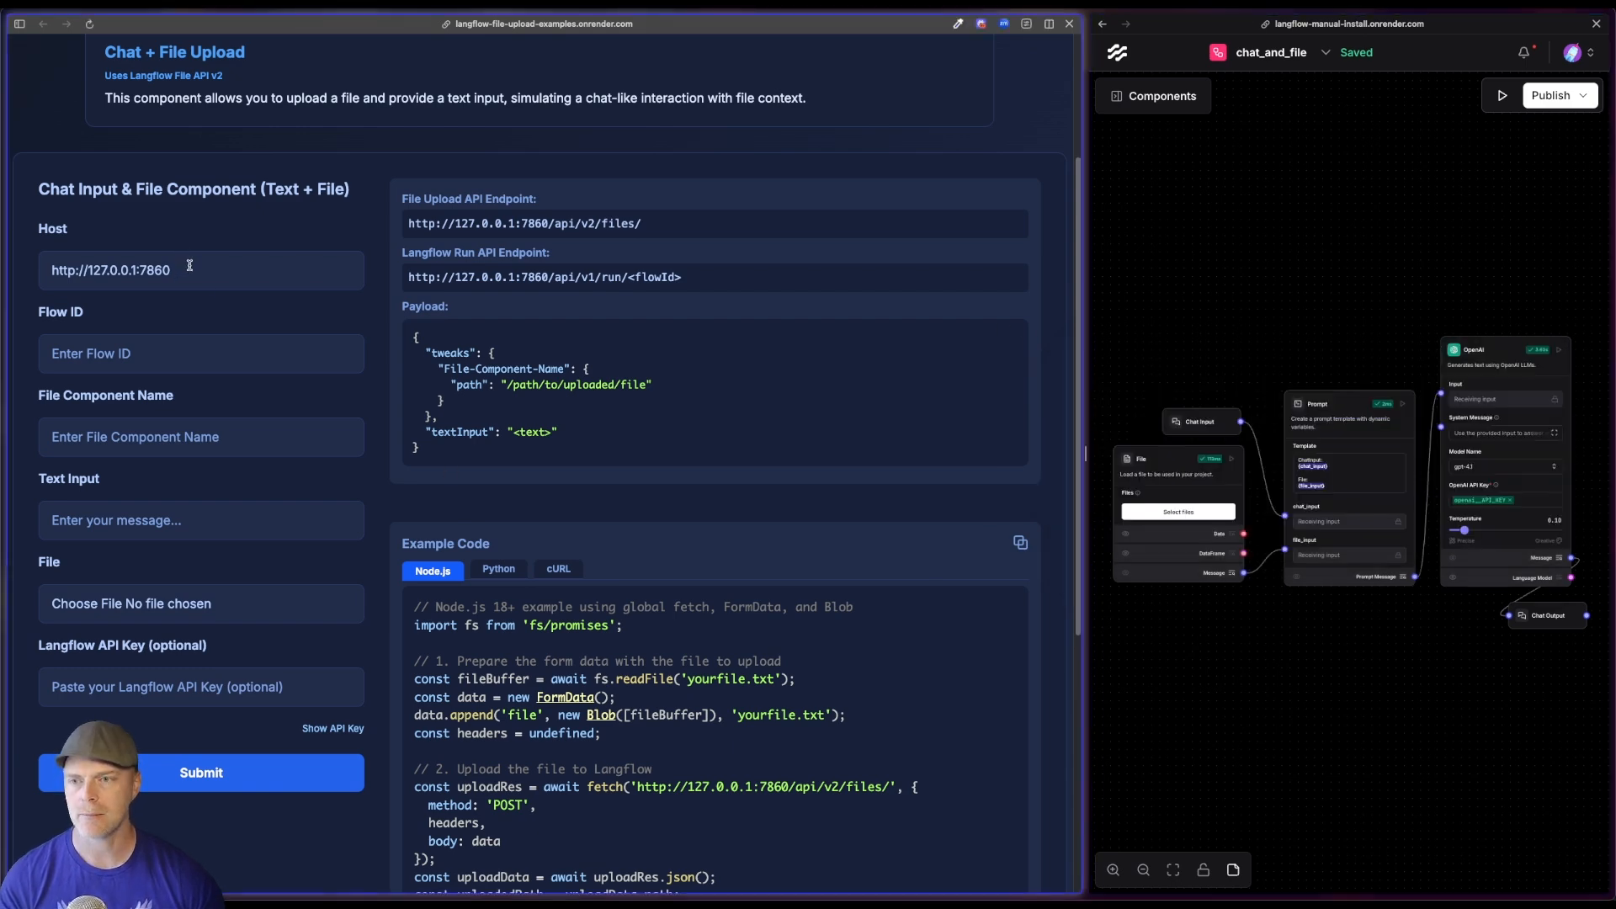
type("https://langflow-manual-install.onrender.com")
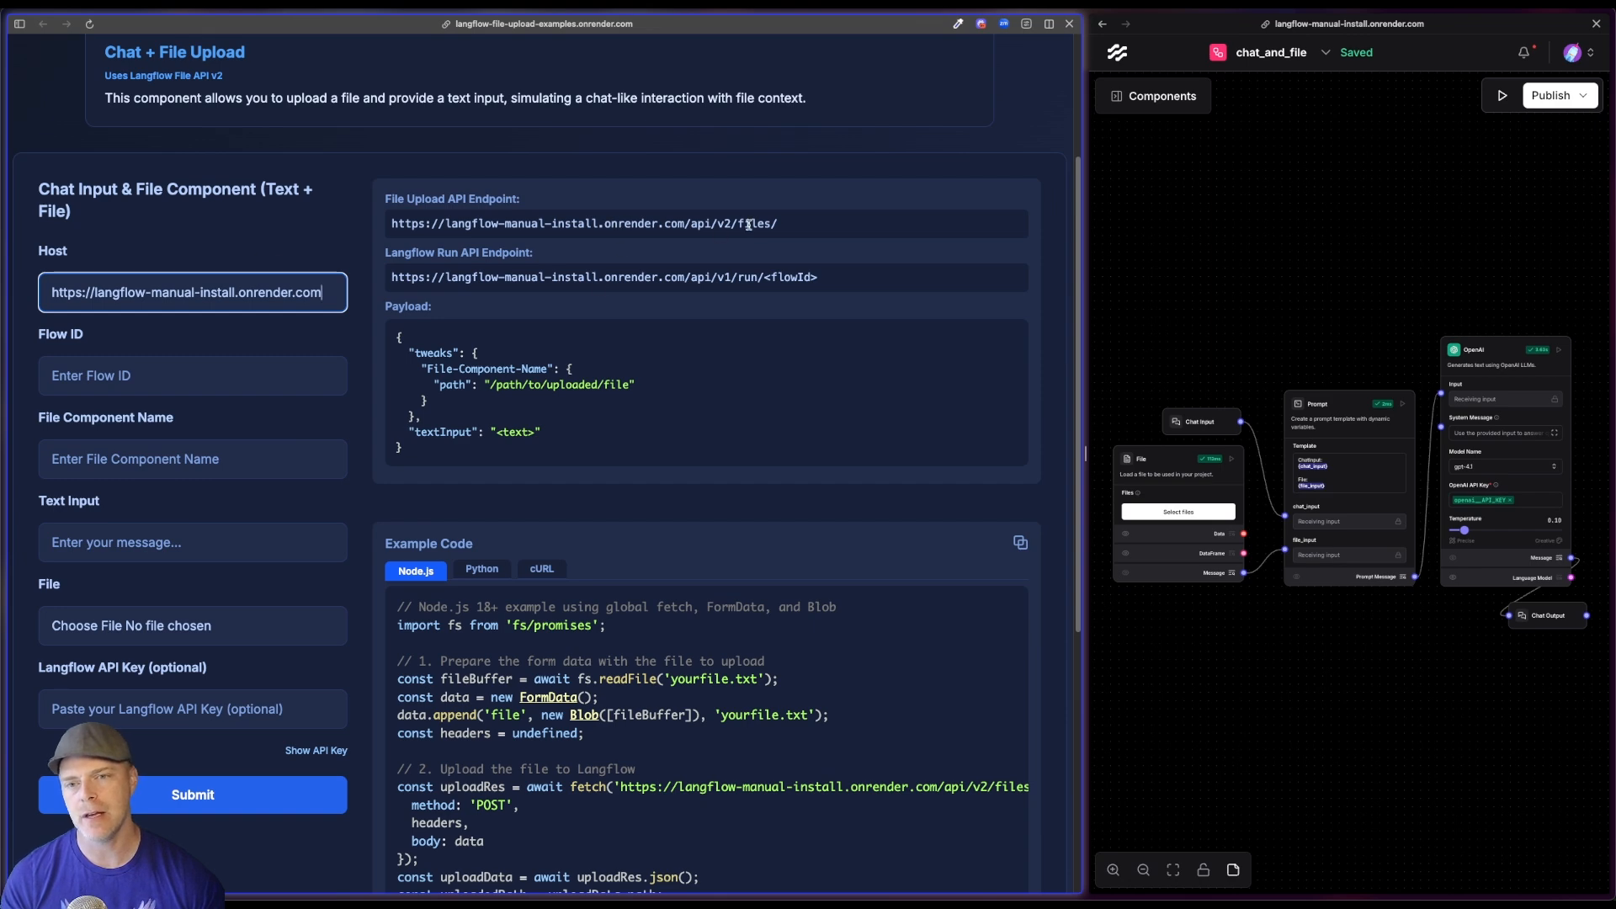
mouse_move(902, 486)
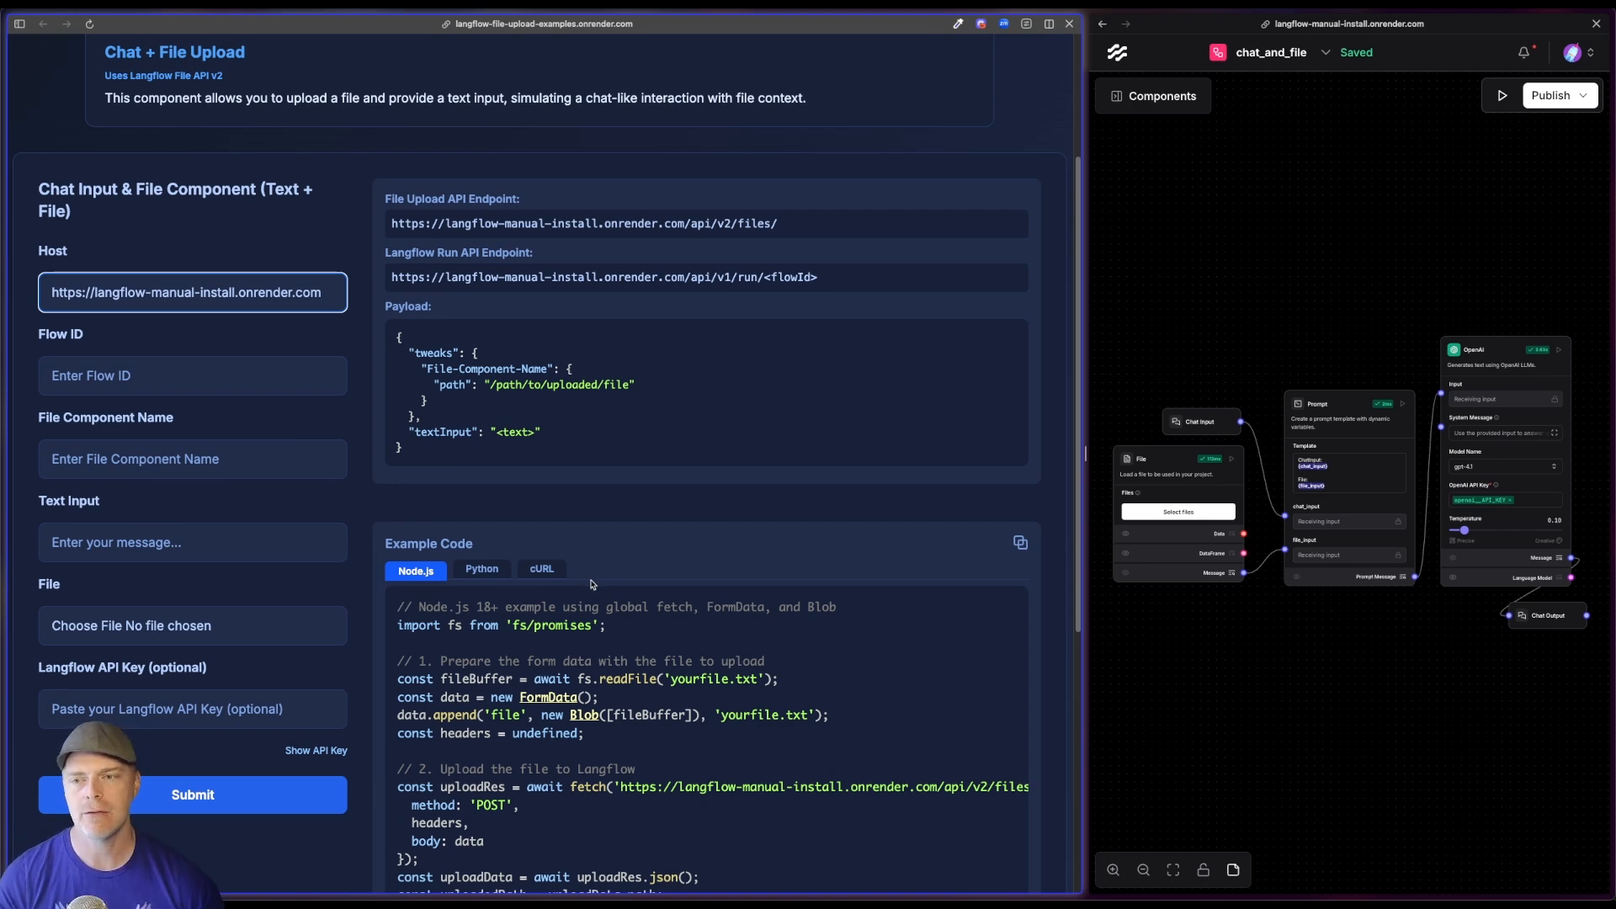
- Read the flow's endpoint name from Edit Details and set Flow ID to chat-and-file
left_click(192, 375)
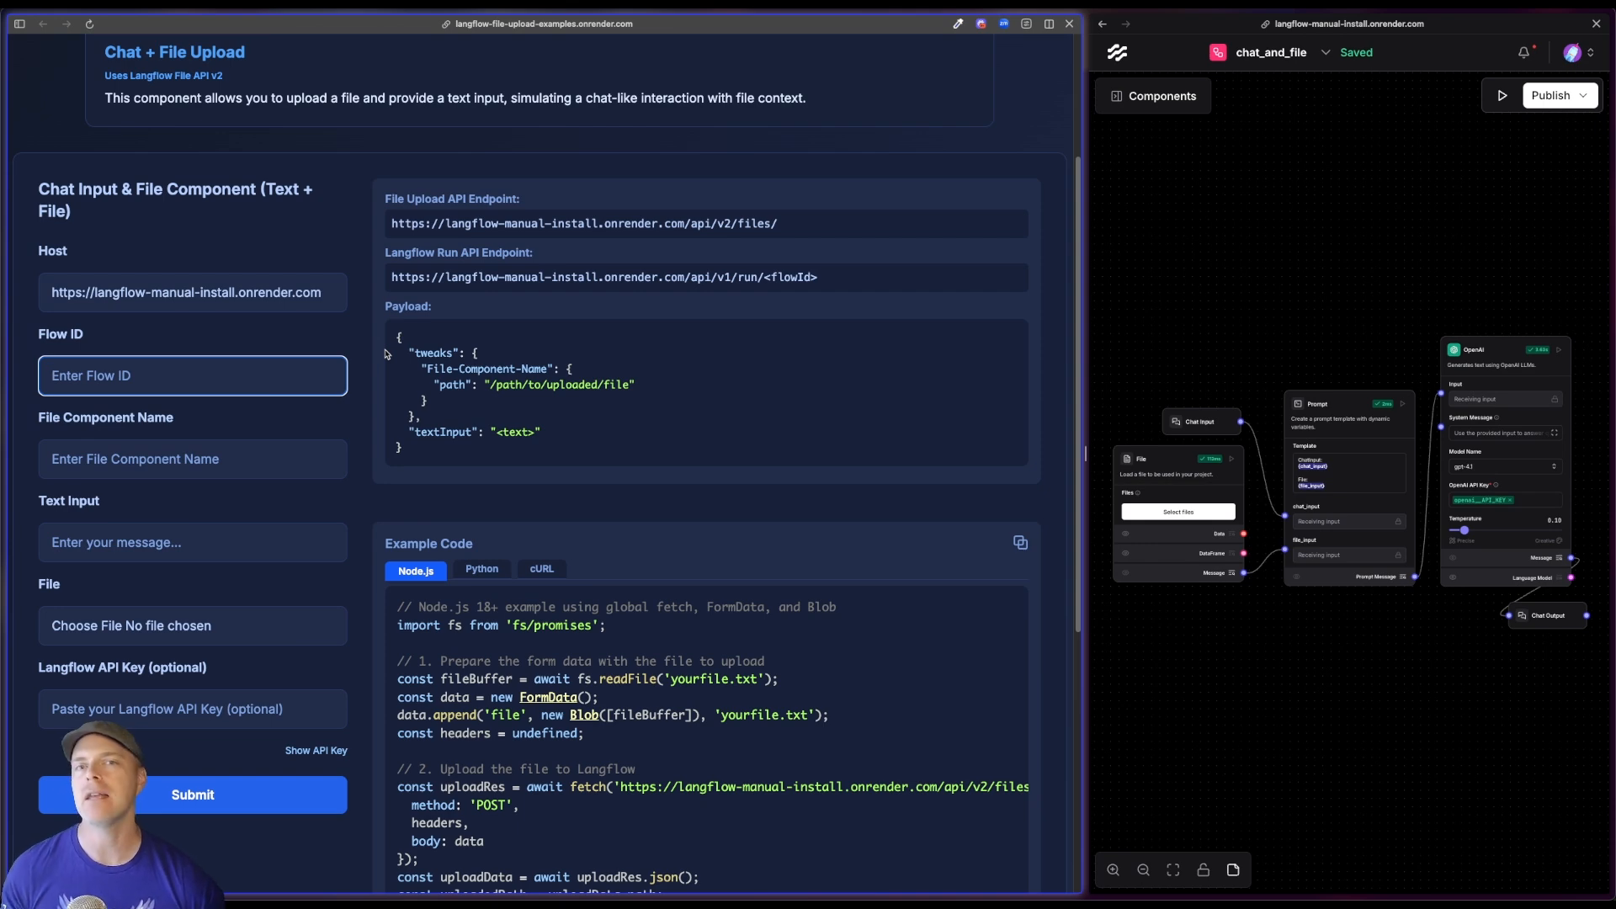
left_click(1334, 52)
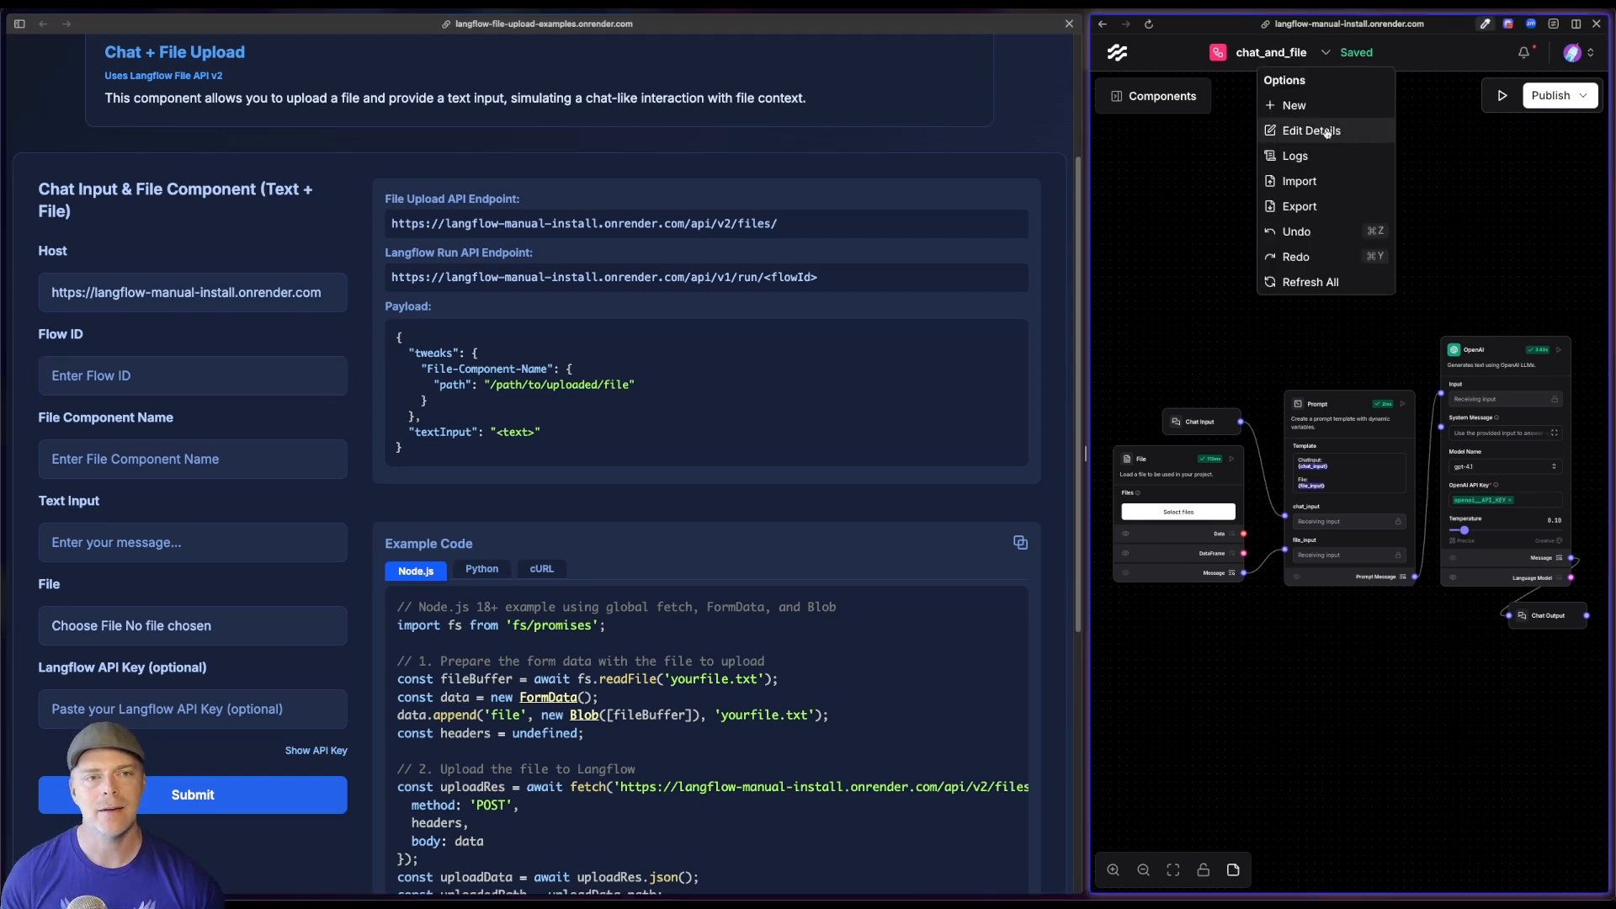
left_click(1310, 131)
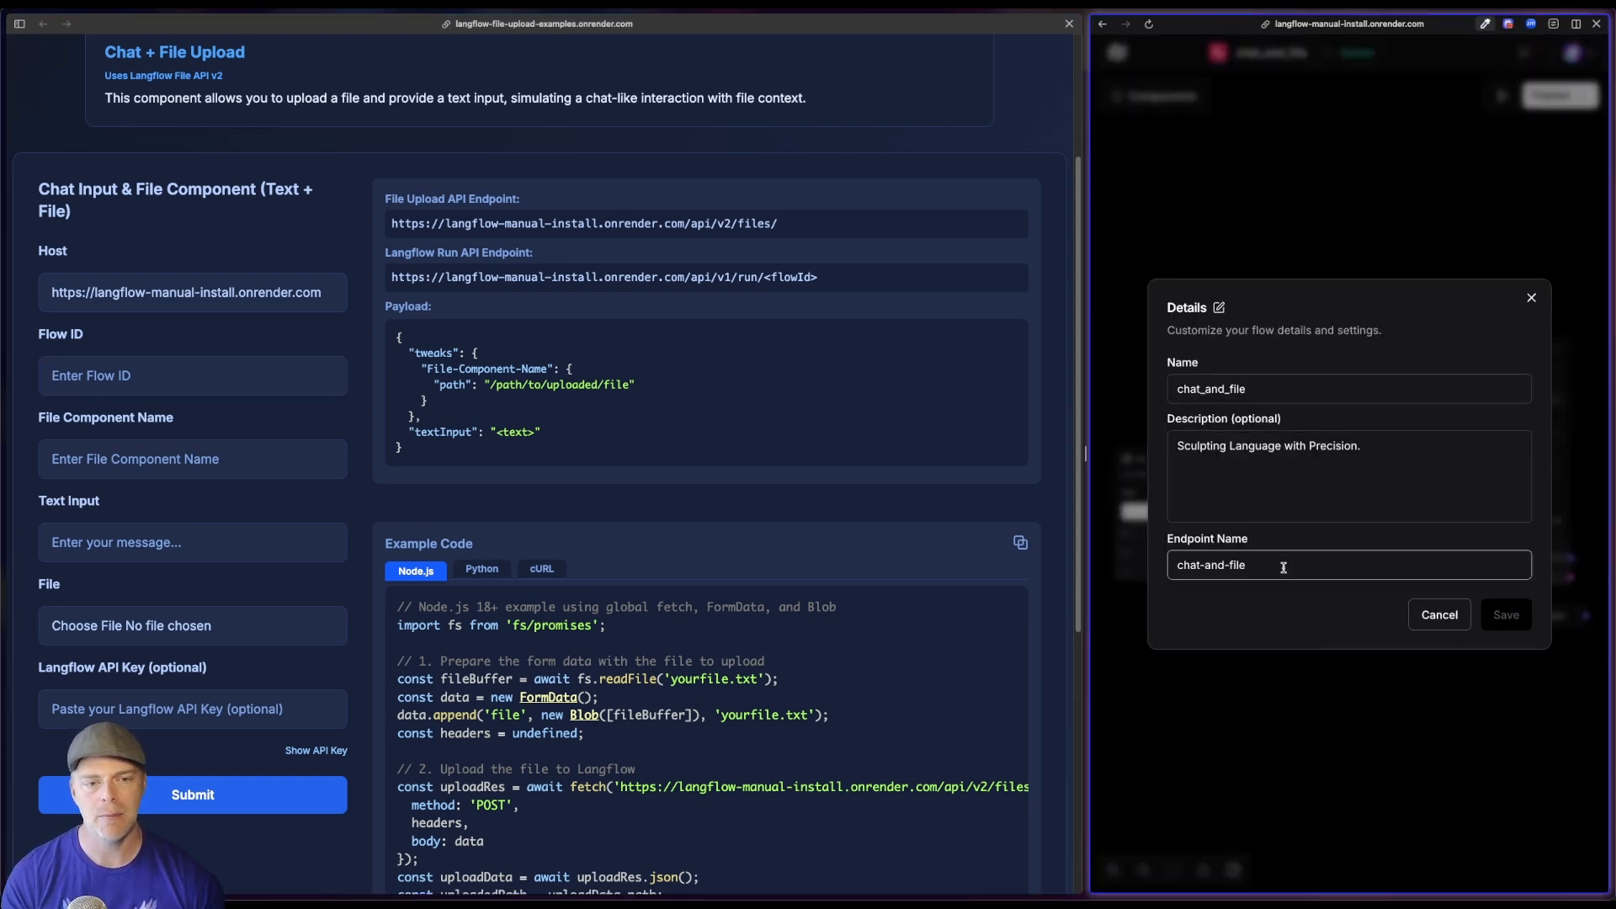
left_click(1508, 614)
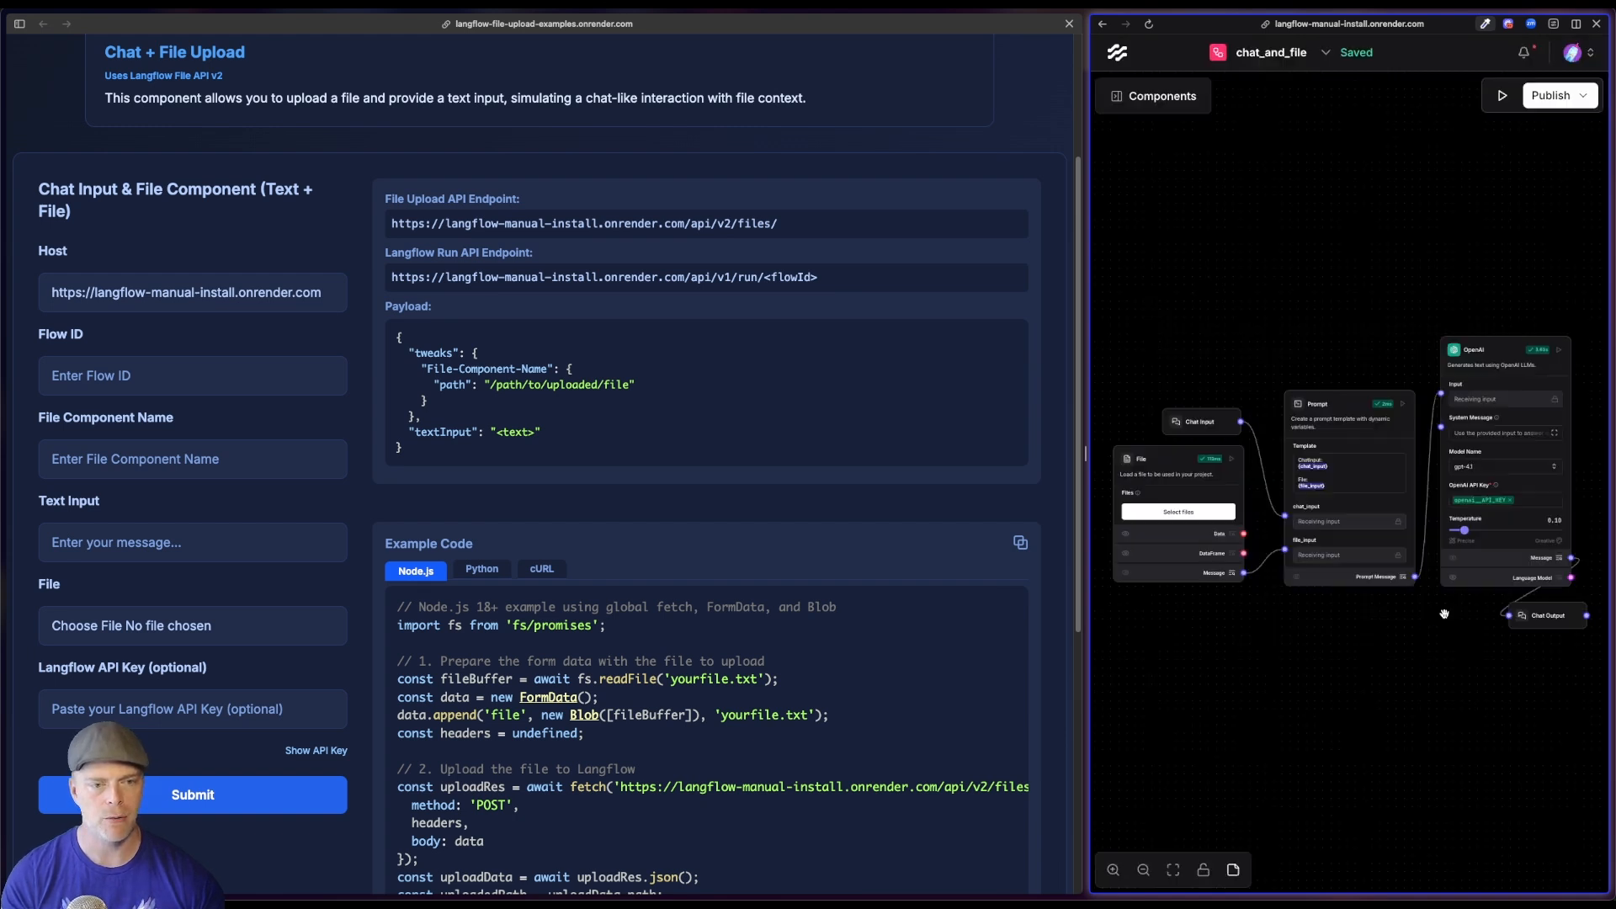
type("chat-and-file")
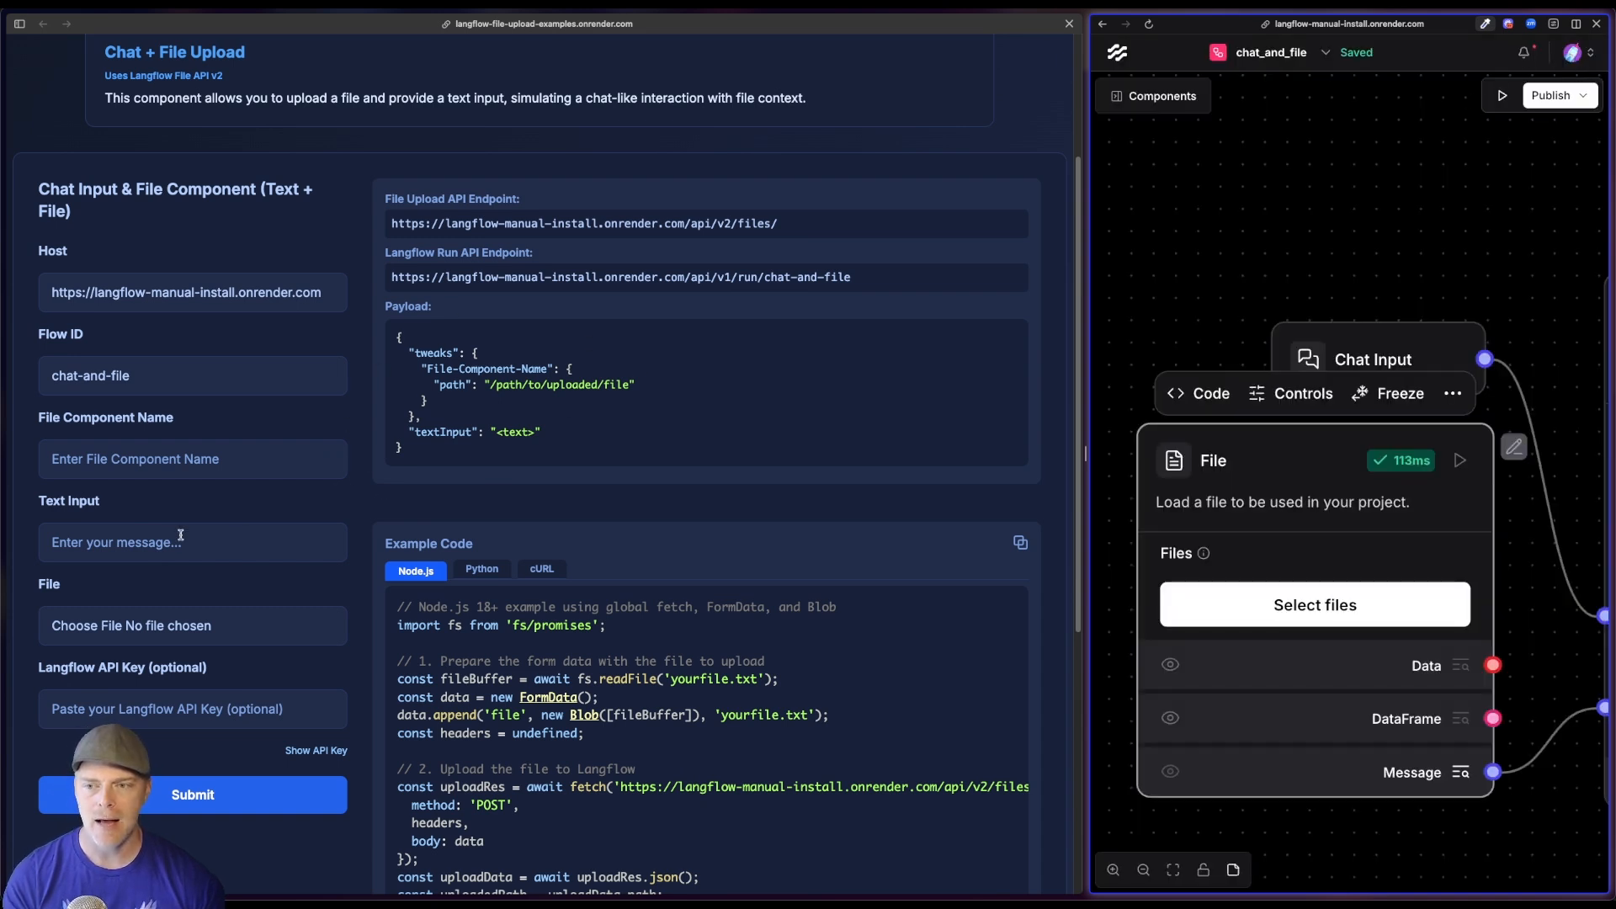
- Set File Component Name to File-boeTp, highlighting the path tweak key in the payload
type("File-boeTp")
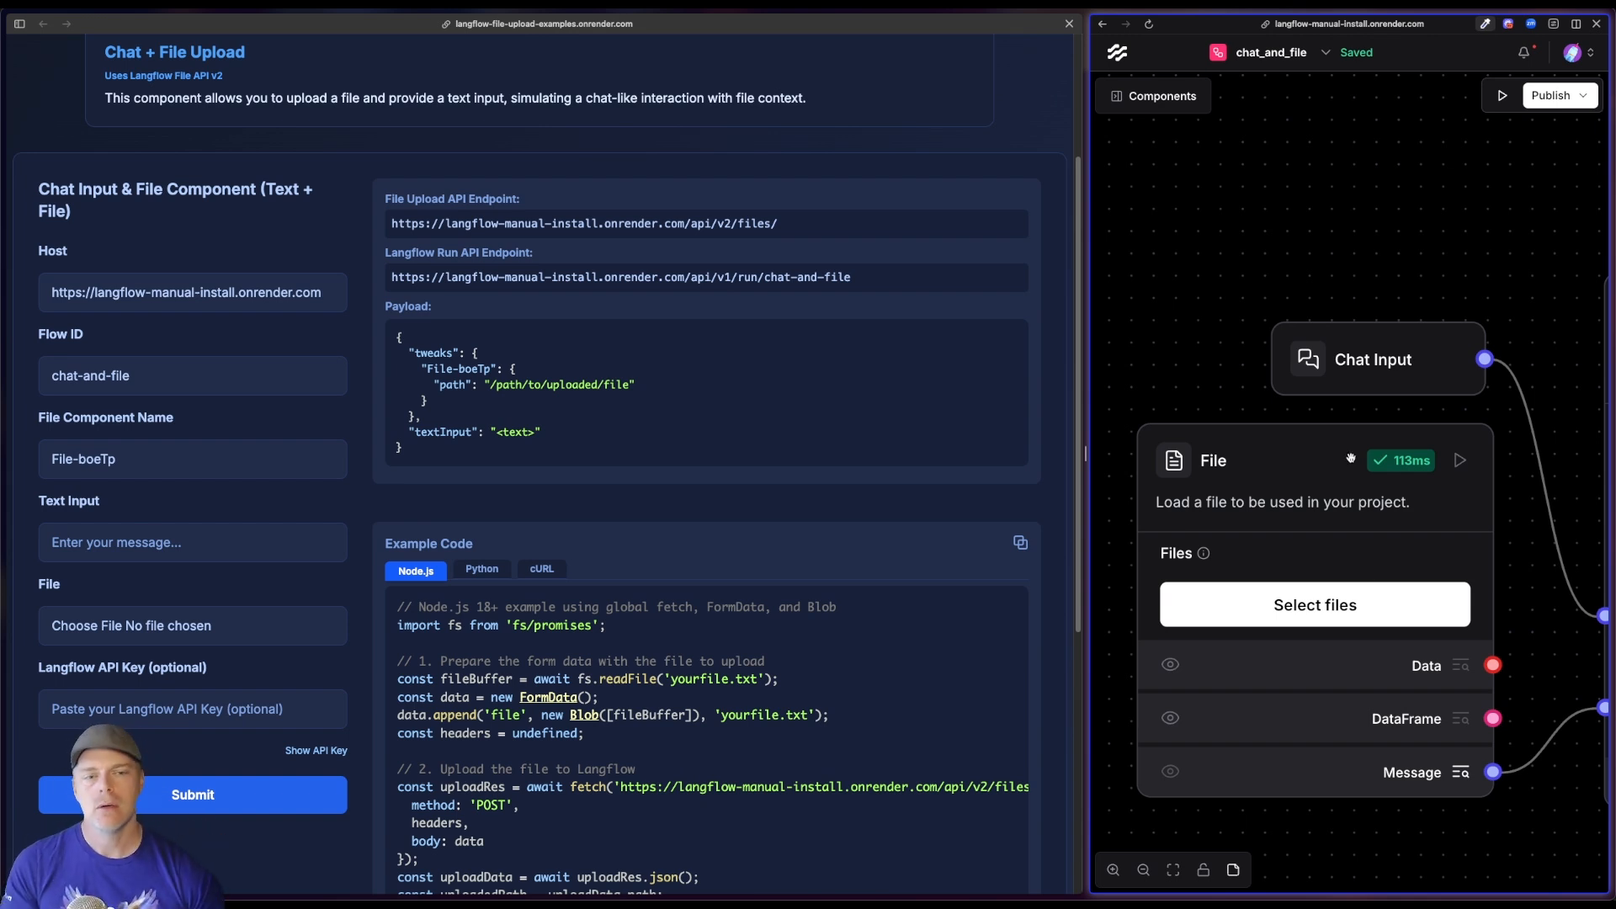
mouse_move(1326, 485)
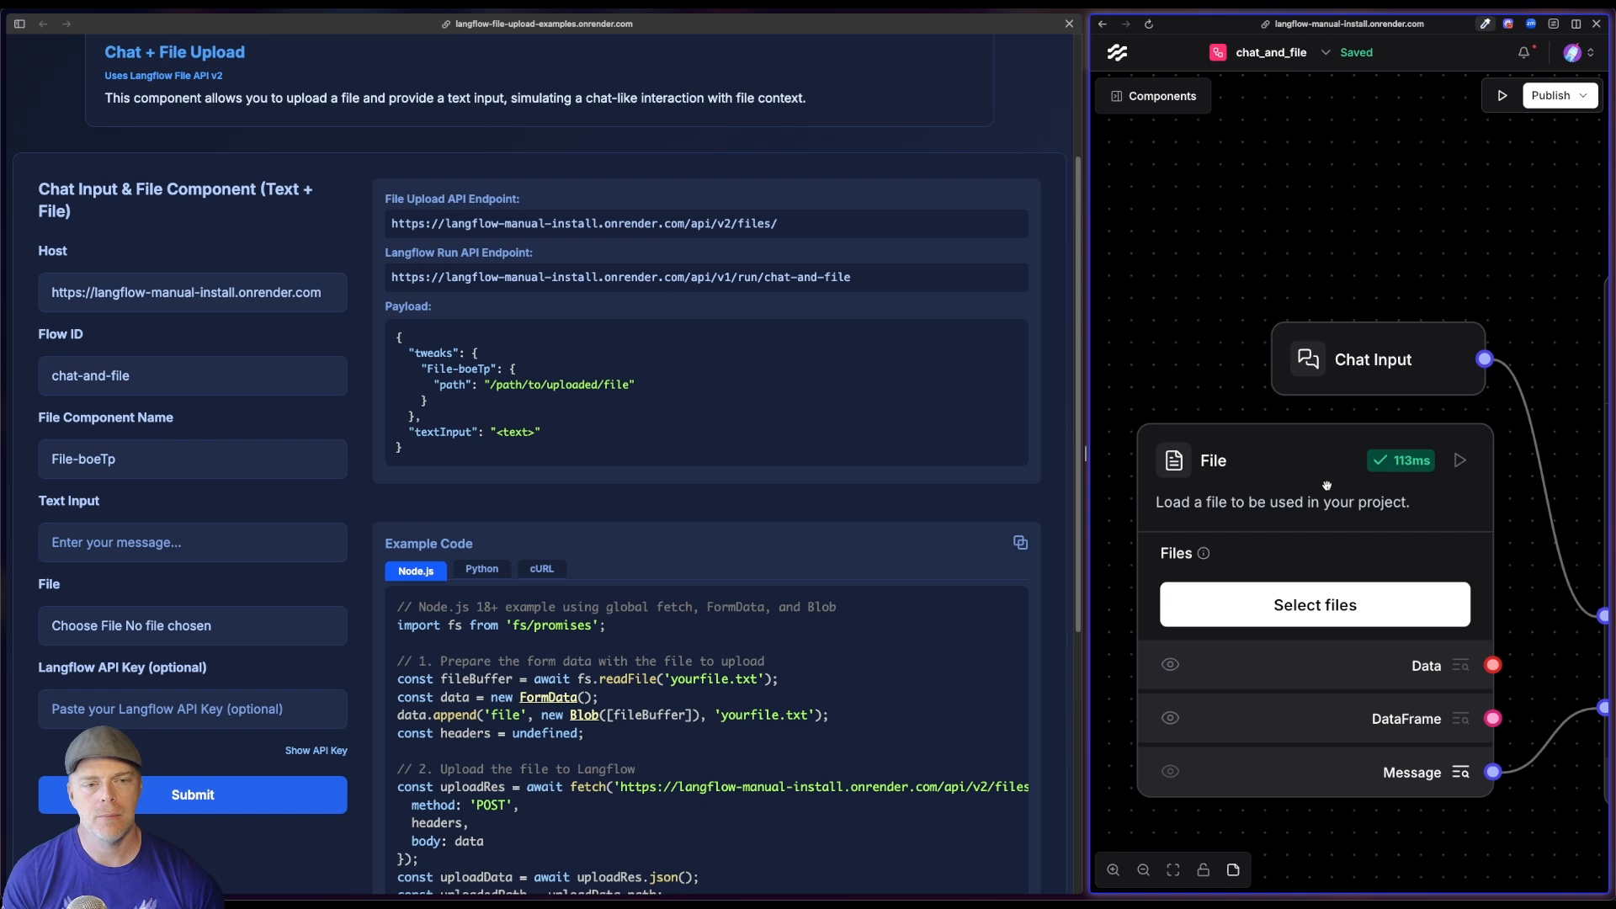
mouse_move(1250, 459)
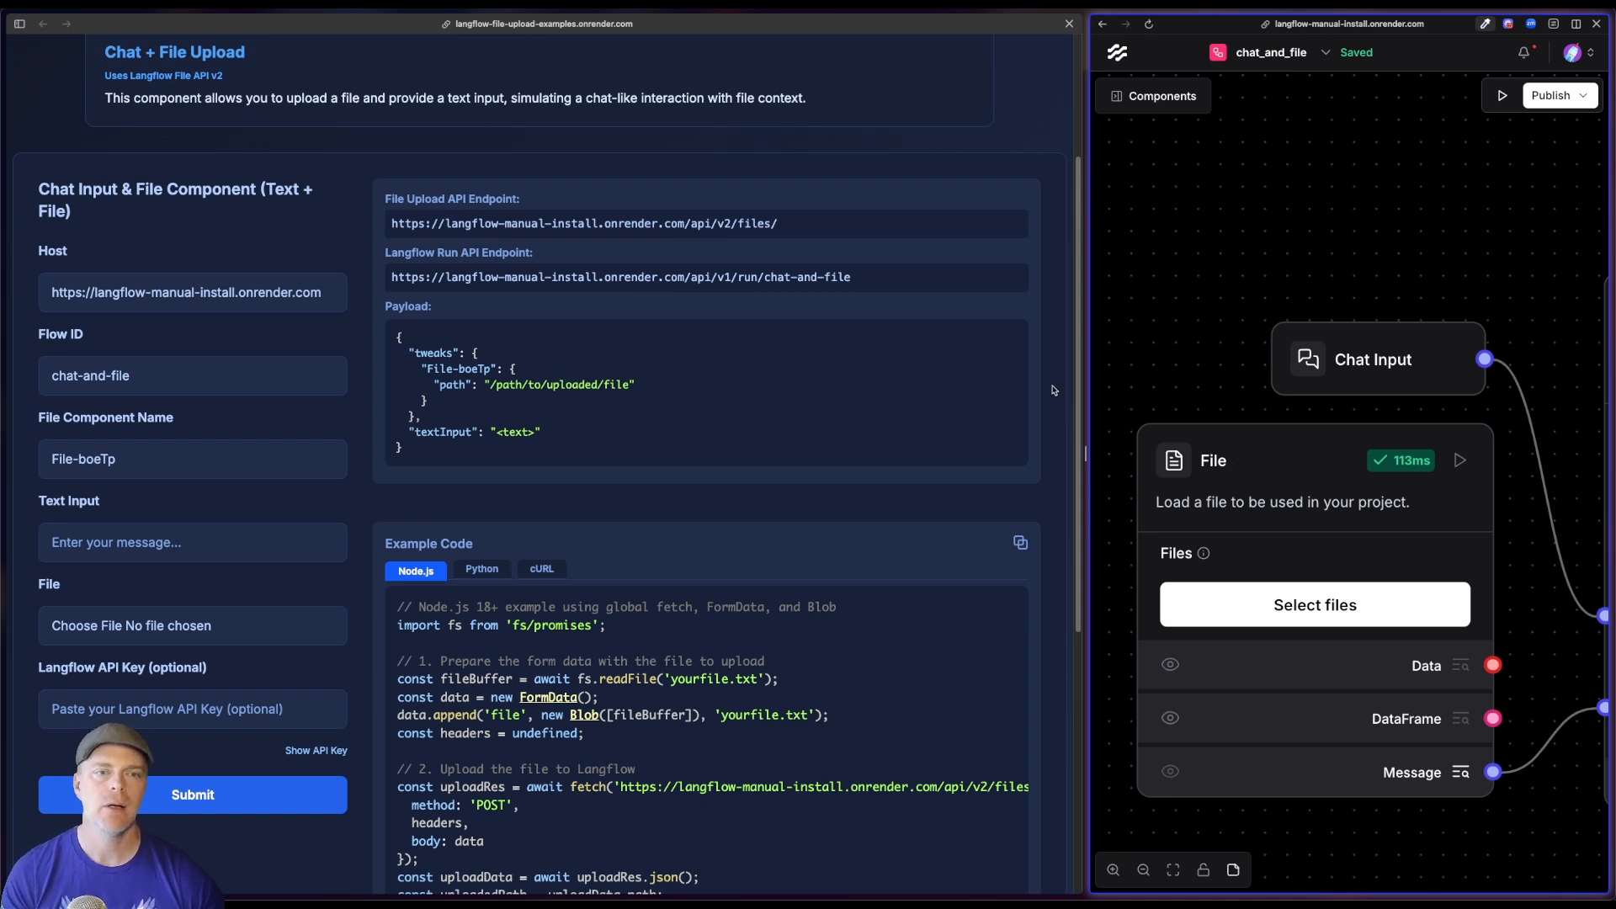
mouse_move(1212, 350)
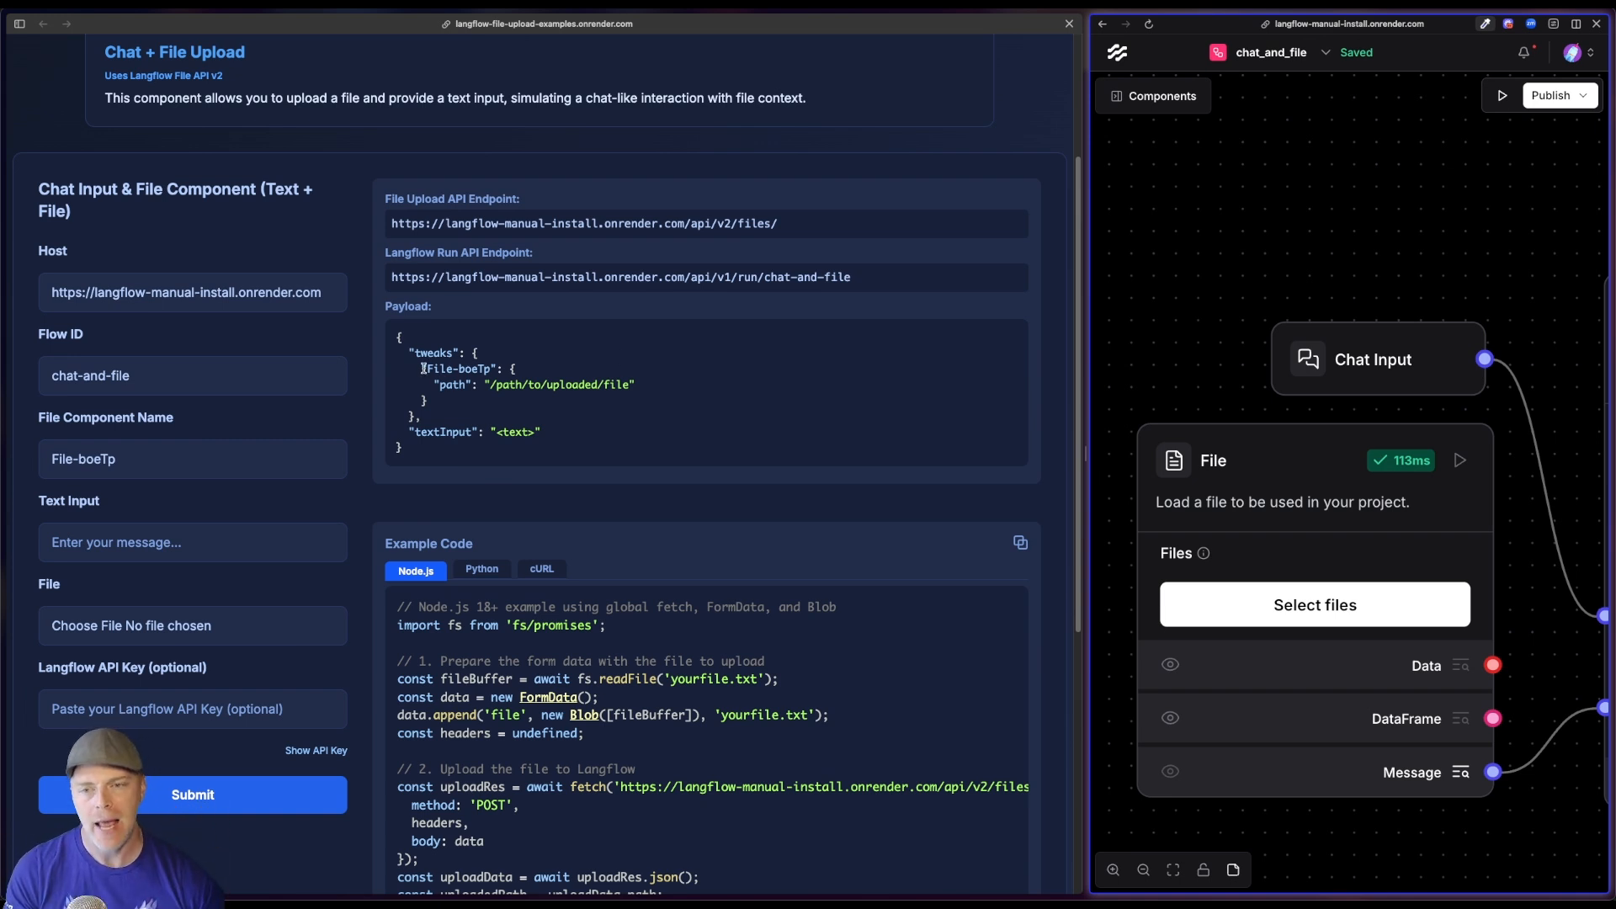
double_click(453, 369)
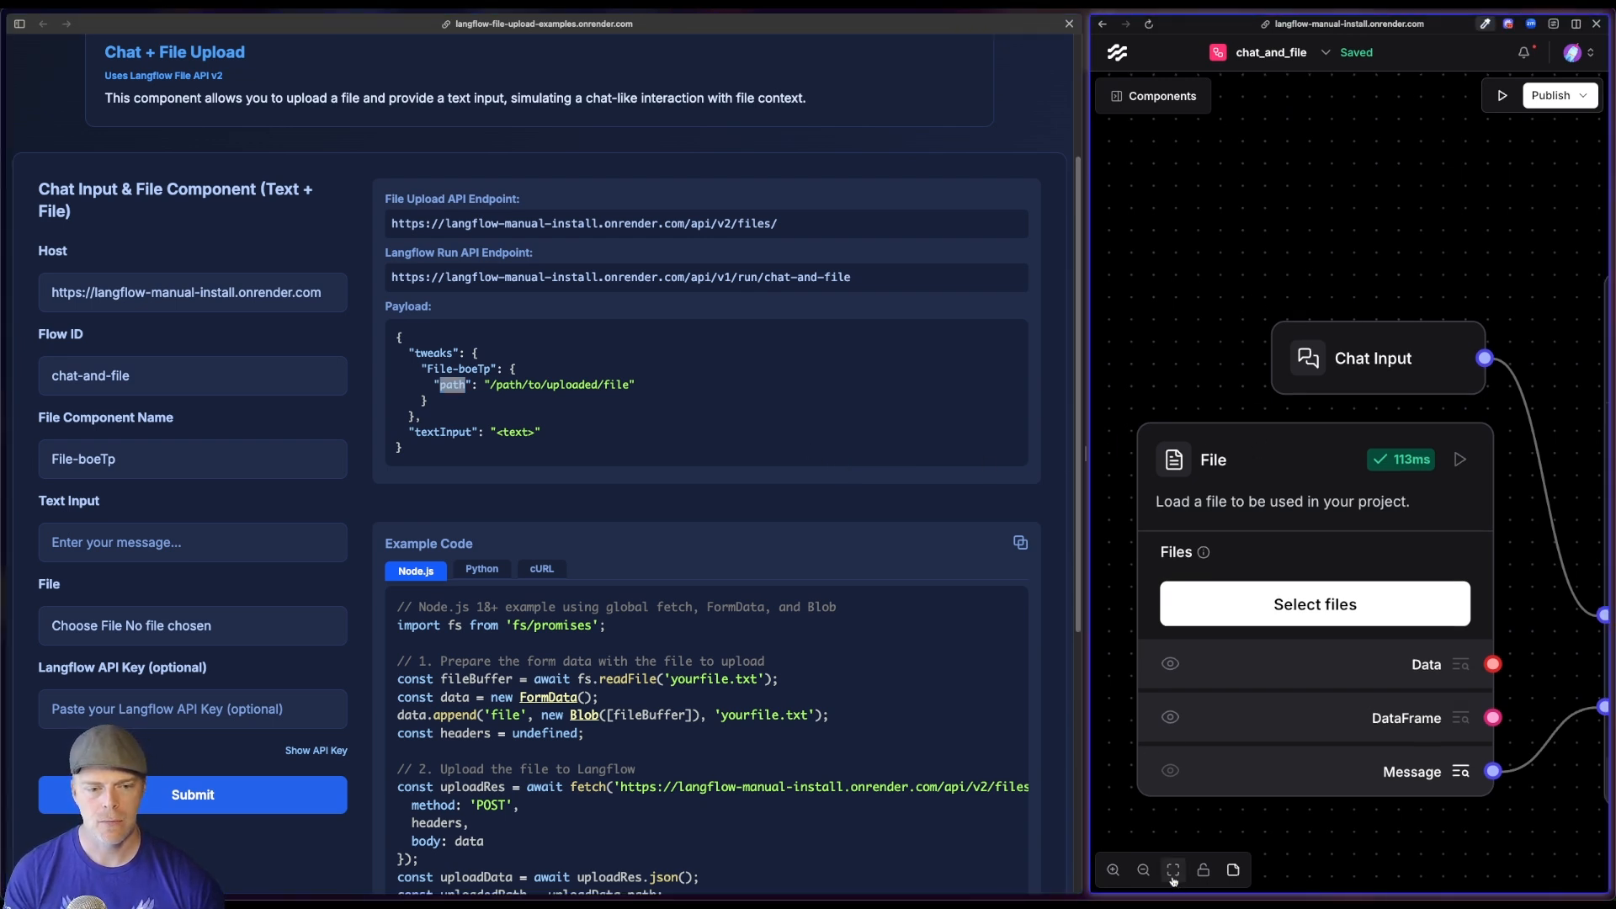
left_click(1172, 871)
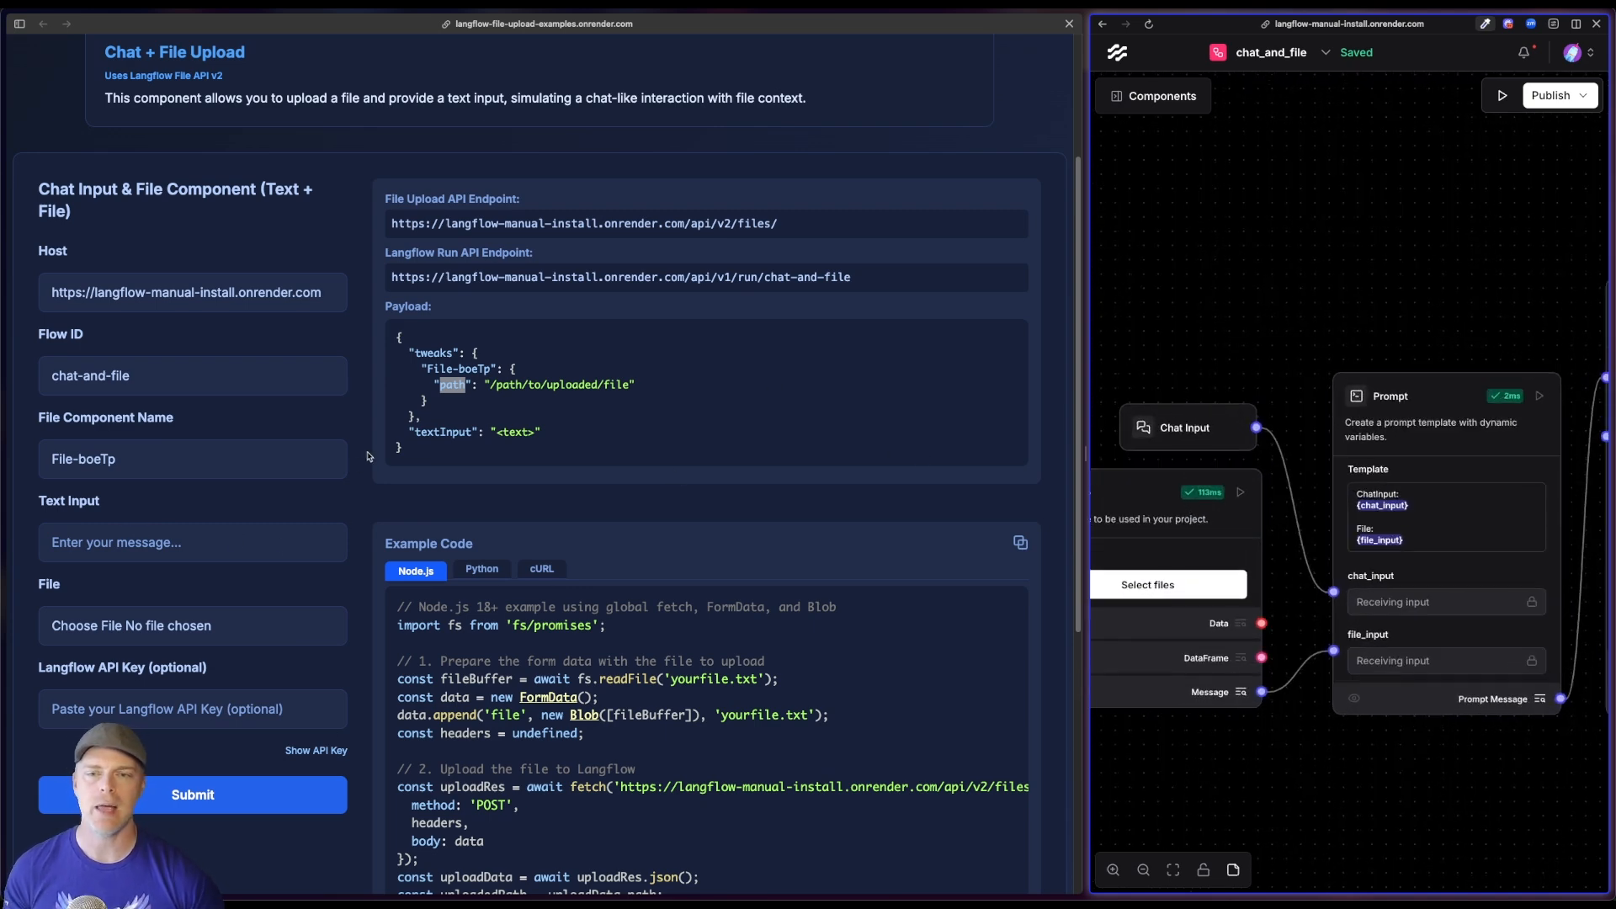
left_click(192, 543)
type("What are the top 3 qualifications?")
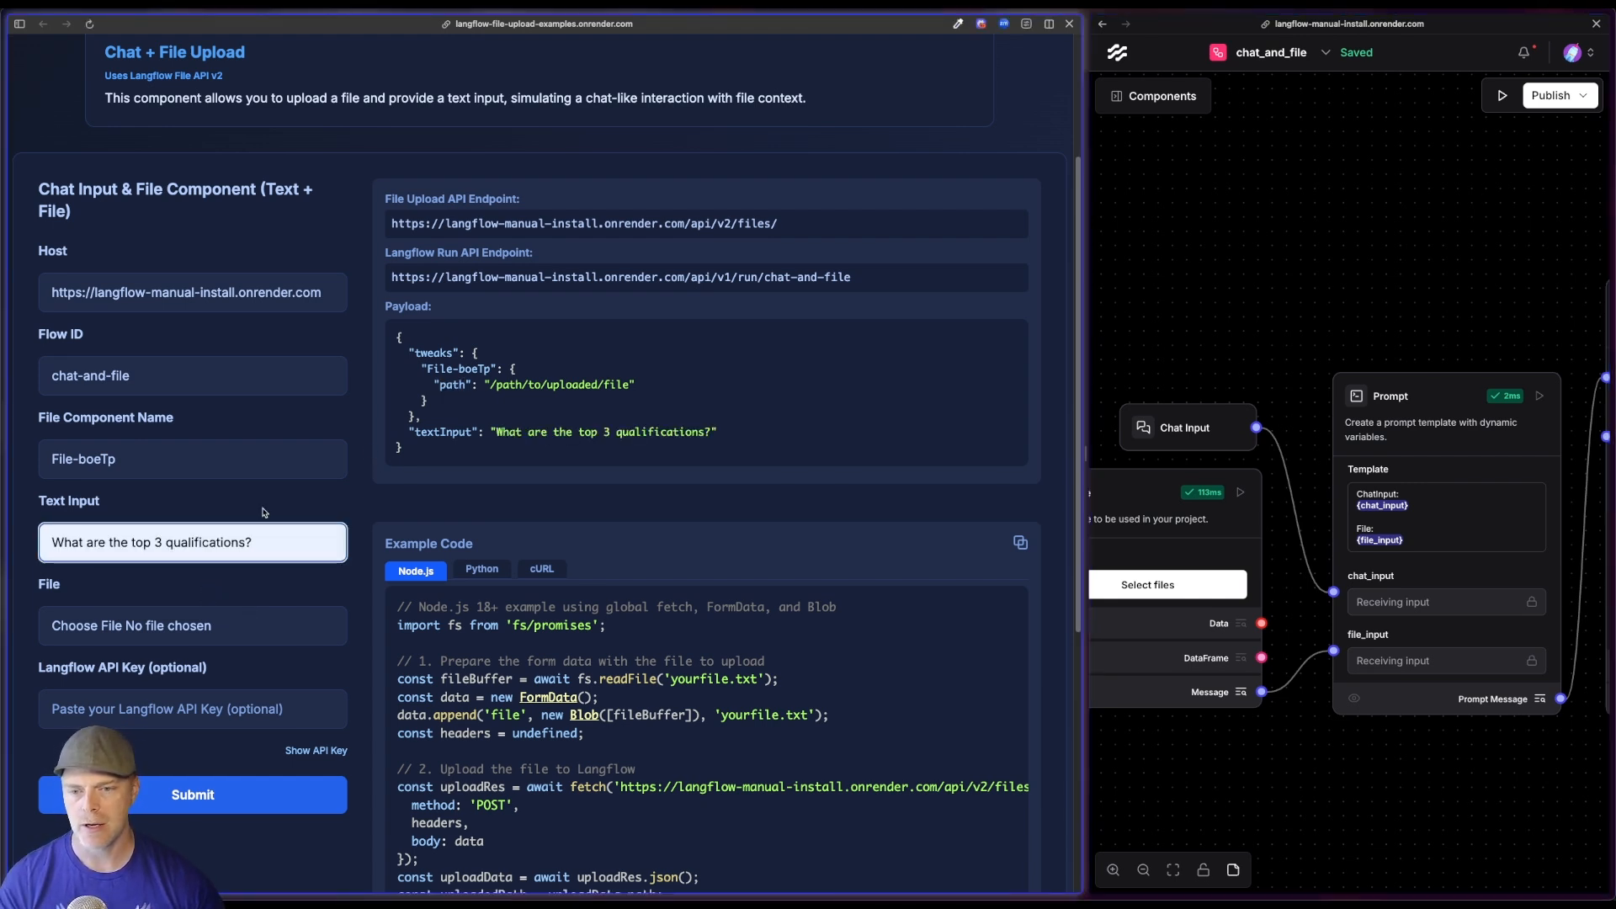
scroll("down", 3)
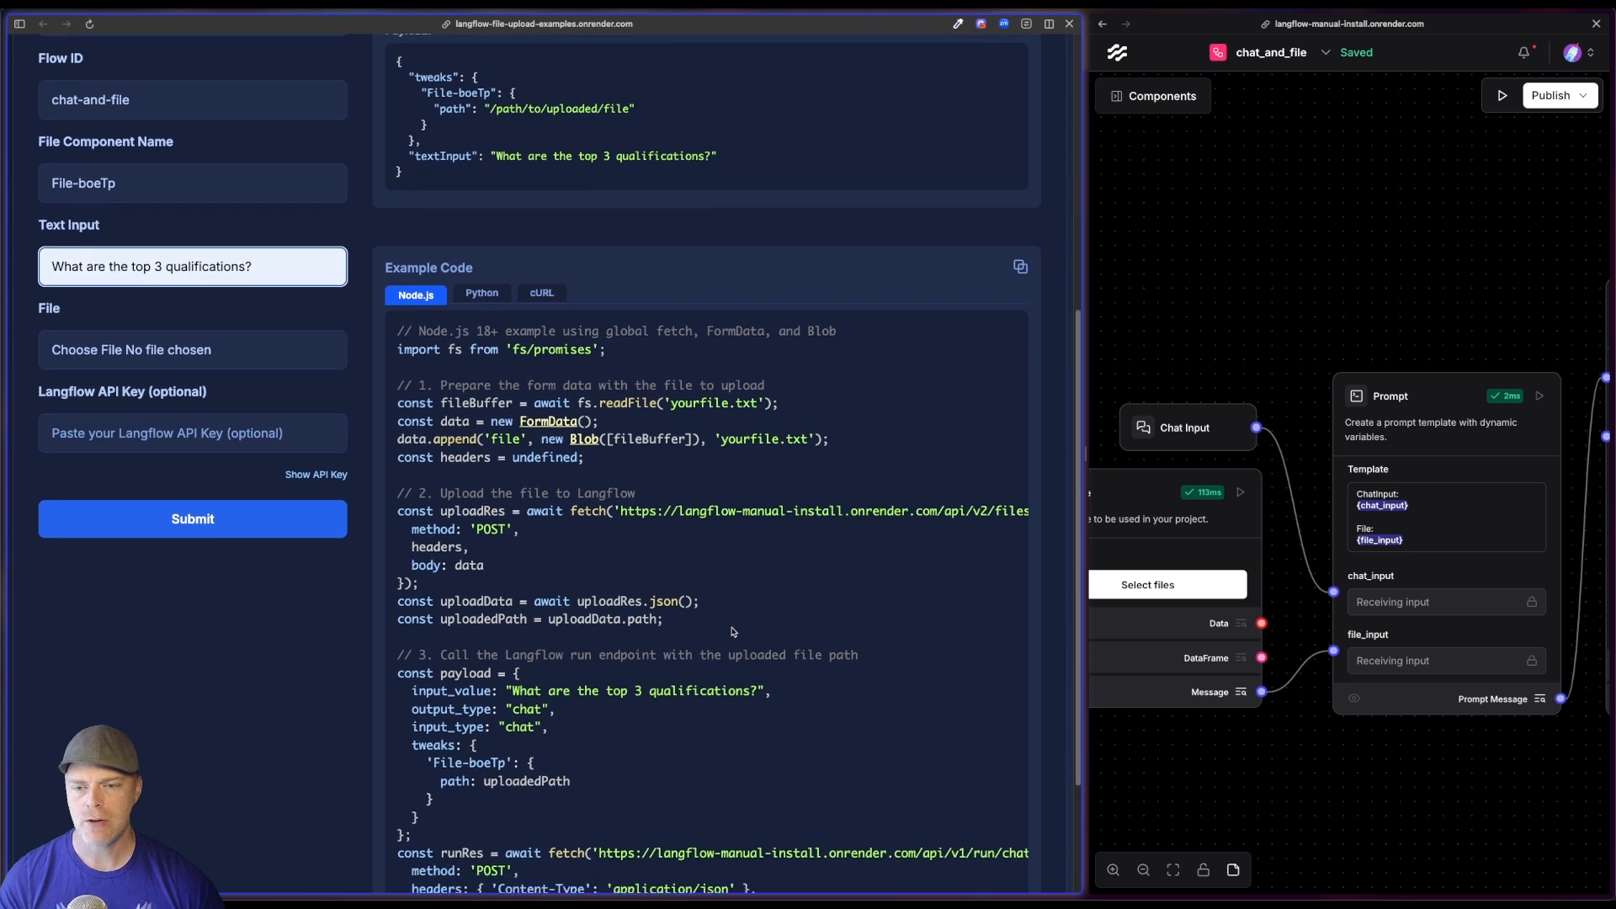
scroll("down", 3)
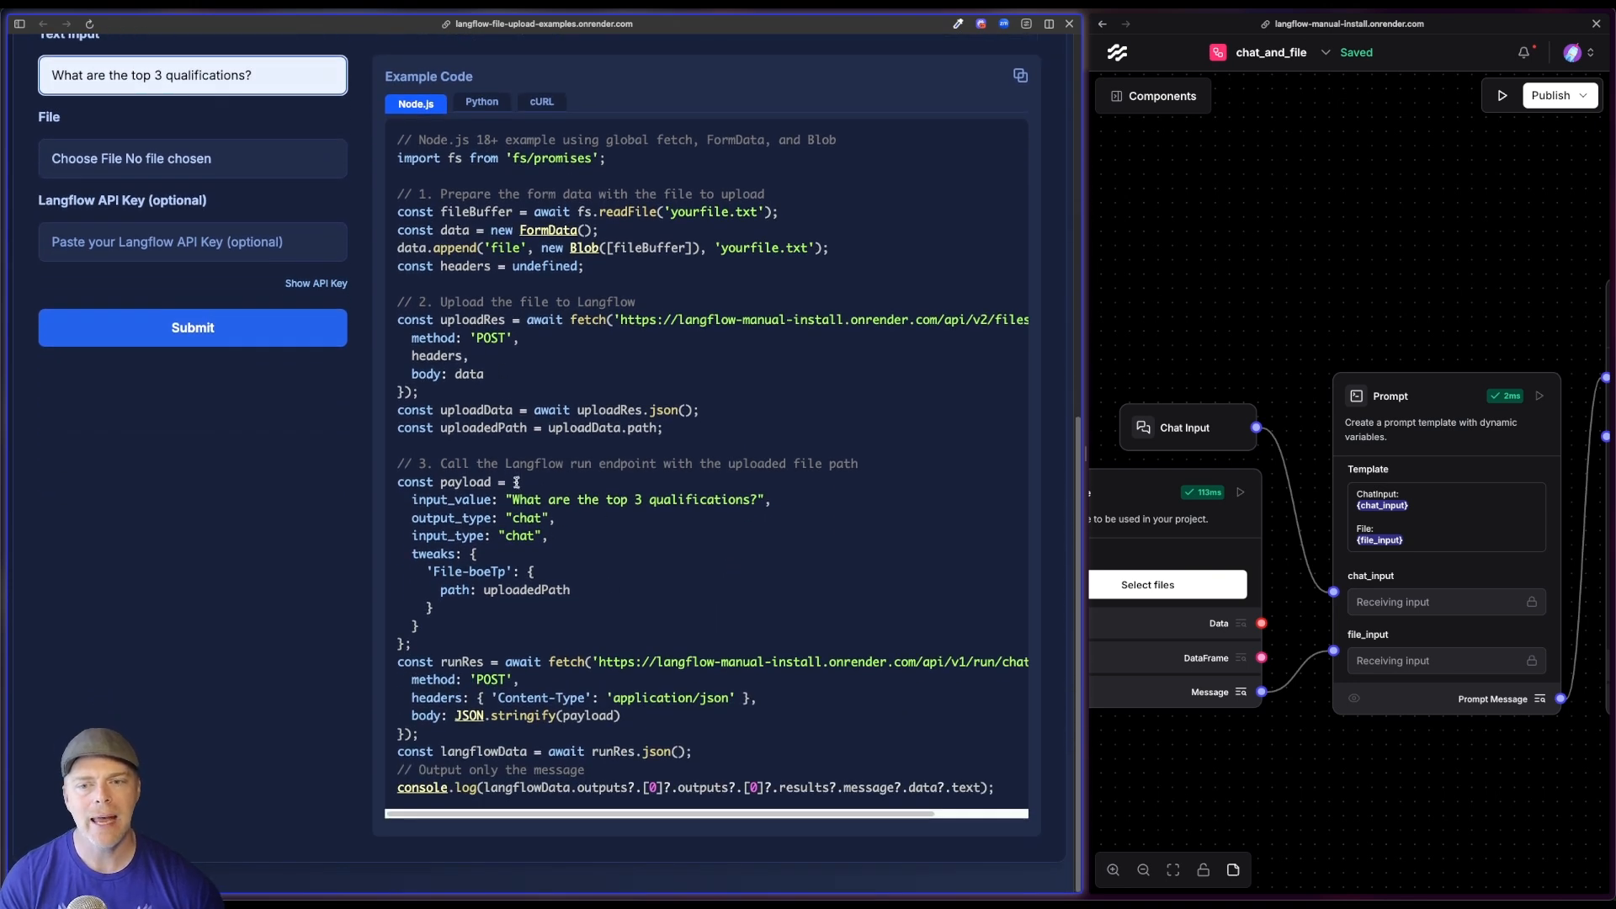
double_click(451, 498)
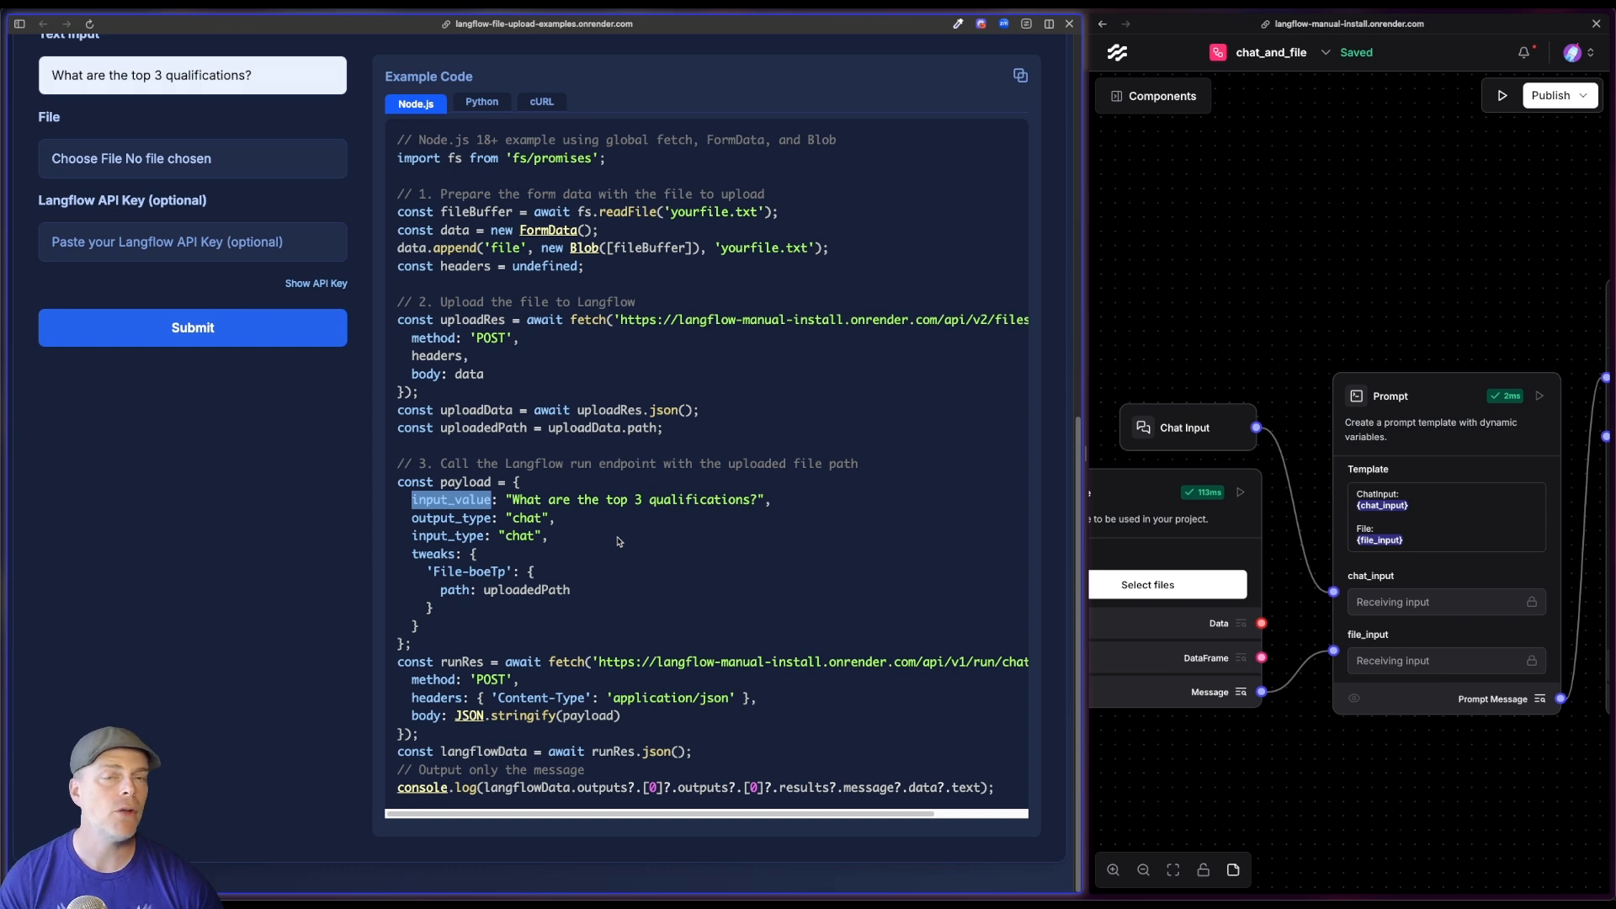
mouse_move(1183, 350)
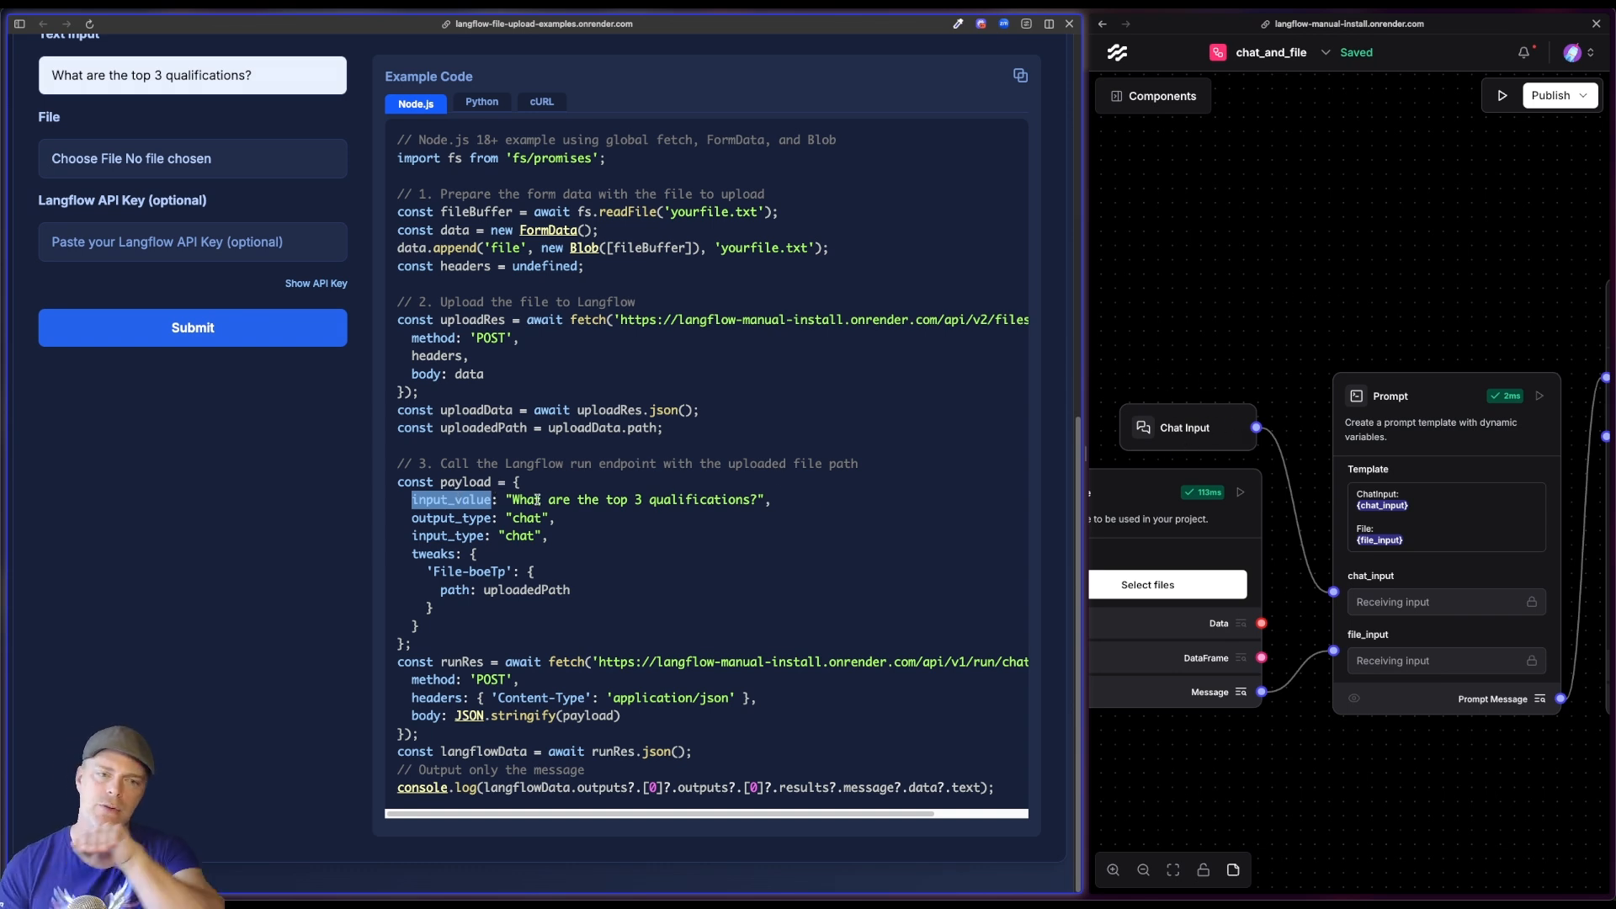
mouse_move(871, 524)
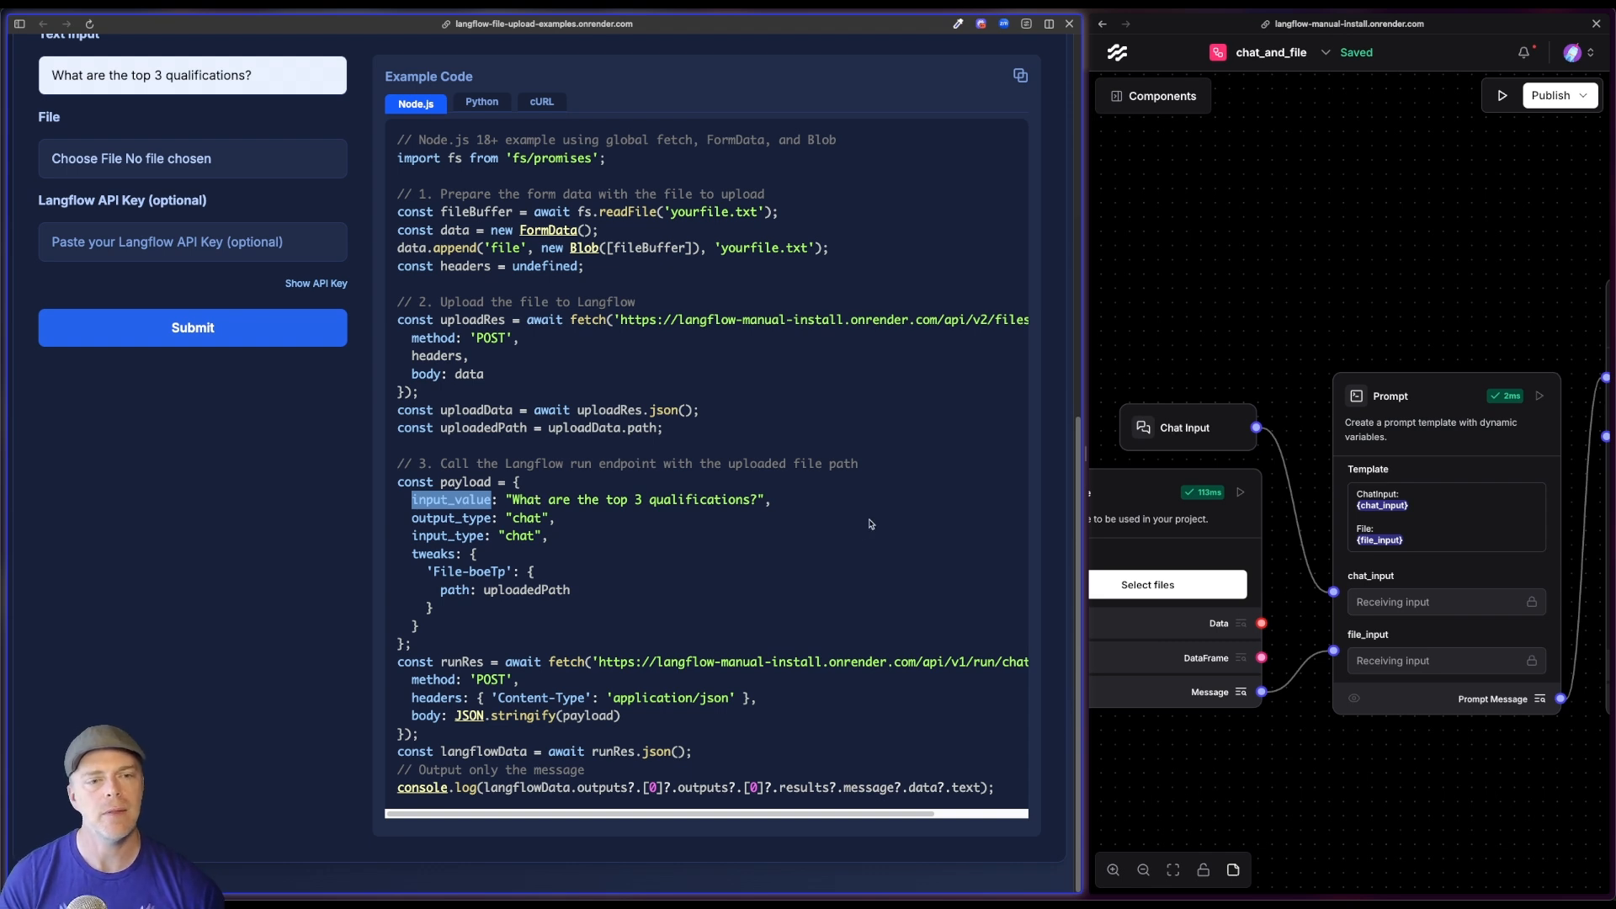
mouse_move(860, 530)
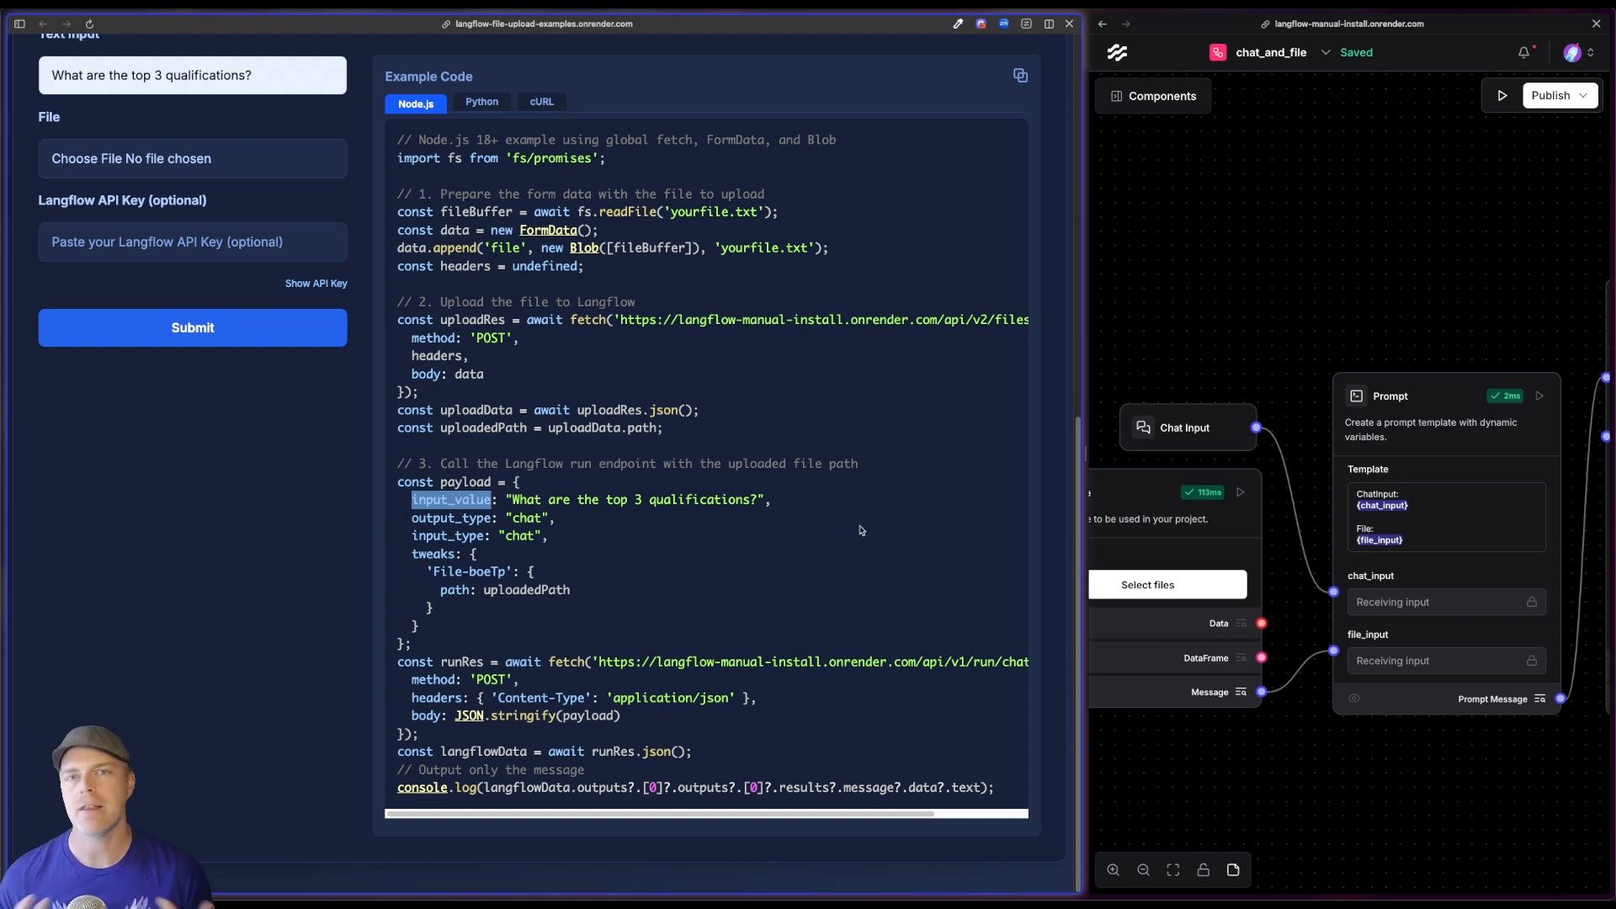
mouse_move(1178, 441)
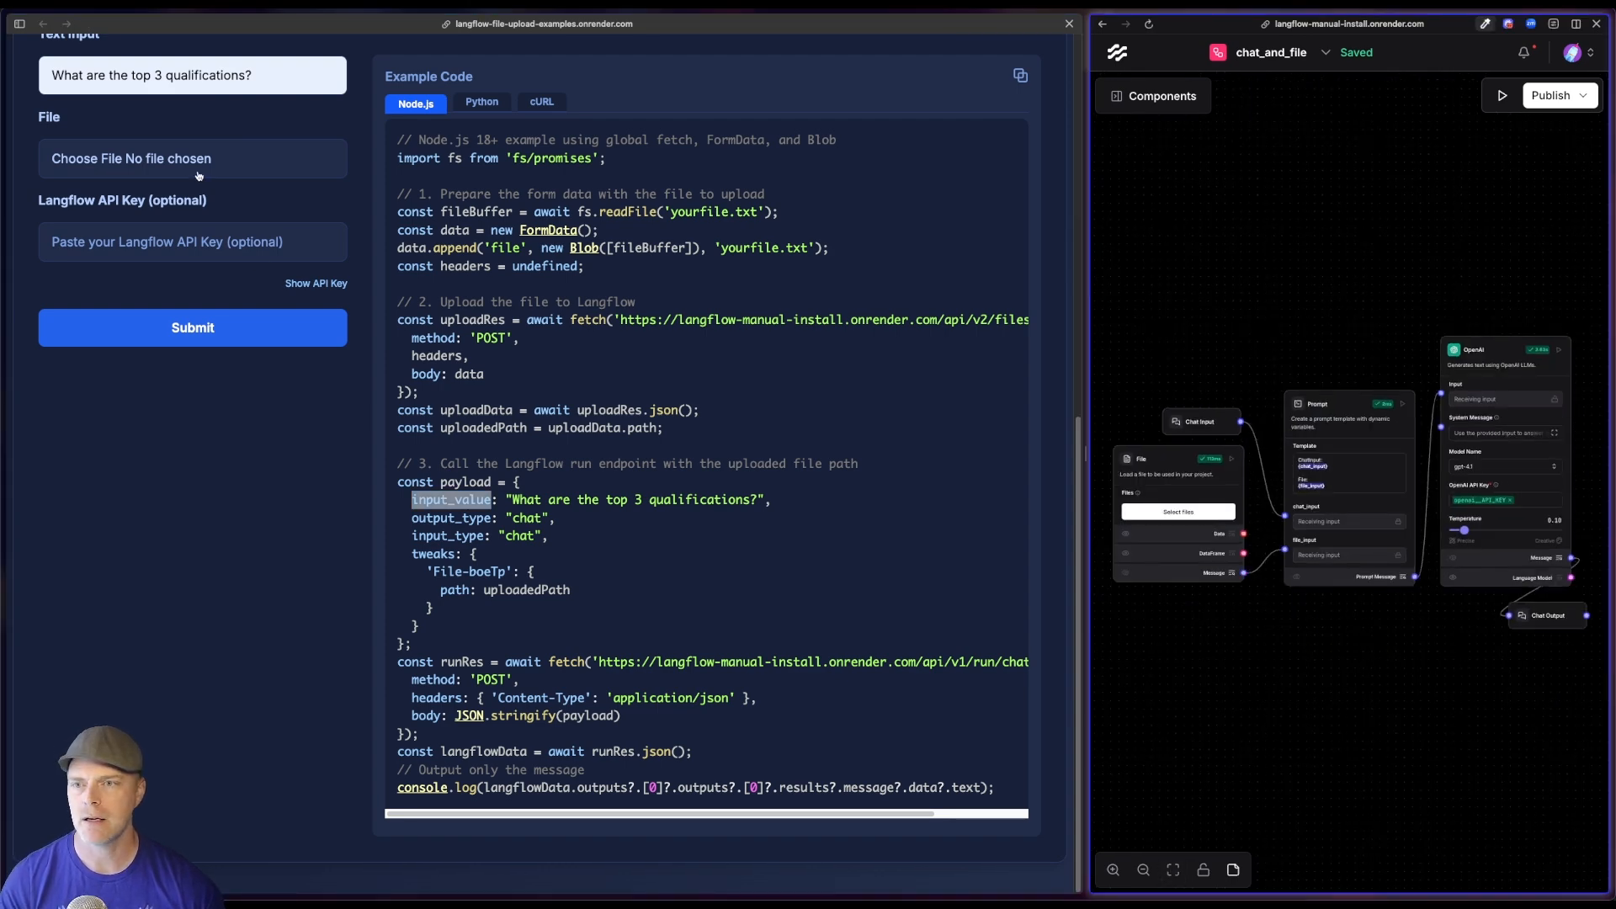
- Attach fake_resume.txt and submit the form, getting a failed-upload error
left_click(108, 159)
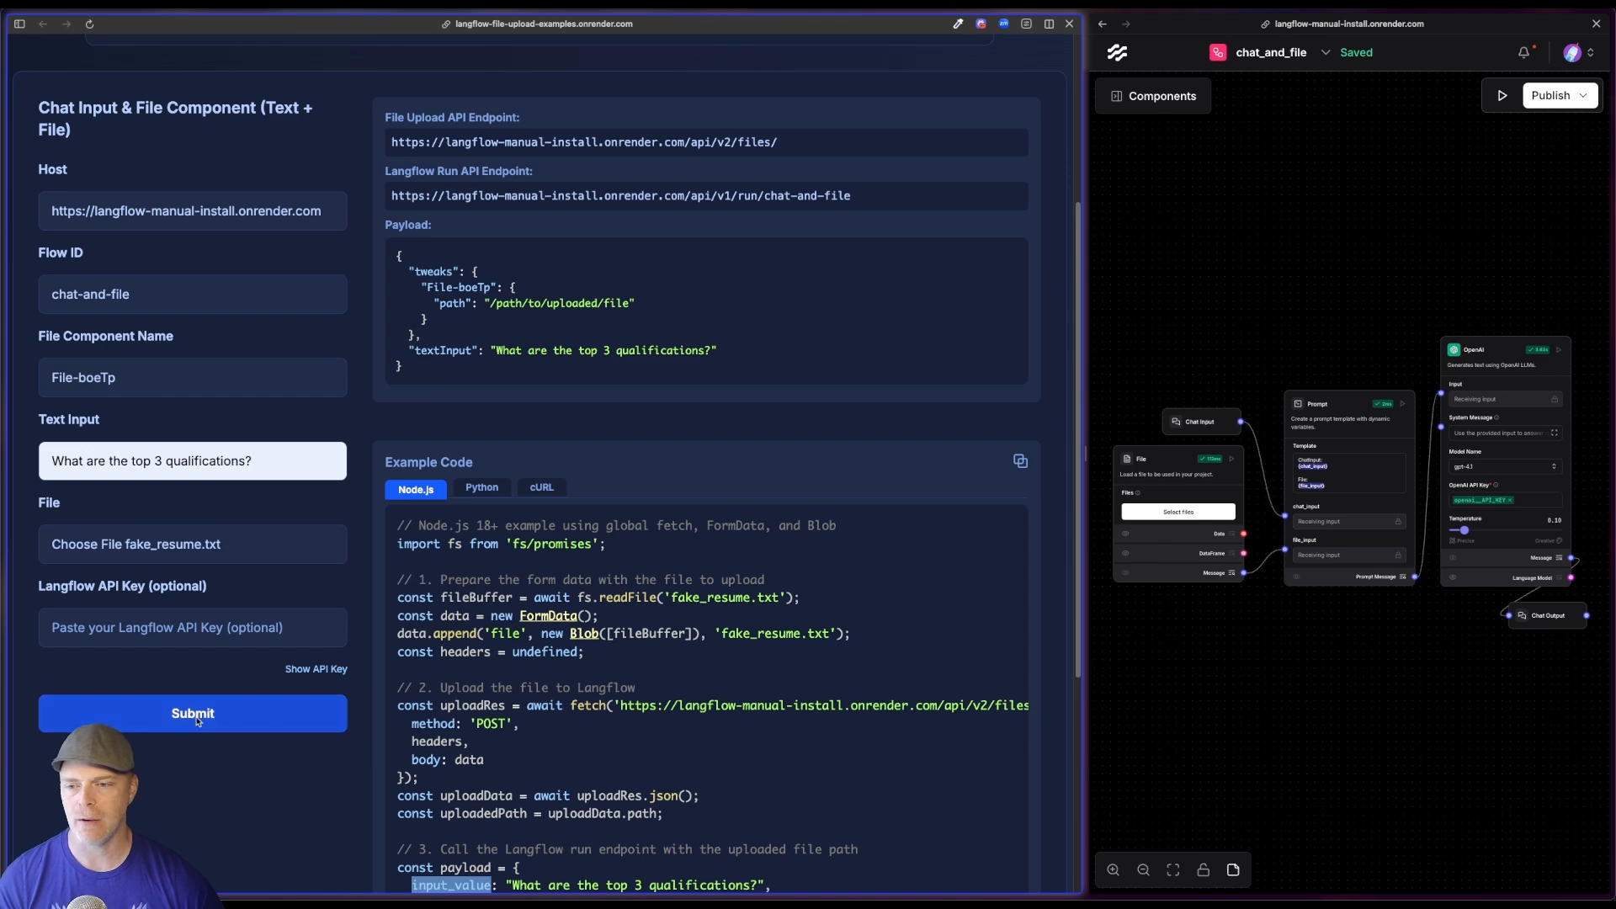
left_click(192, 714)
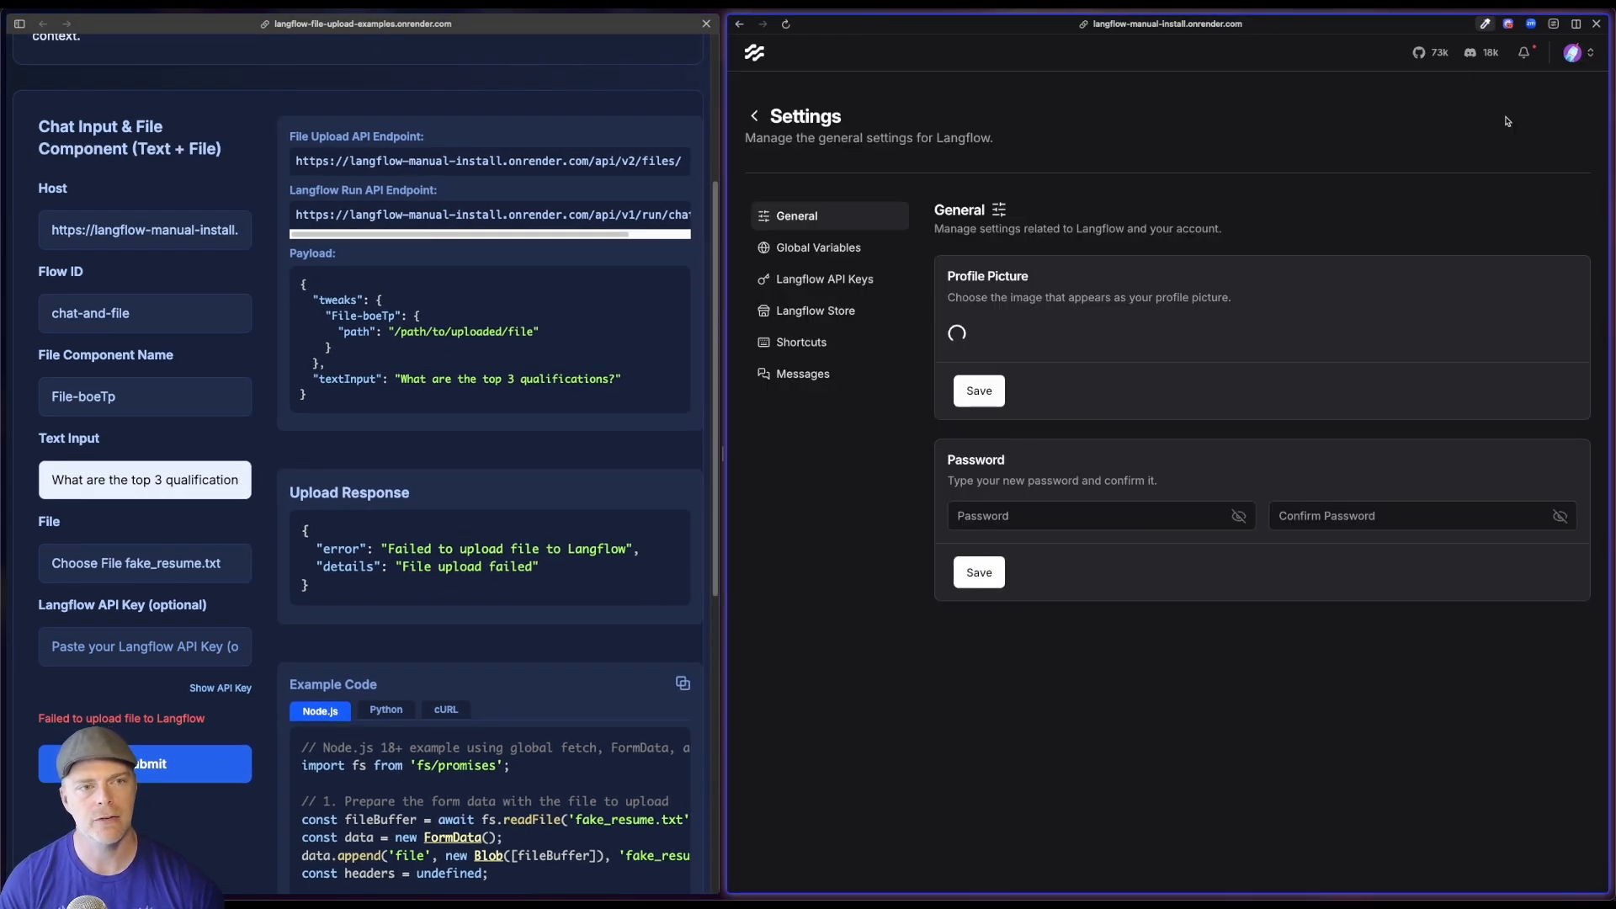
- Leave Settings and reopen the chat_and_file flow from the projects list
left_click(823, 279)
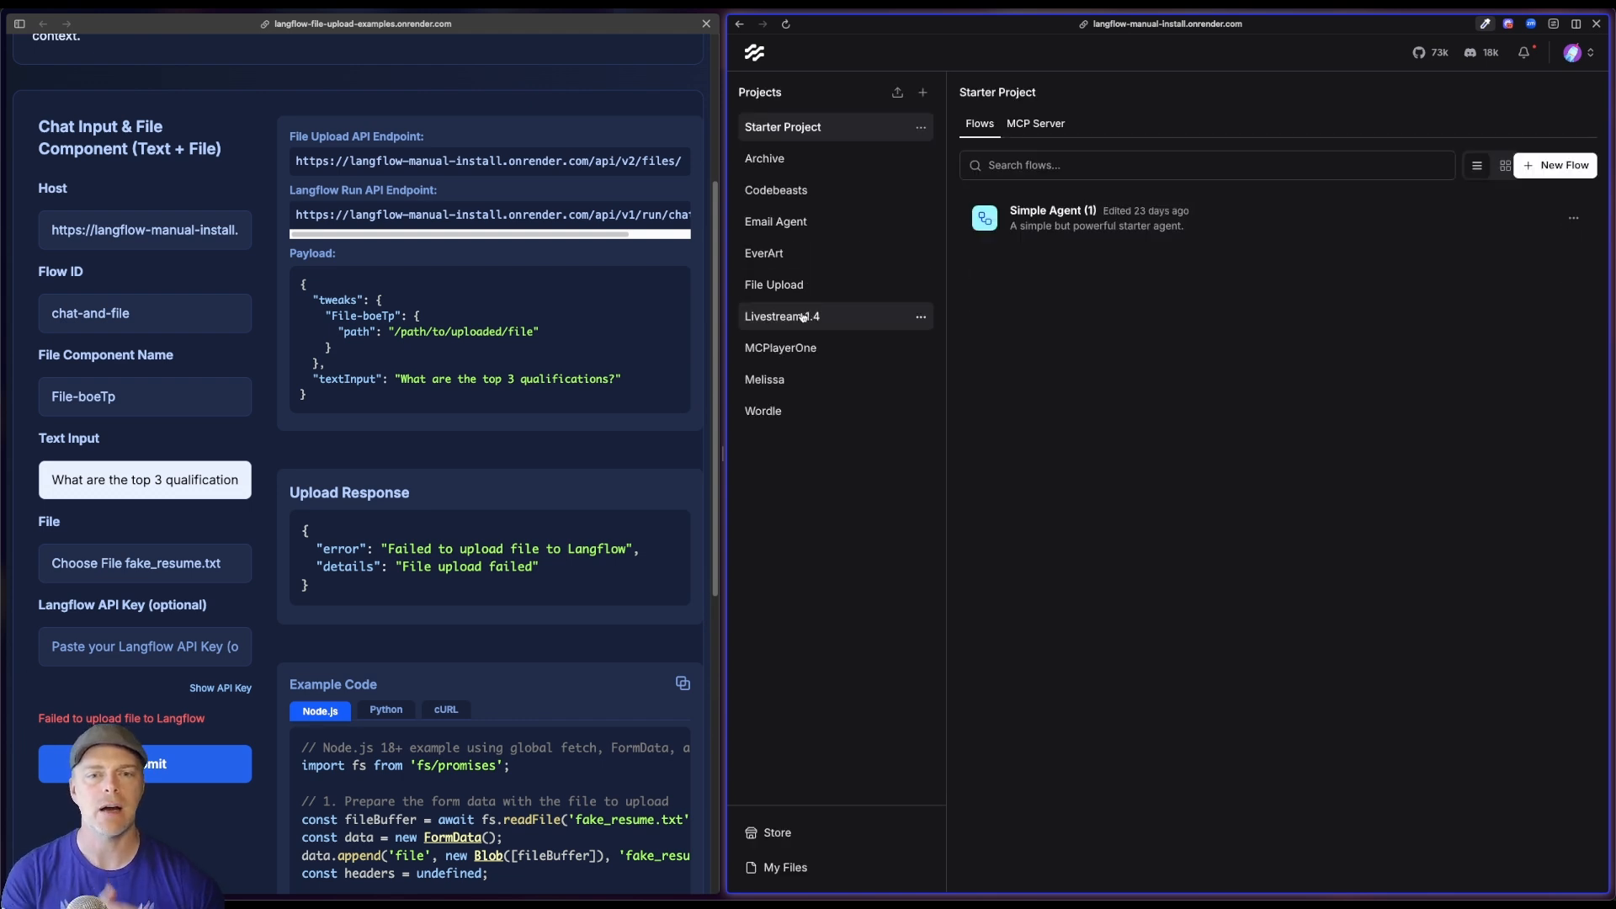
left_click(775, 284)
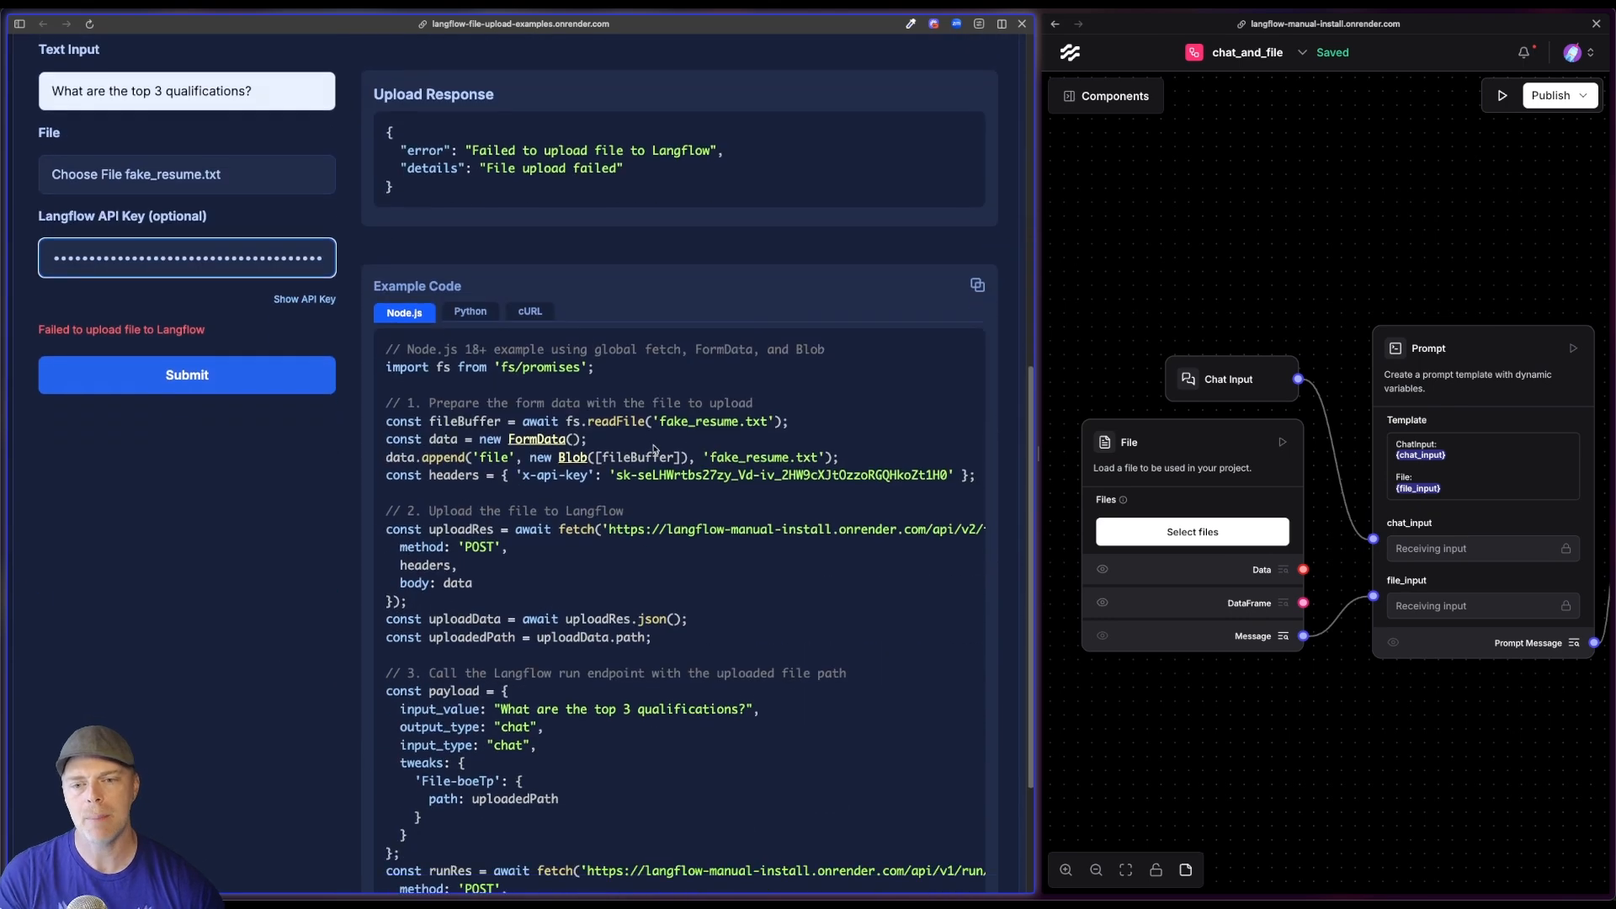
- Point out the x-api-key header in the code and resubmit the upload
scroll("down", 3)
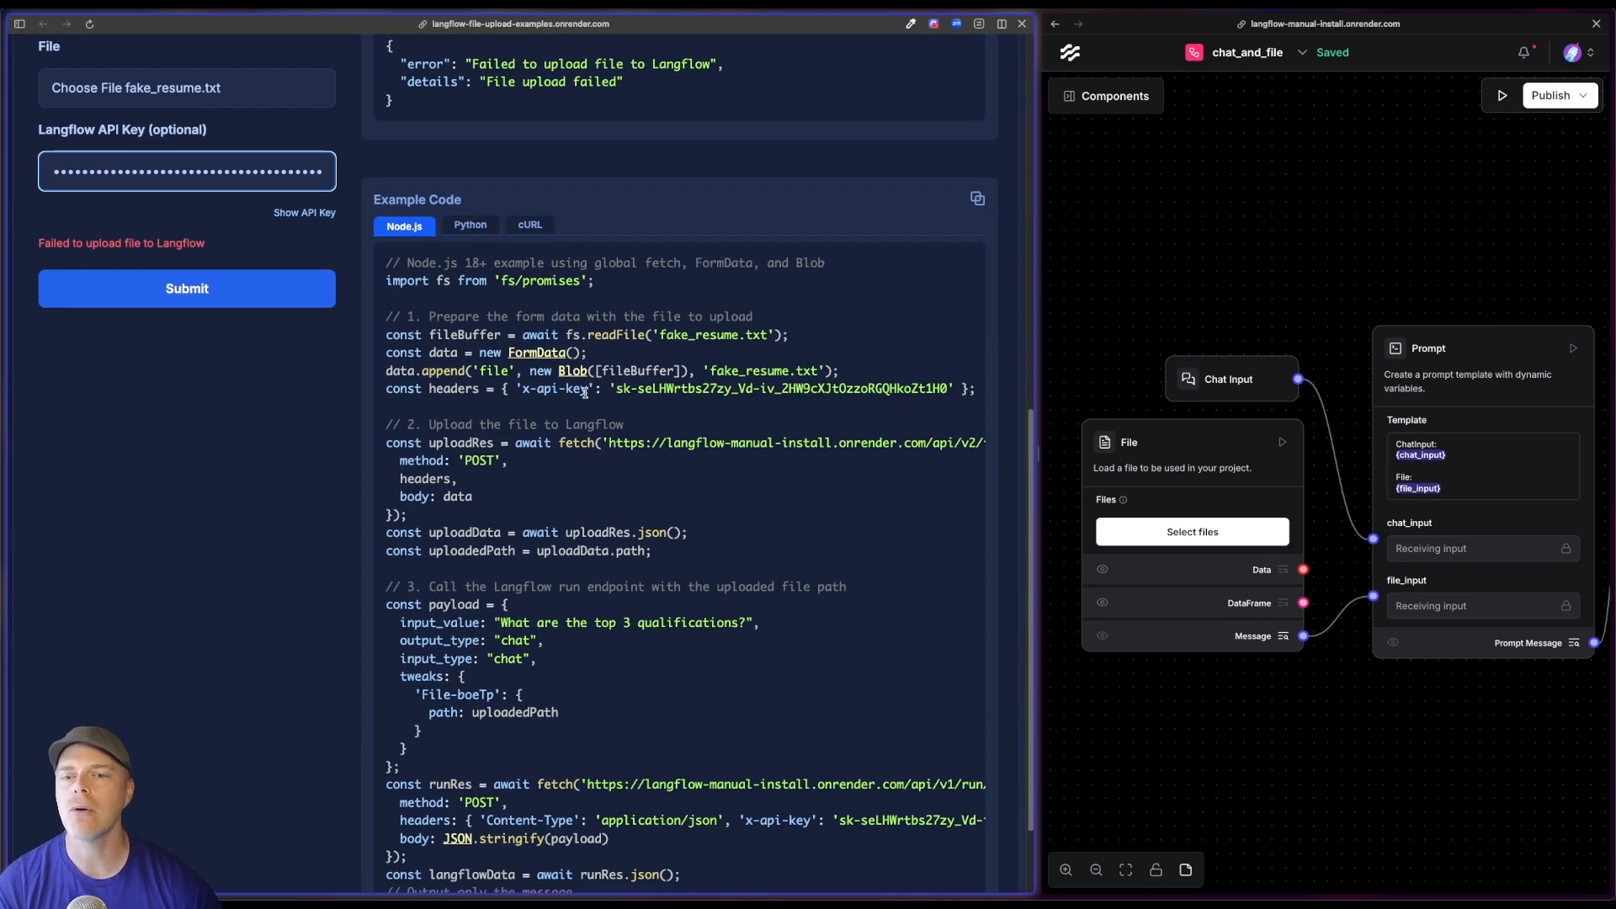
double_click(557, 389)
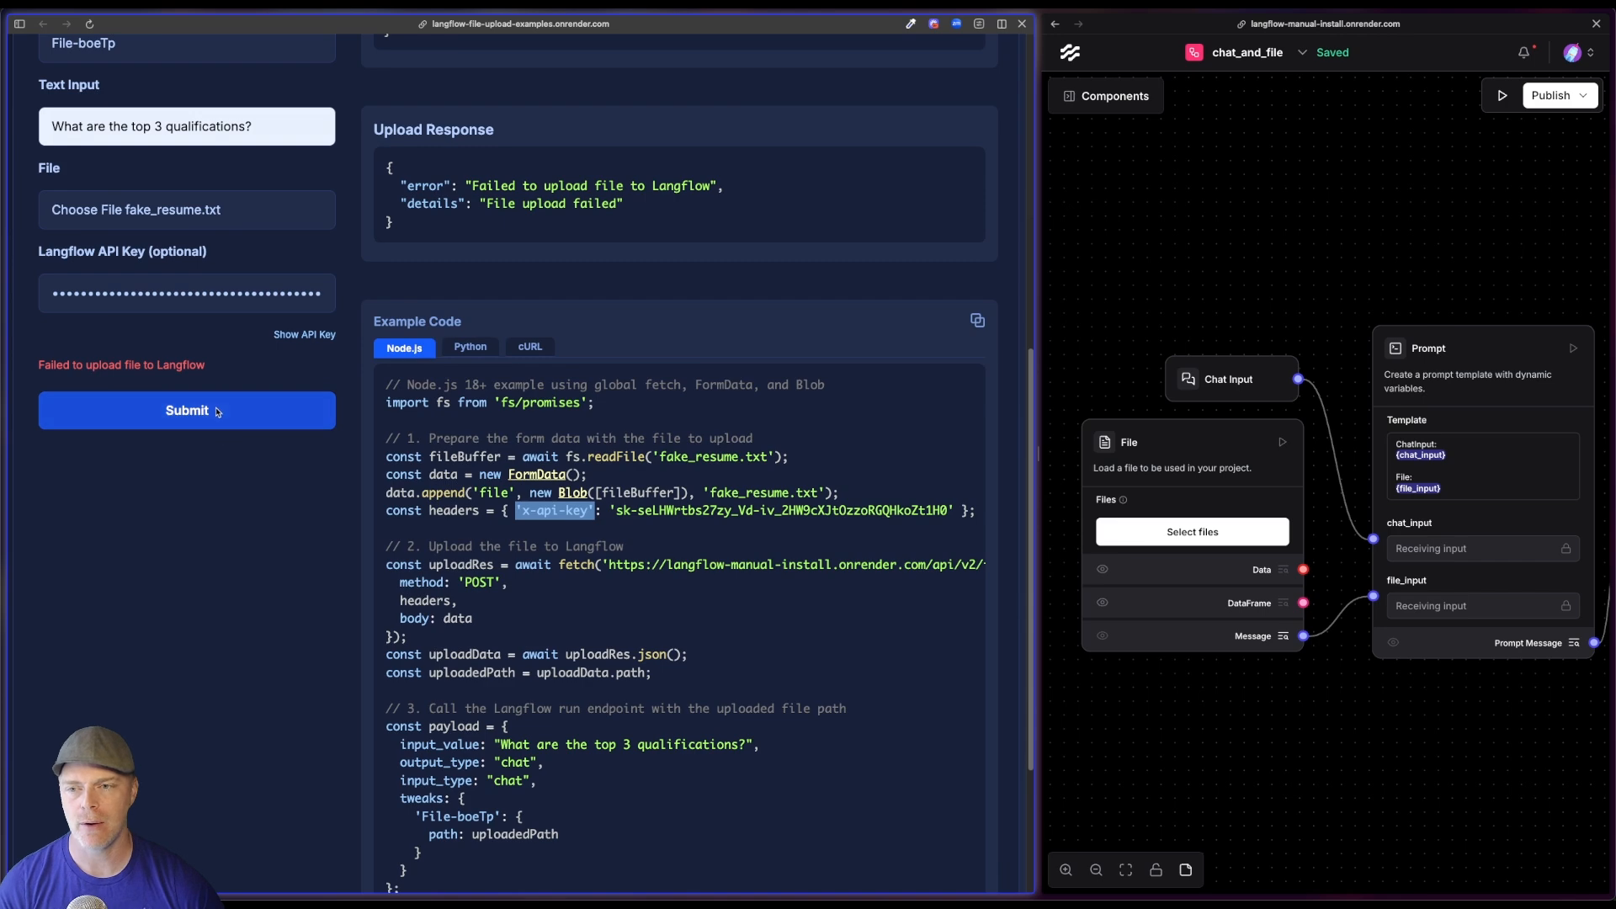
left_click(187, 411)
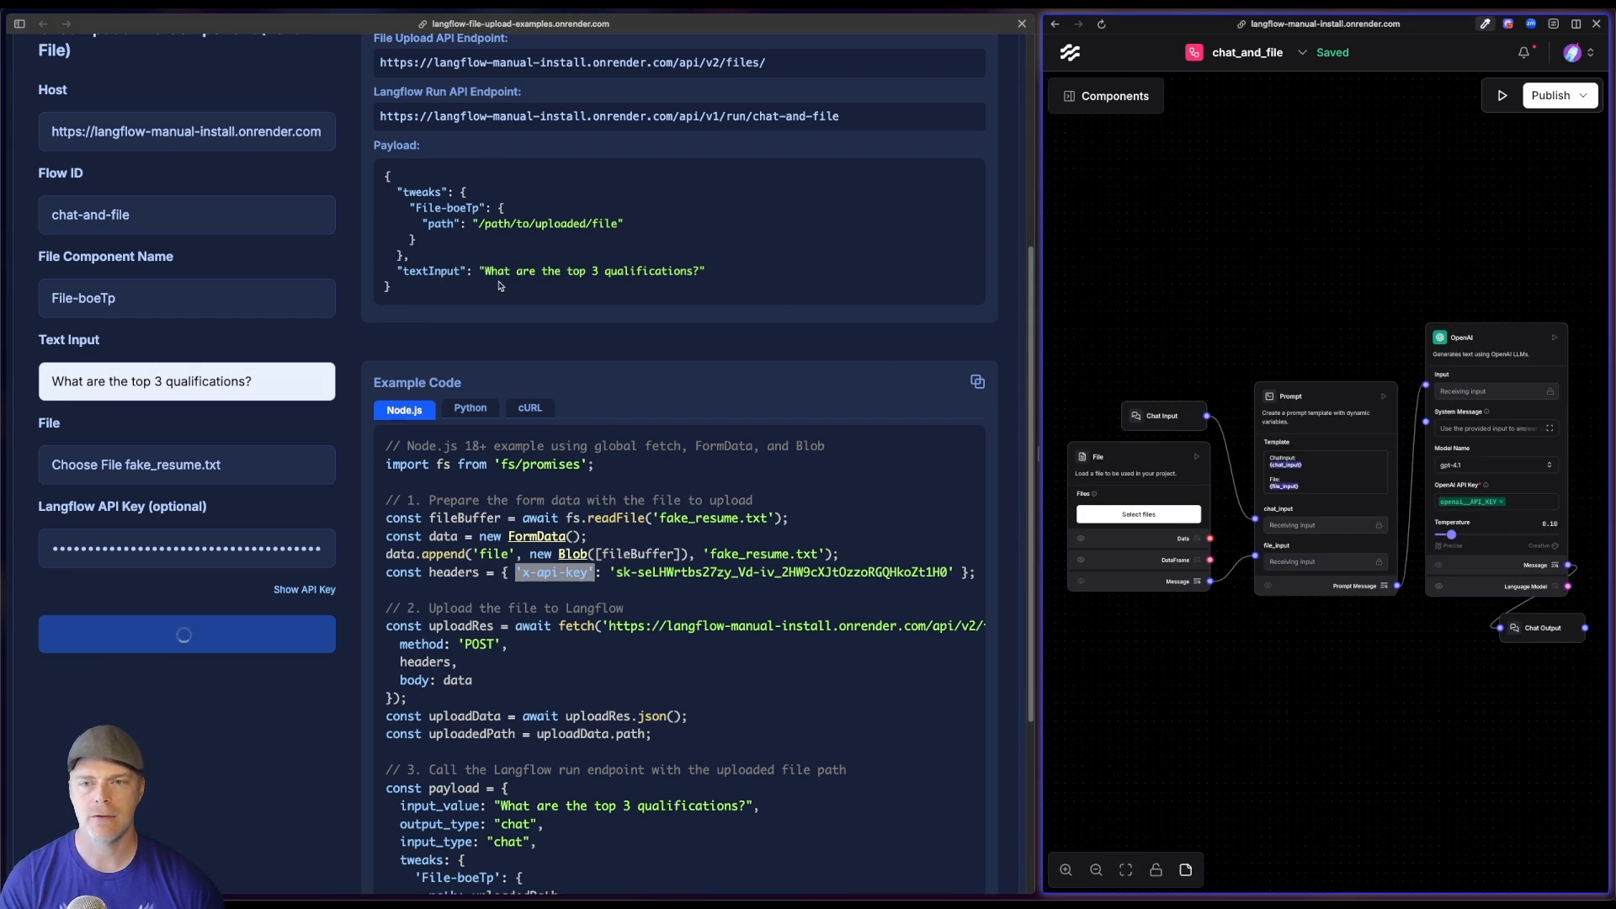
- Scroll the Upload Response to read the top 3 qualifications answer
left_click(185, 633)
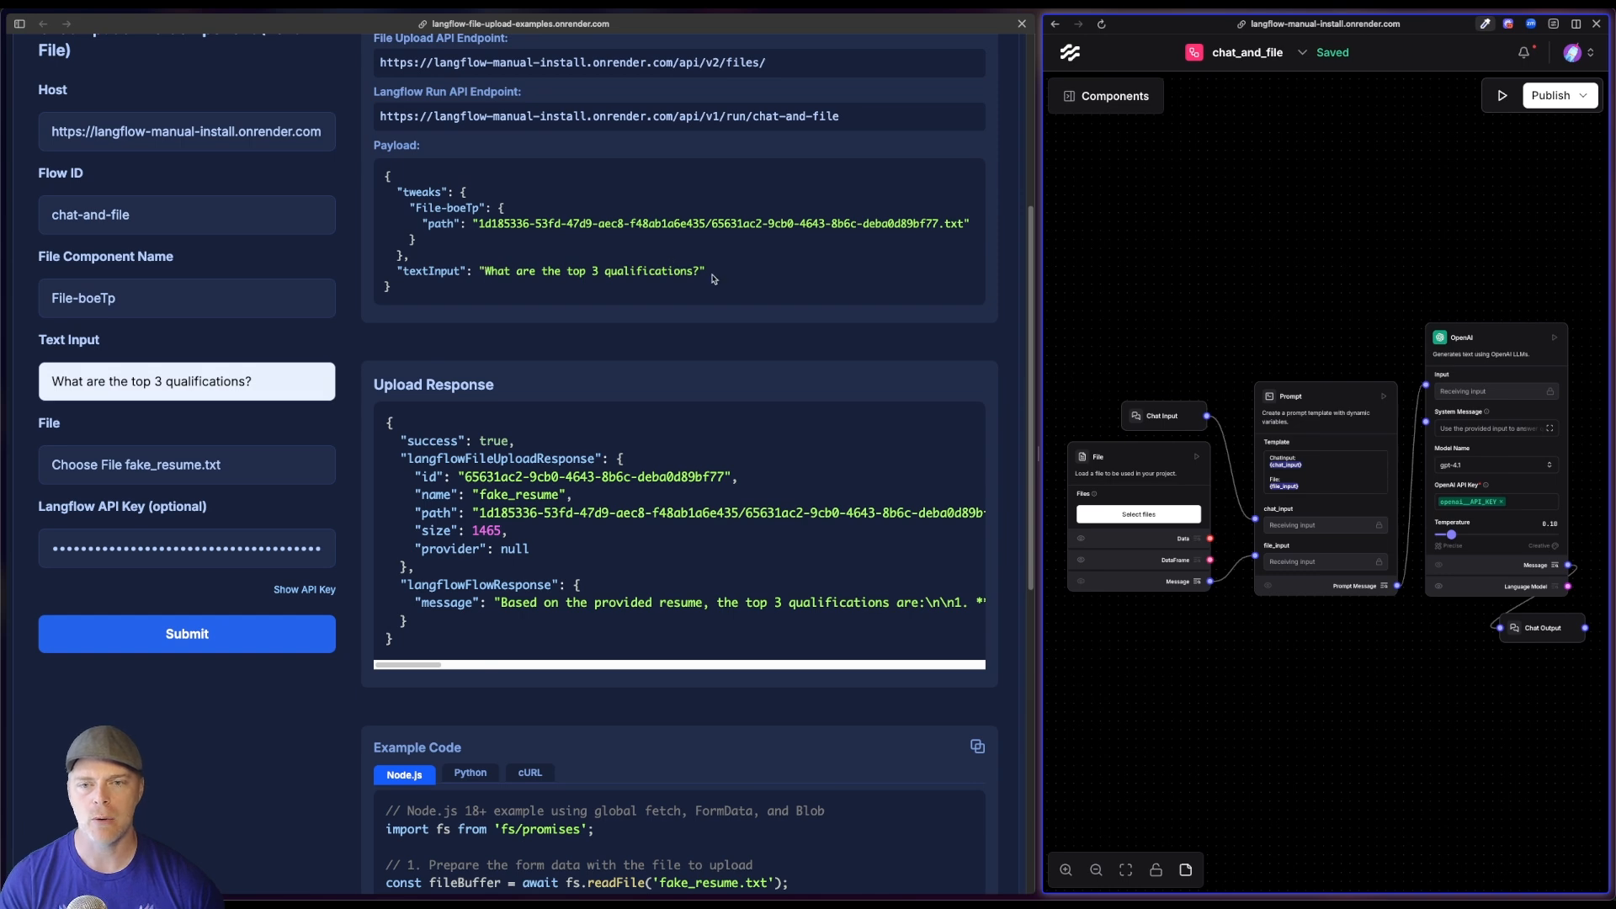
mouse_move(781, 492)
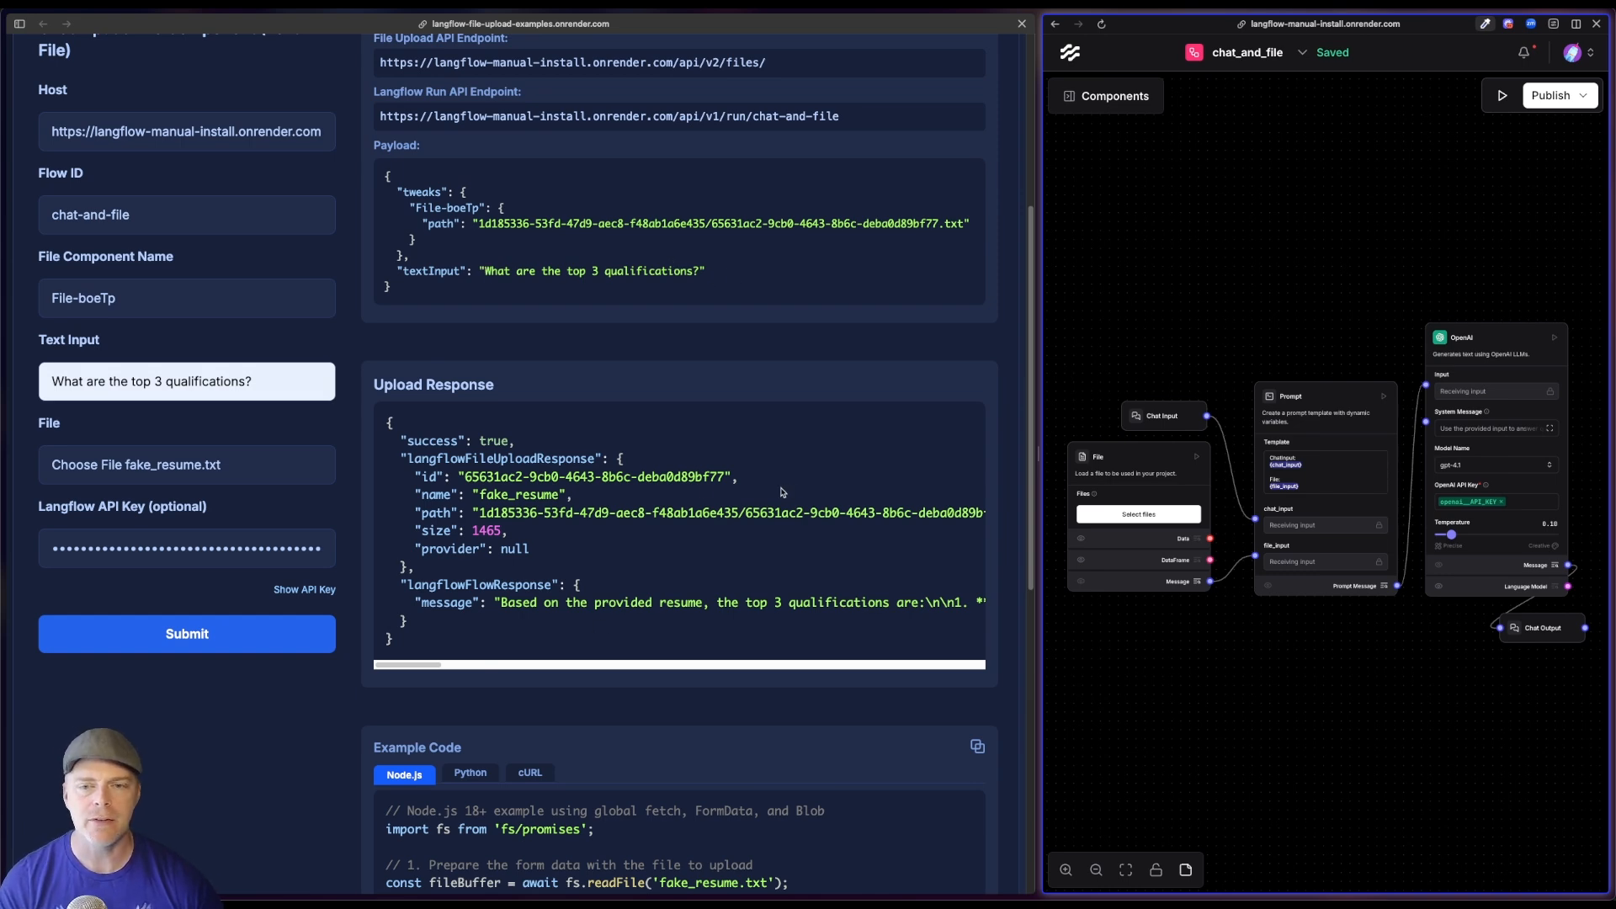
scroll("down", 3)
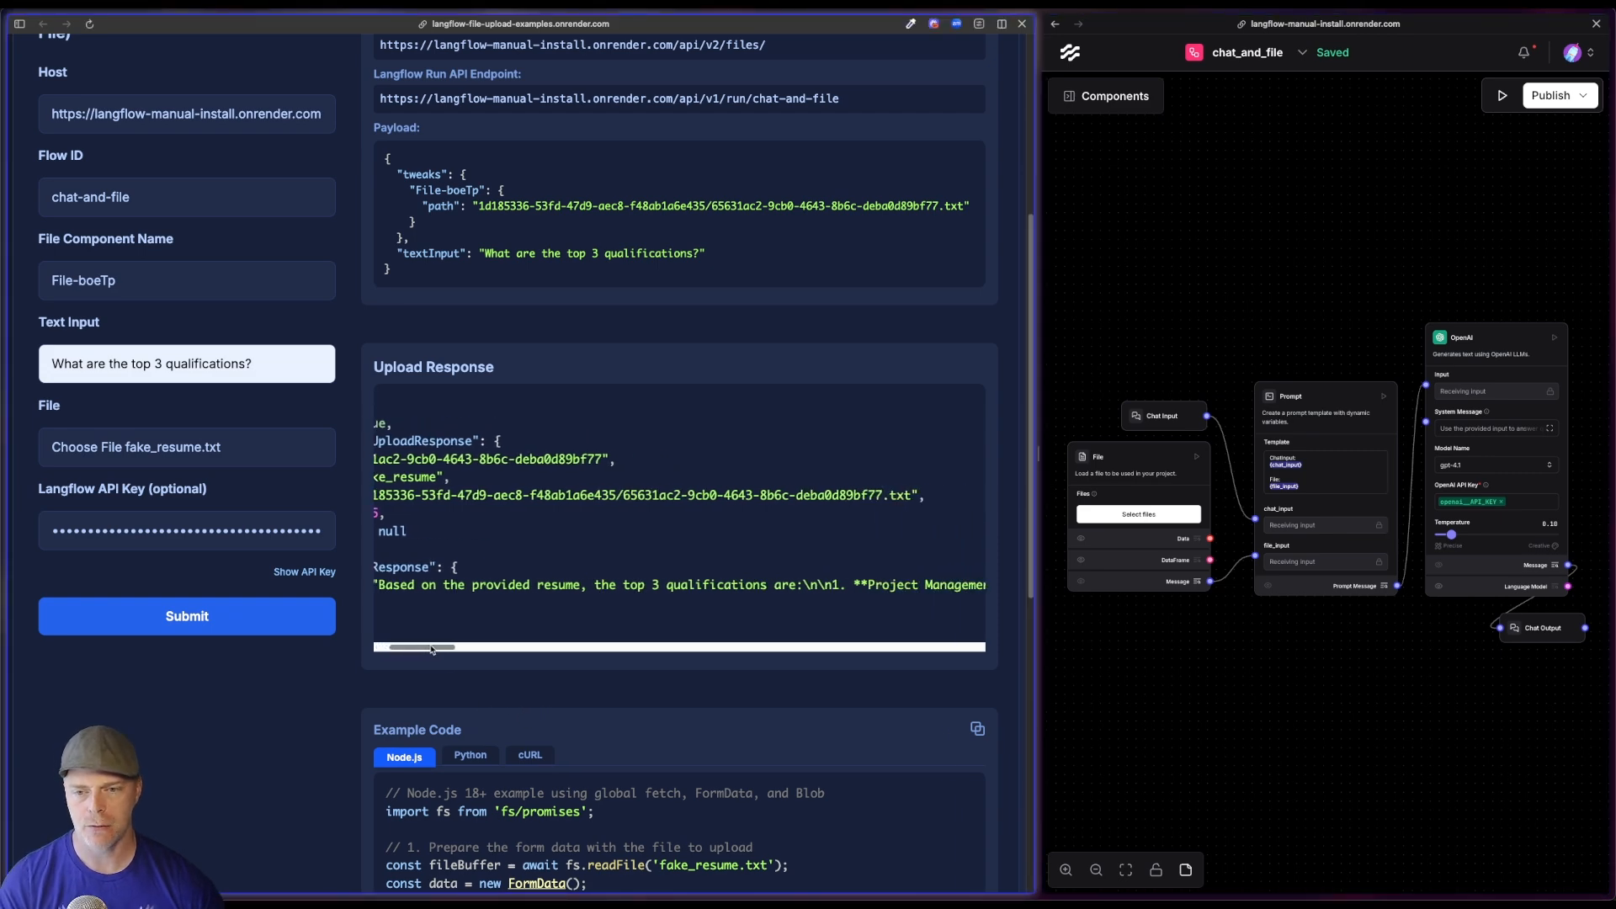
left_click_drag(431, 647, 471, 647)
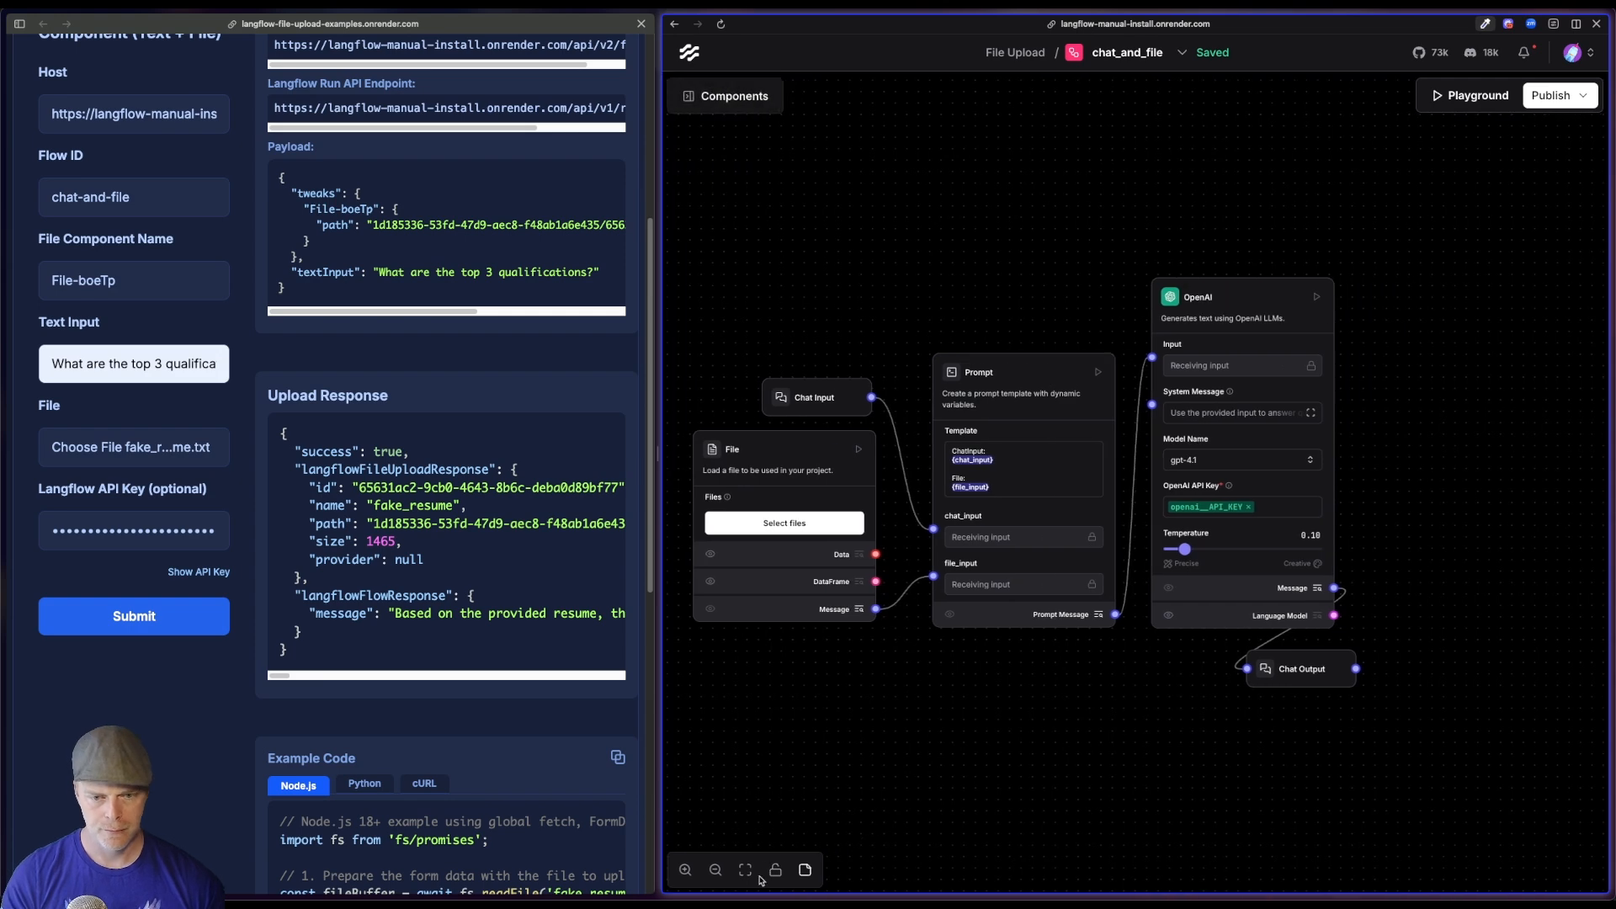
left_click(785, 522)
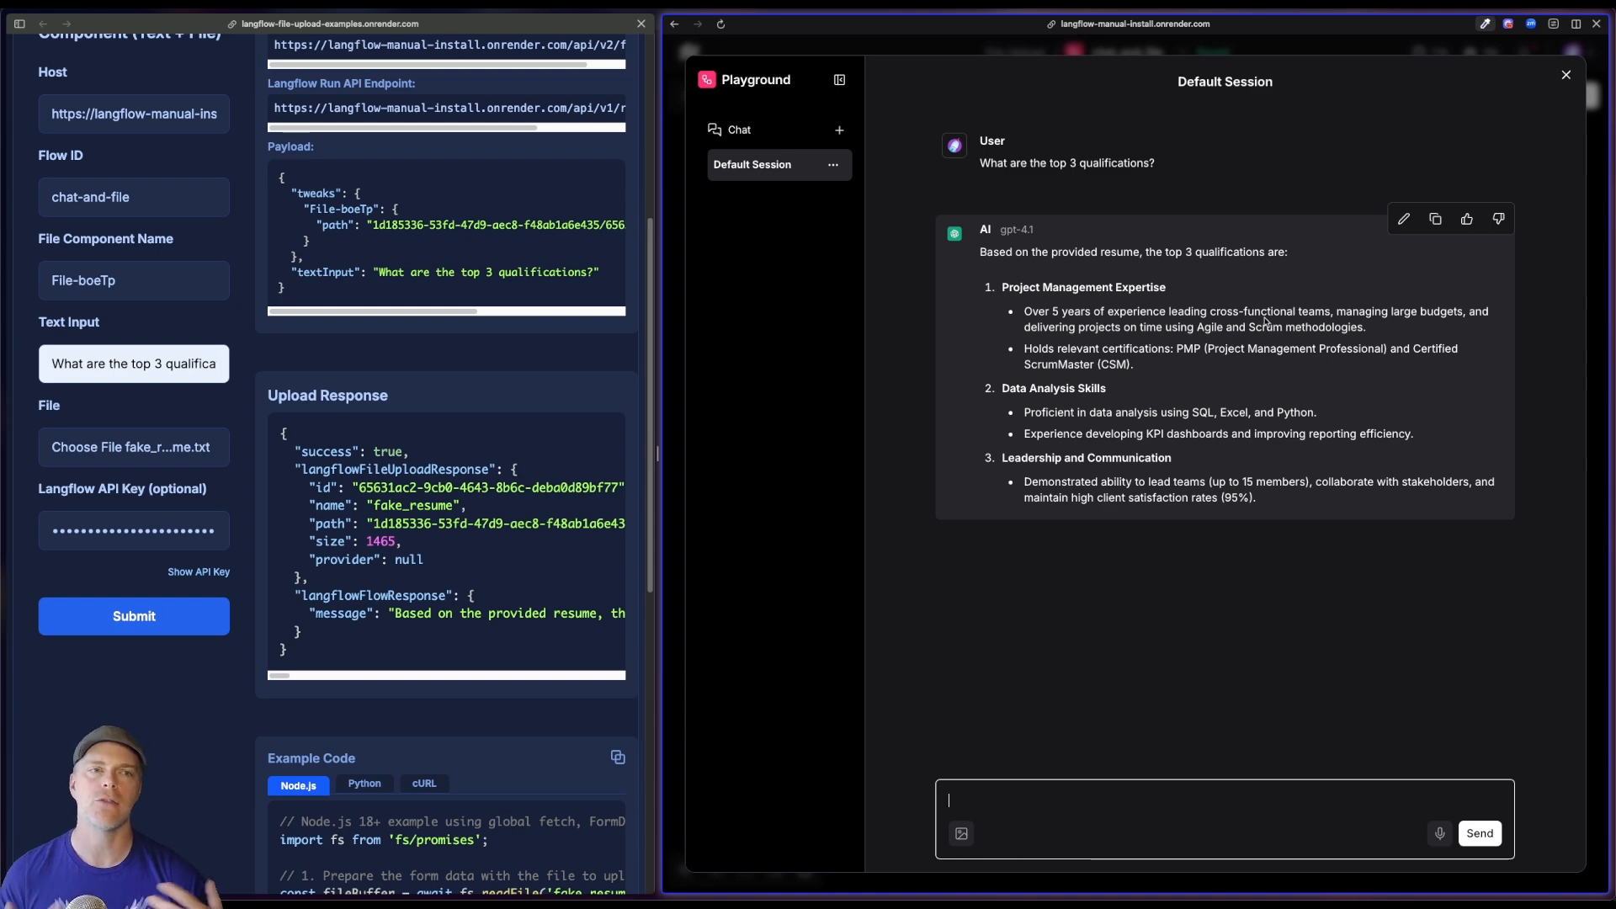
left_click(1561, 71)
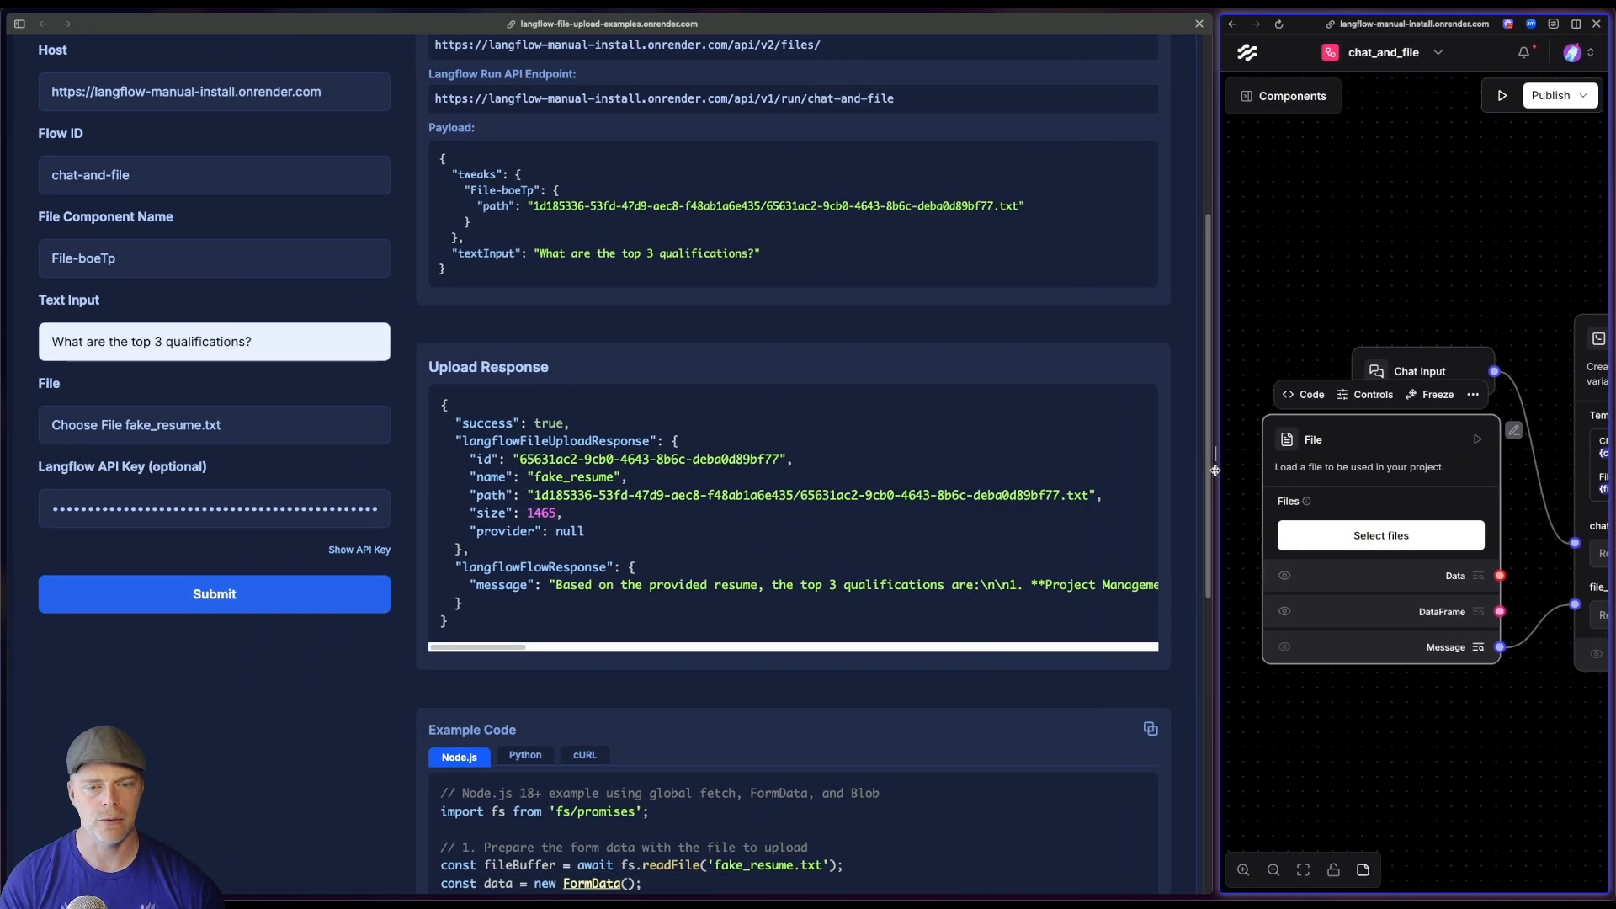
scroll("down", 3)
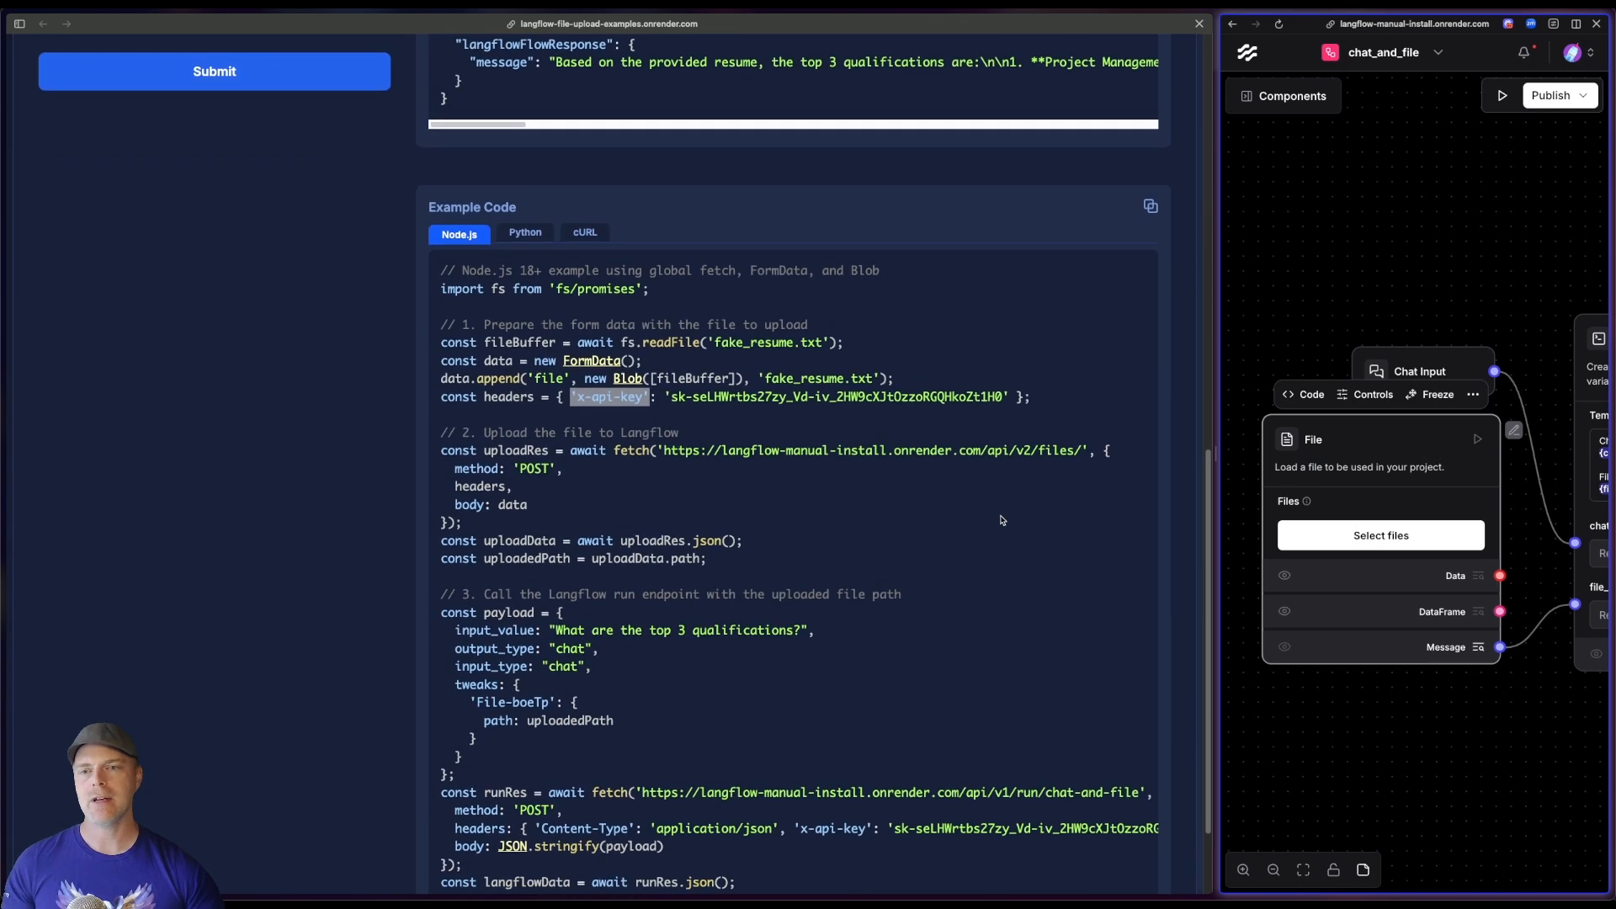
scroll("down", 3)
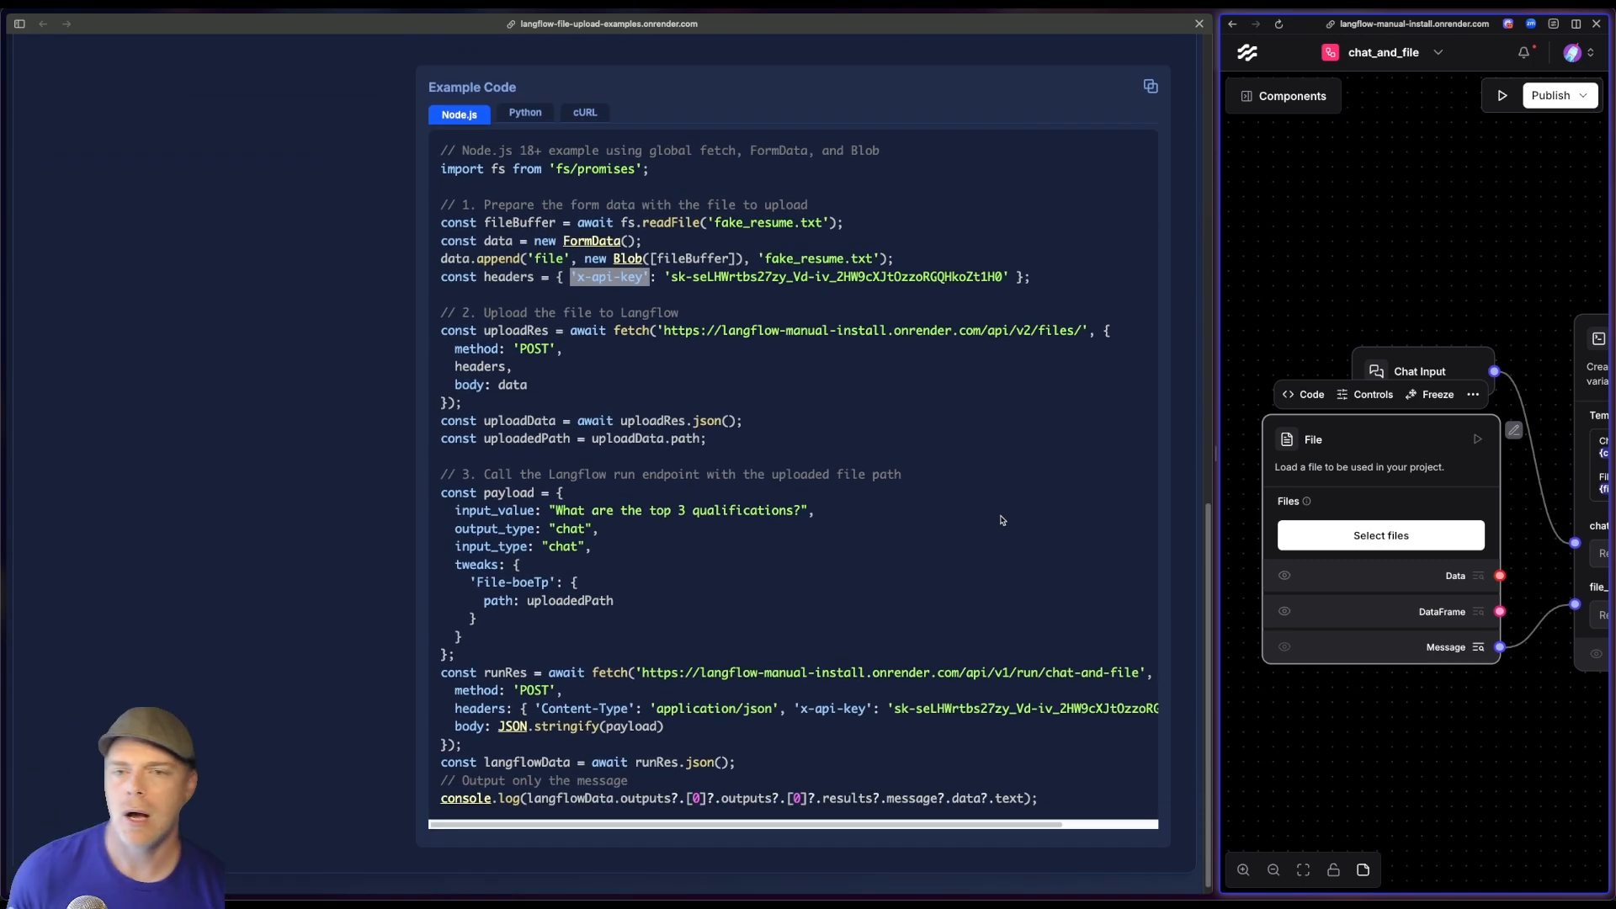
left_click(524, 111)
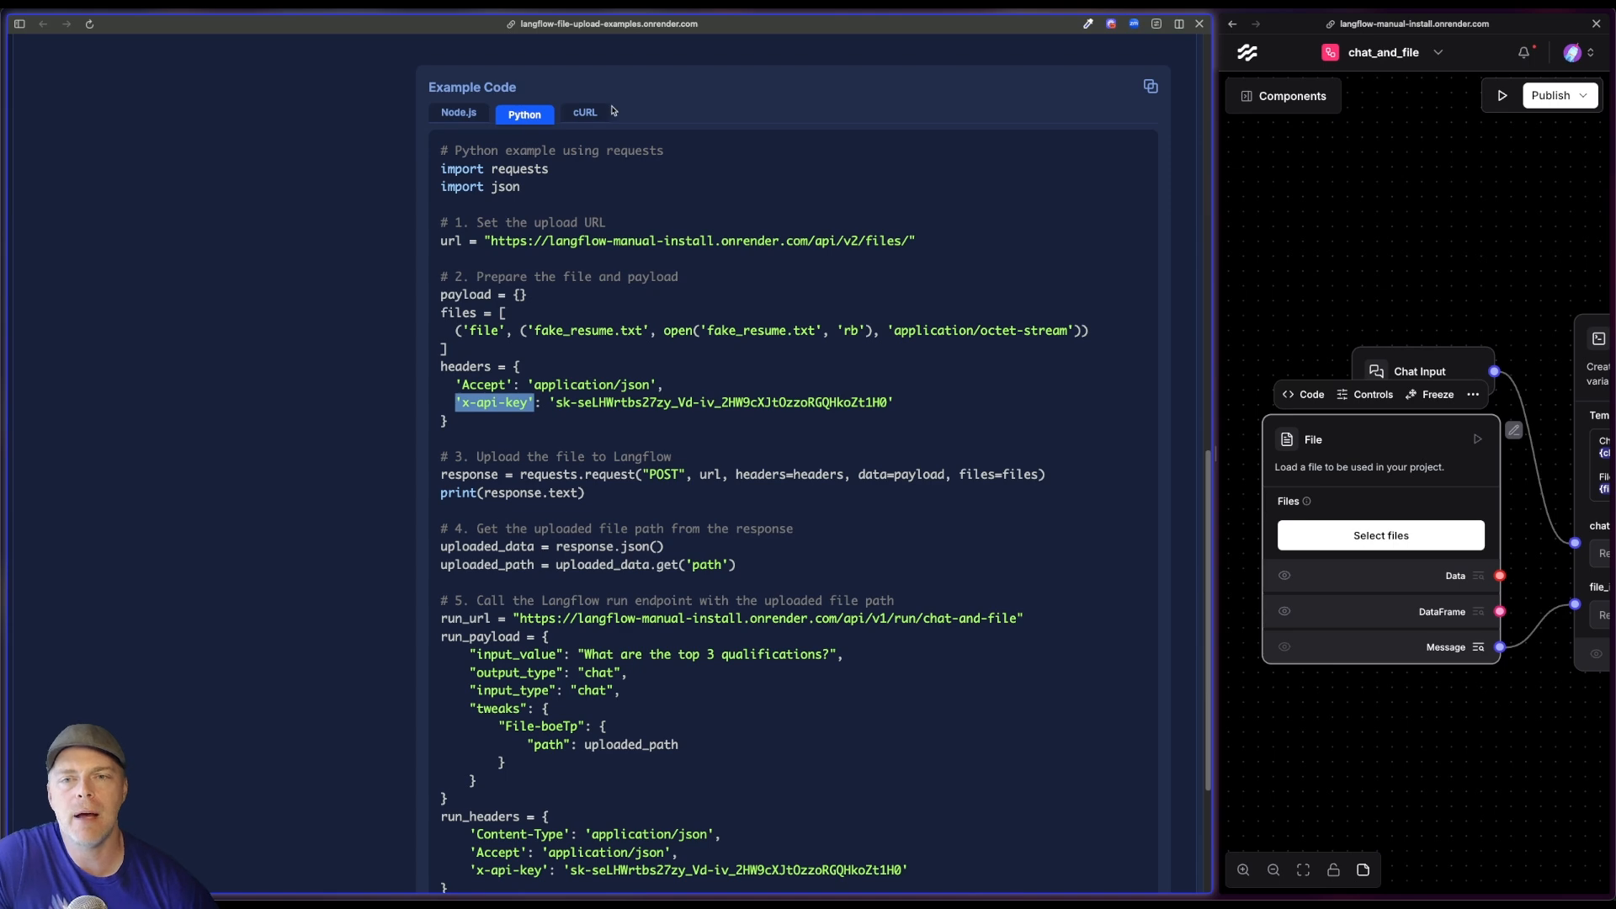
left_click(458, 113)
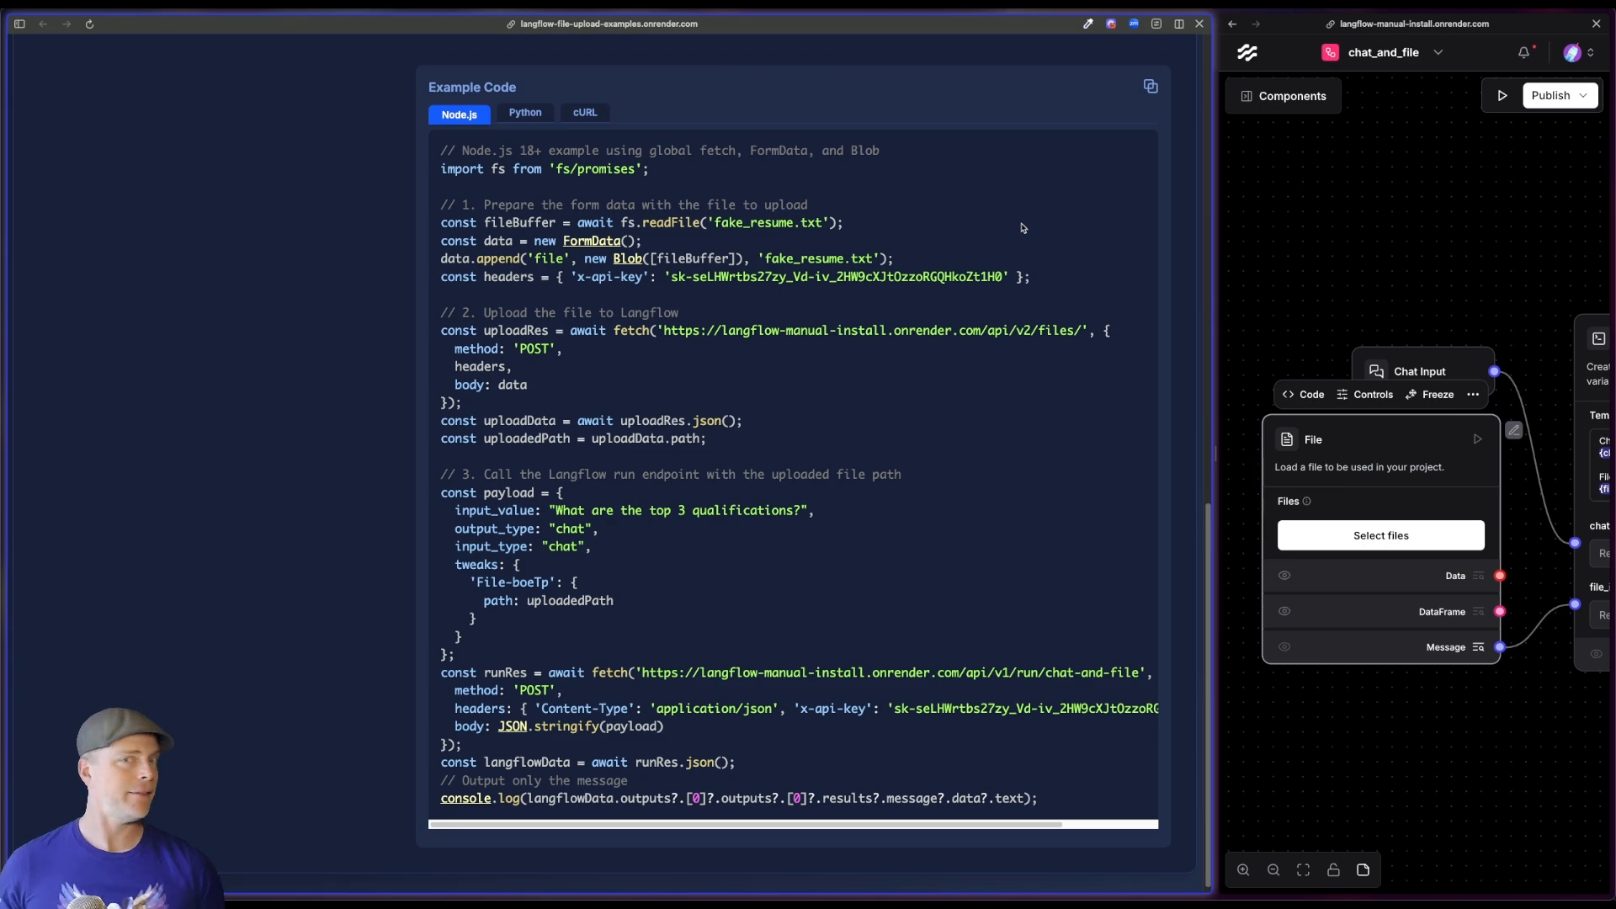
left_click(1150, 88)
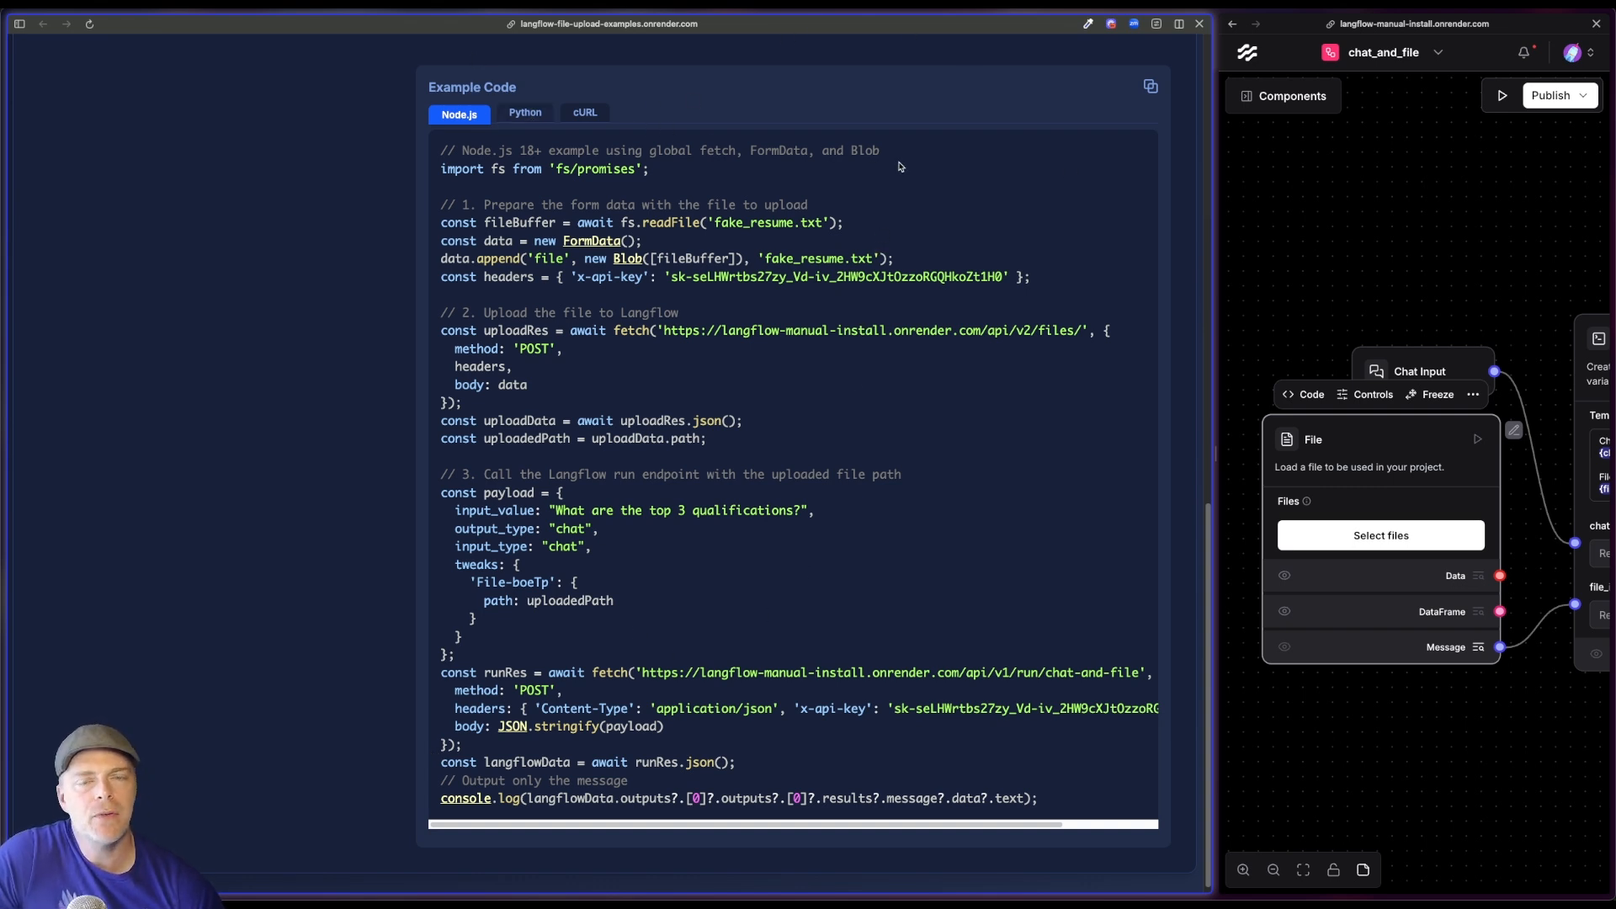
double_click(815, 257)
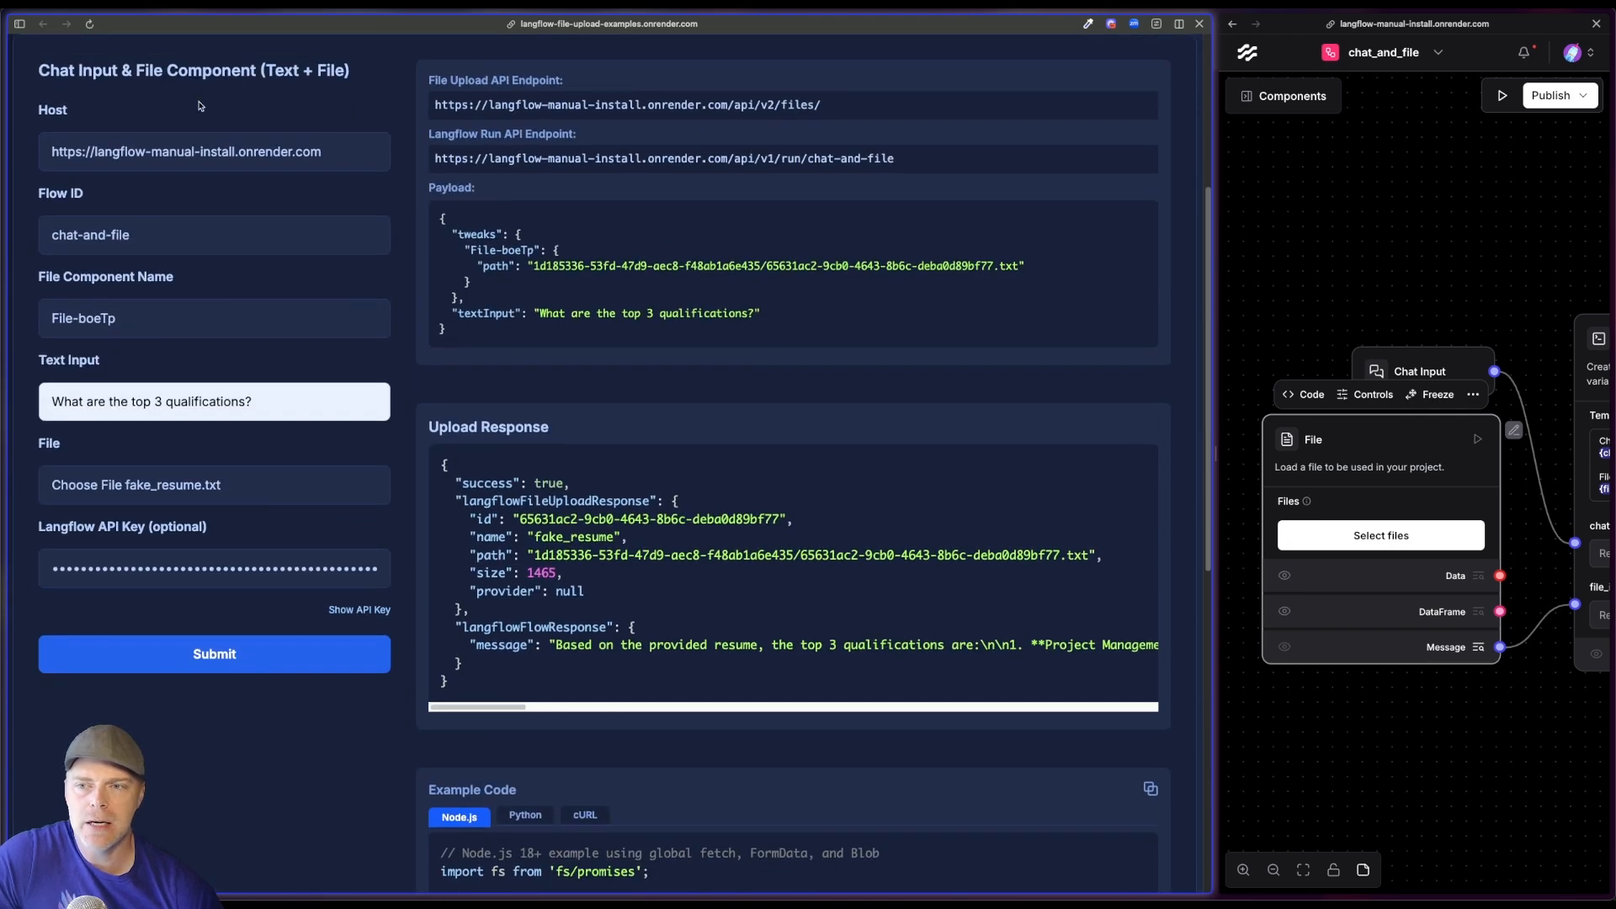
mouse_move(616, 409)
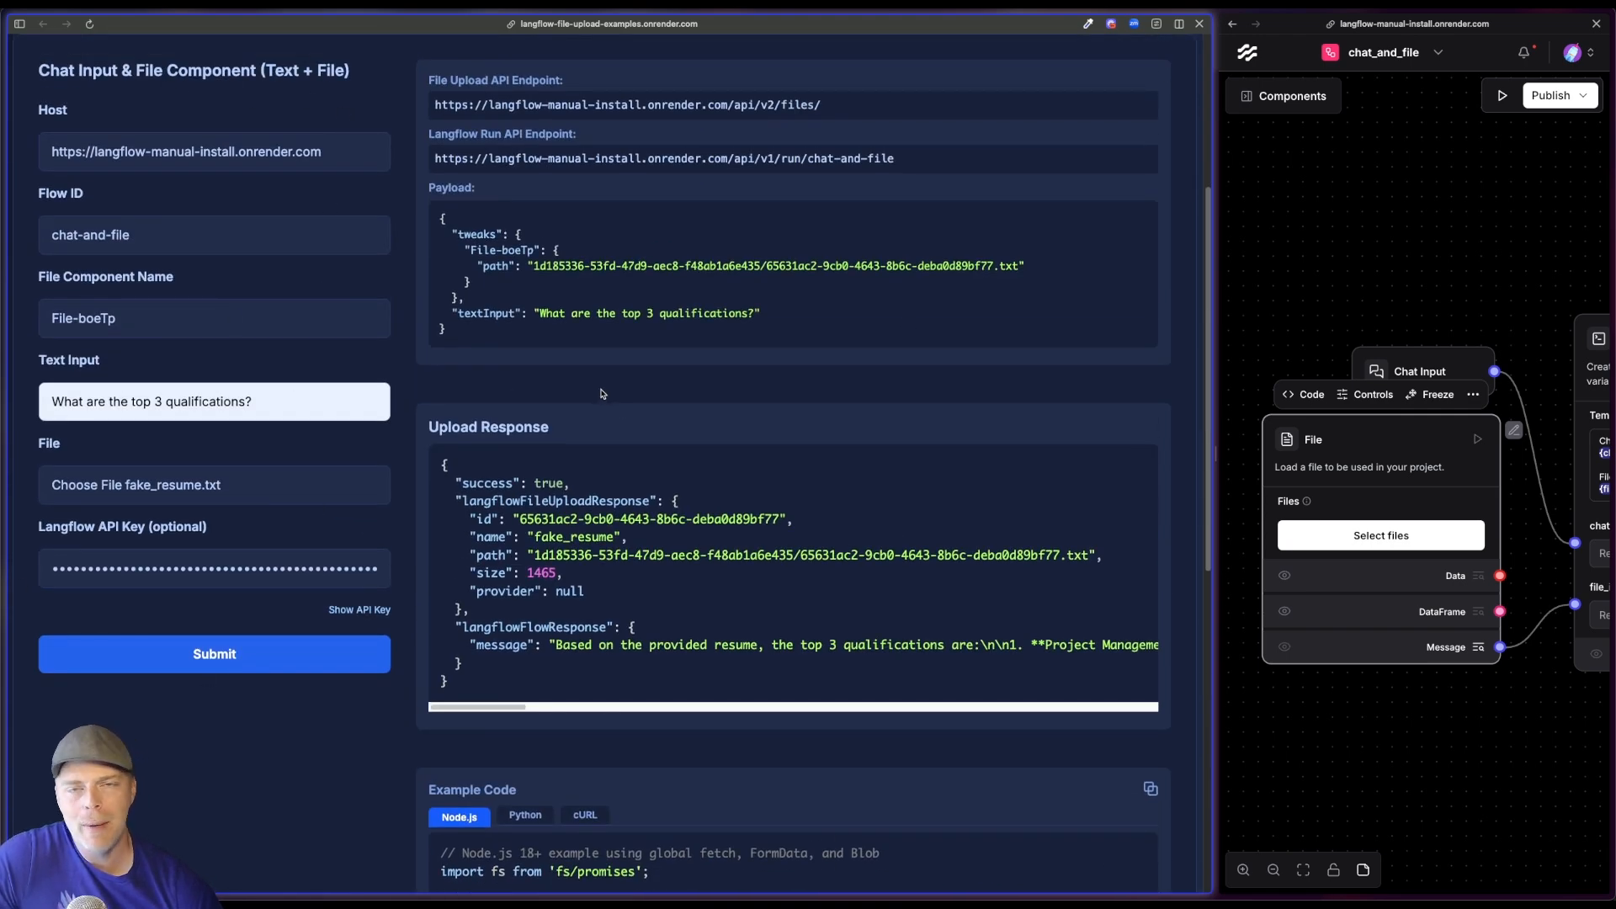
- Review node test-node.js output listing the qualifications and return to the browser
scroll("down", 3)
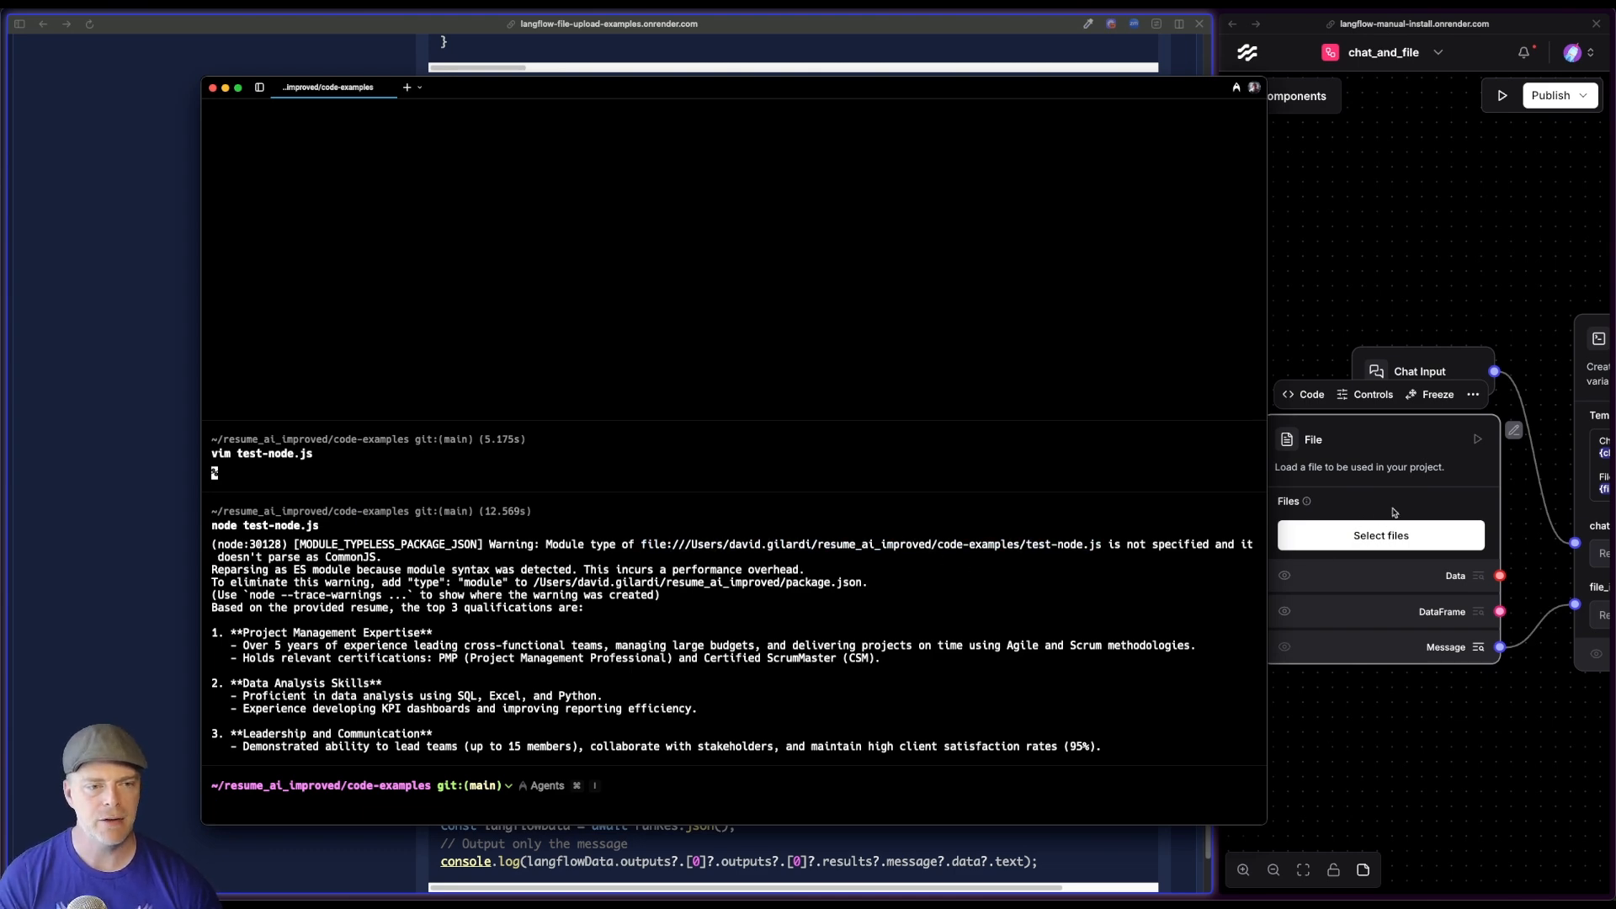
left_click(1381, 535)
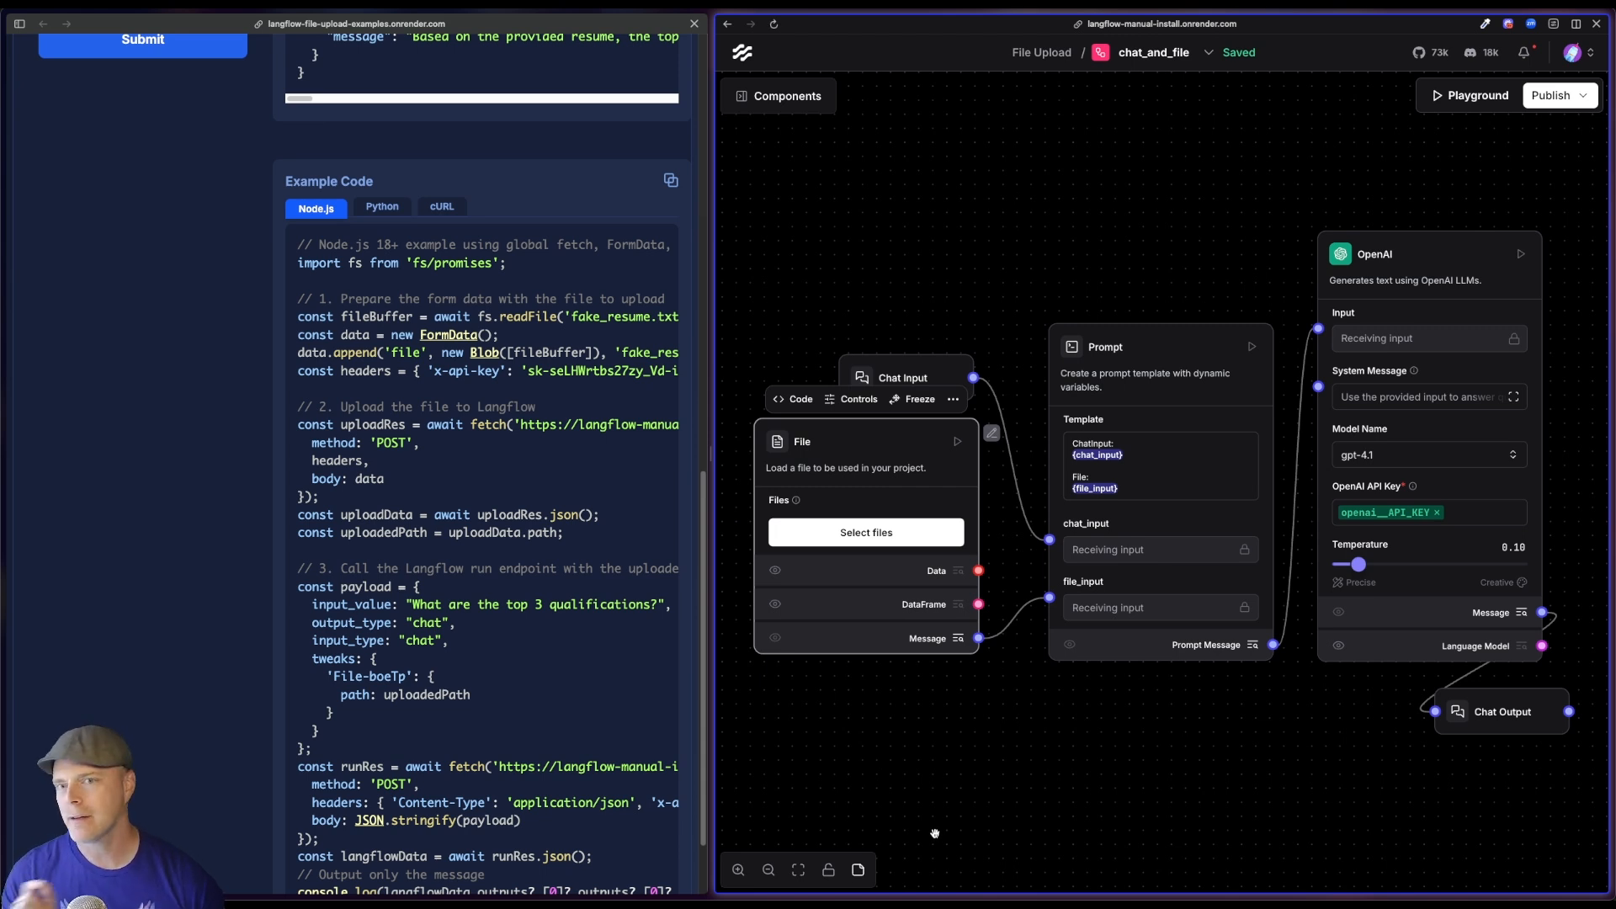
- Show the My Files list with fake_resume.txt and fake_resume (1).txt on the File component
left_click(865, 532)
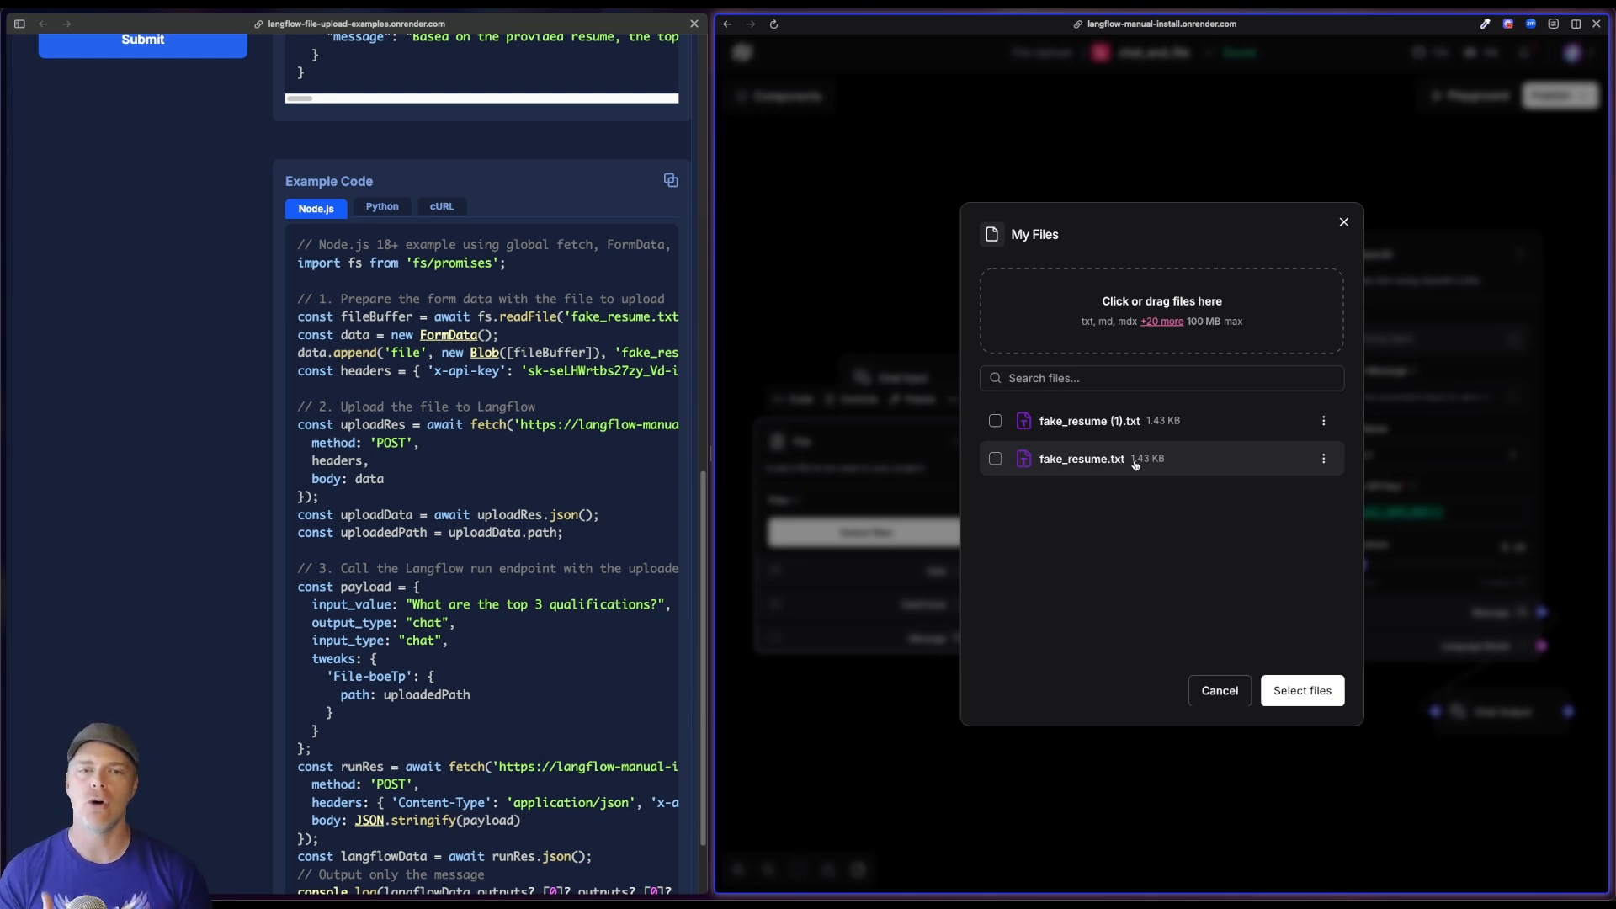
mouse_move(1123, 459)
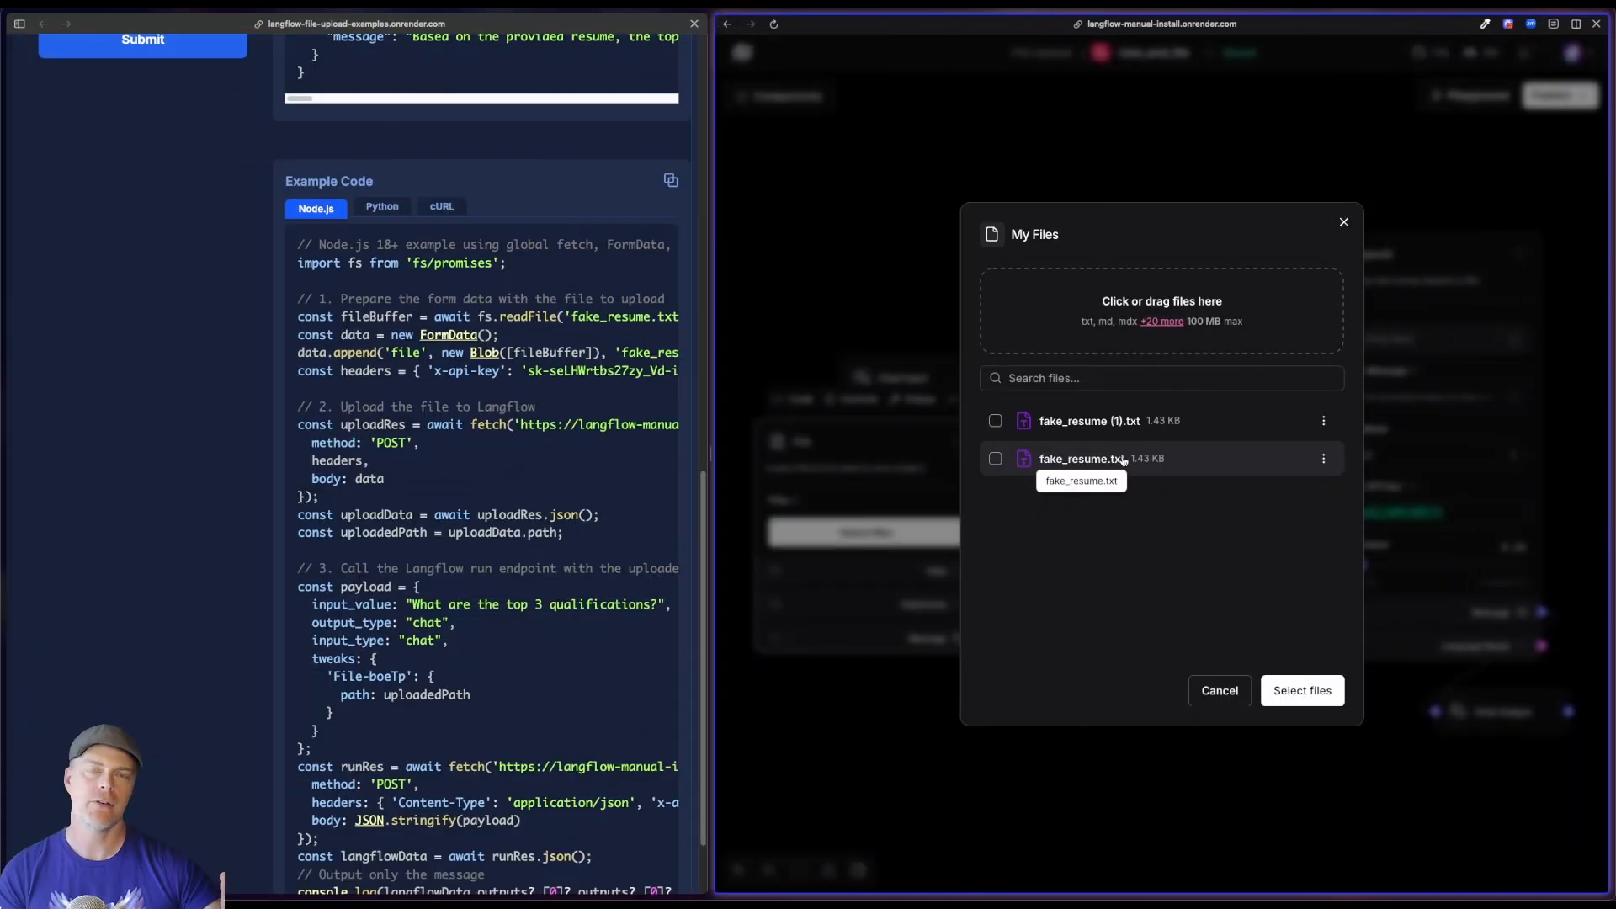